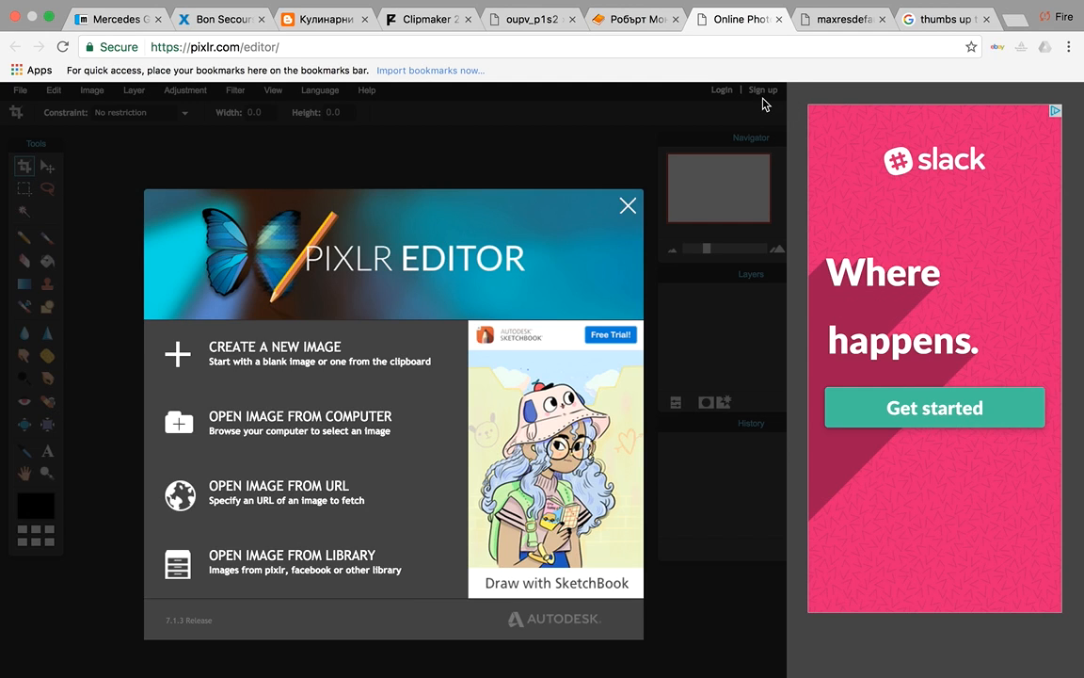
pyautogui.moveTo(395, 148)
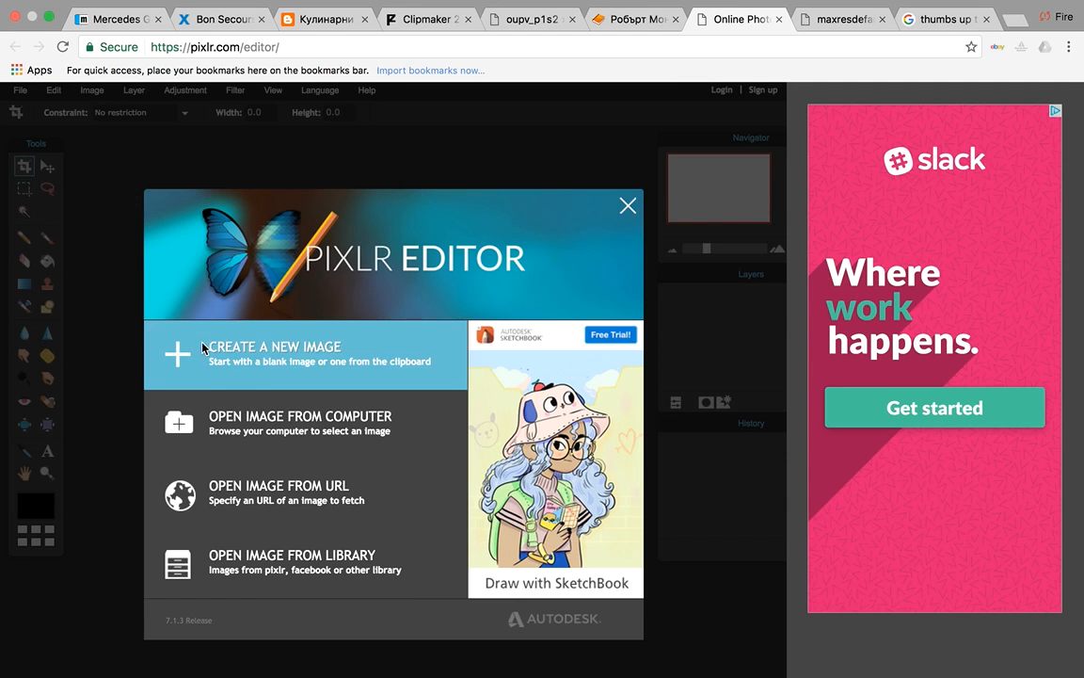
pyautogui.moveTo(249, 64)
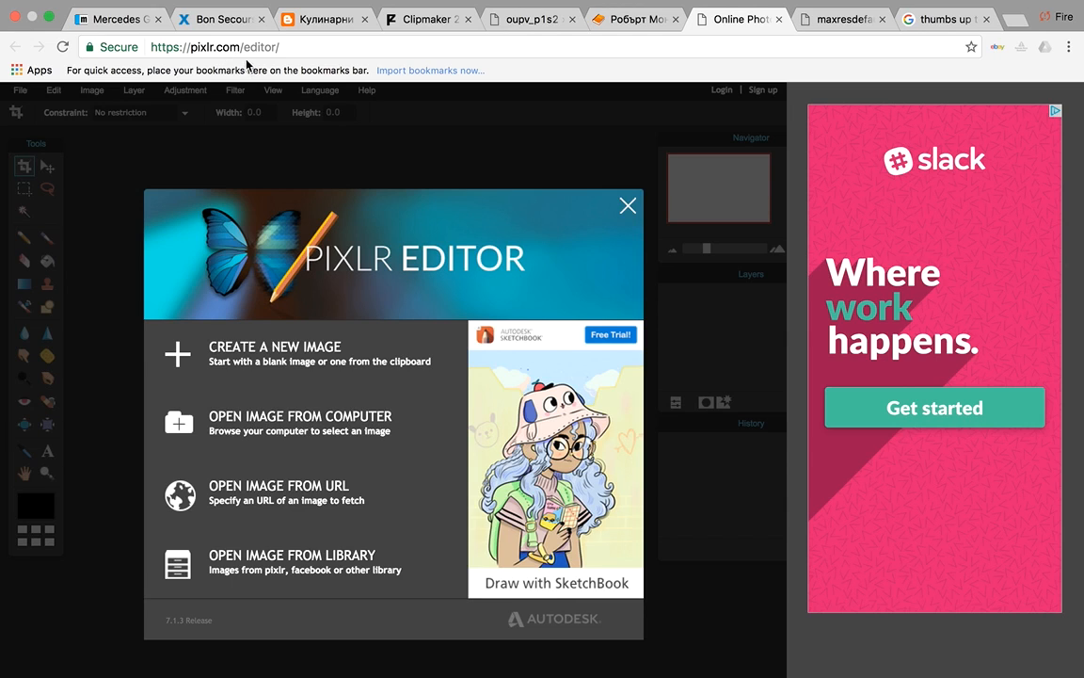
pyautogui.moveTo(237, 311)
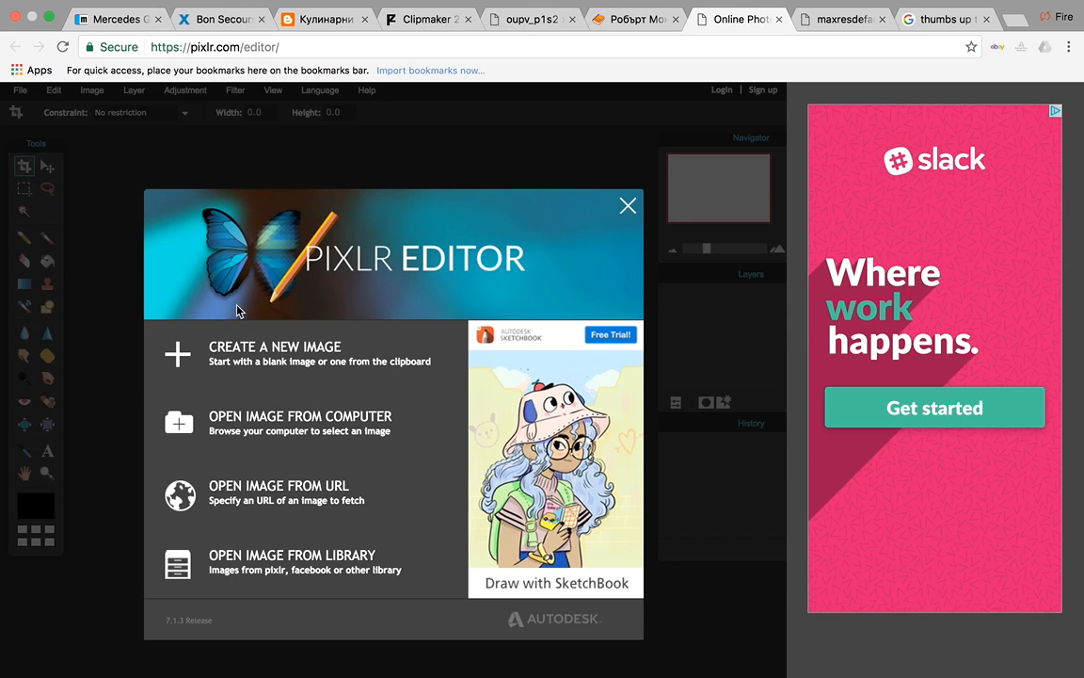
# Create a new image 1280 wide by 720 high with a transparent background
pyautogui.click(275, 354)
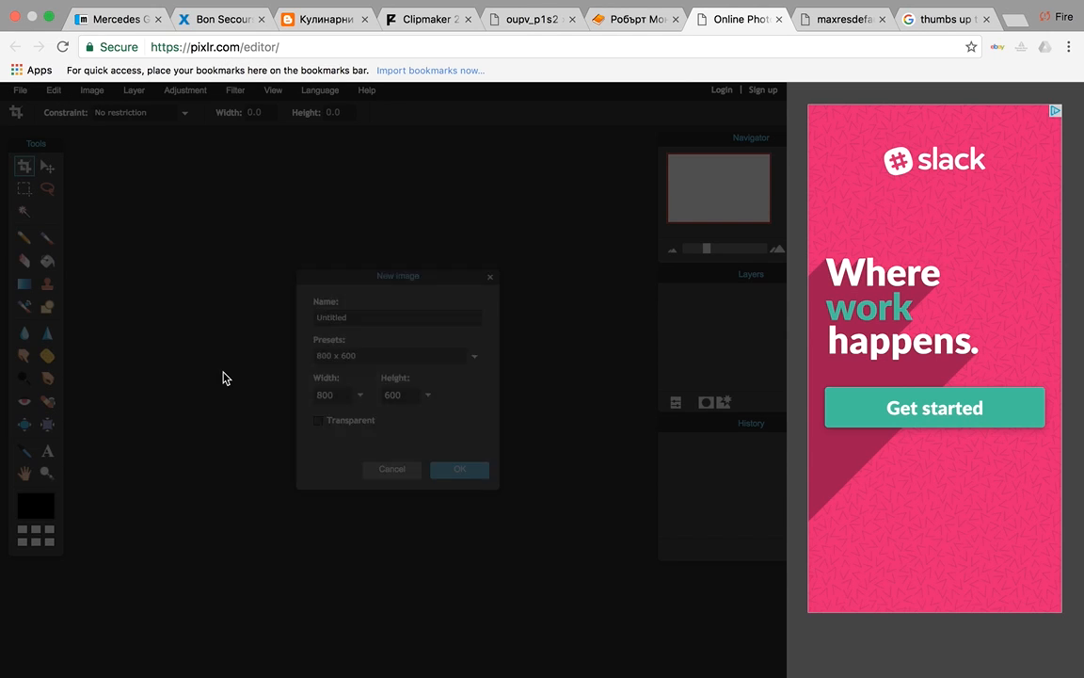
pyautogui.click(395, 356)
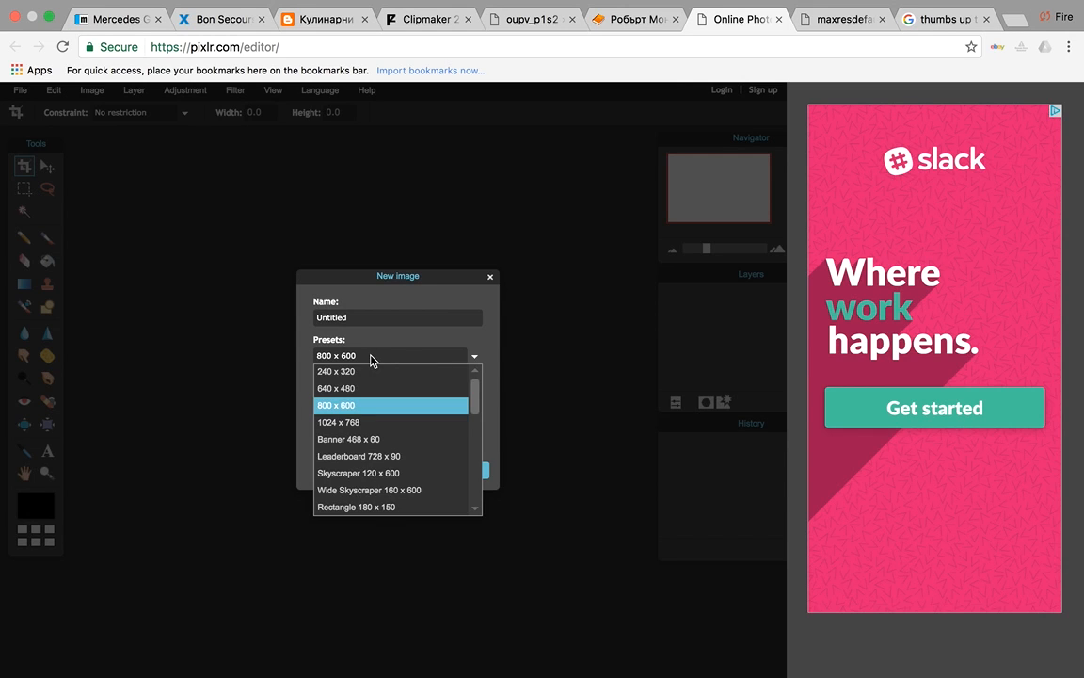
pyautogui.click(335, 404)
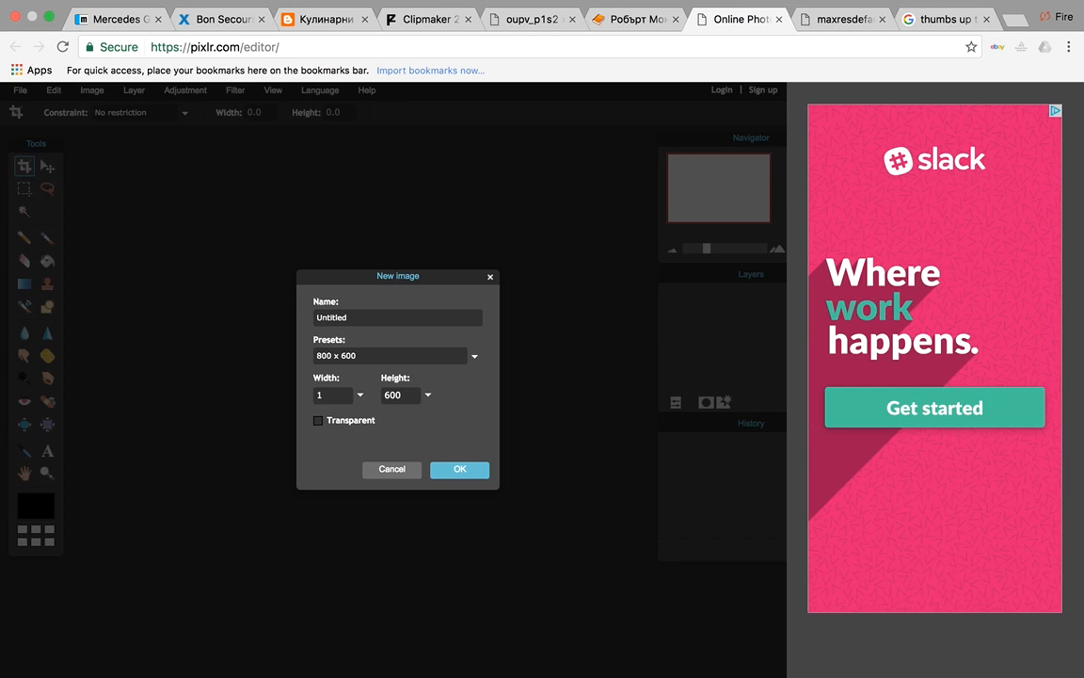
pyautogui.write('1280')
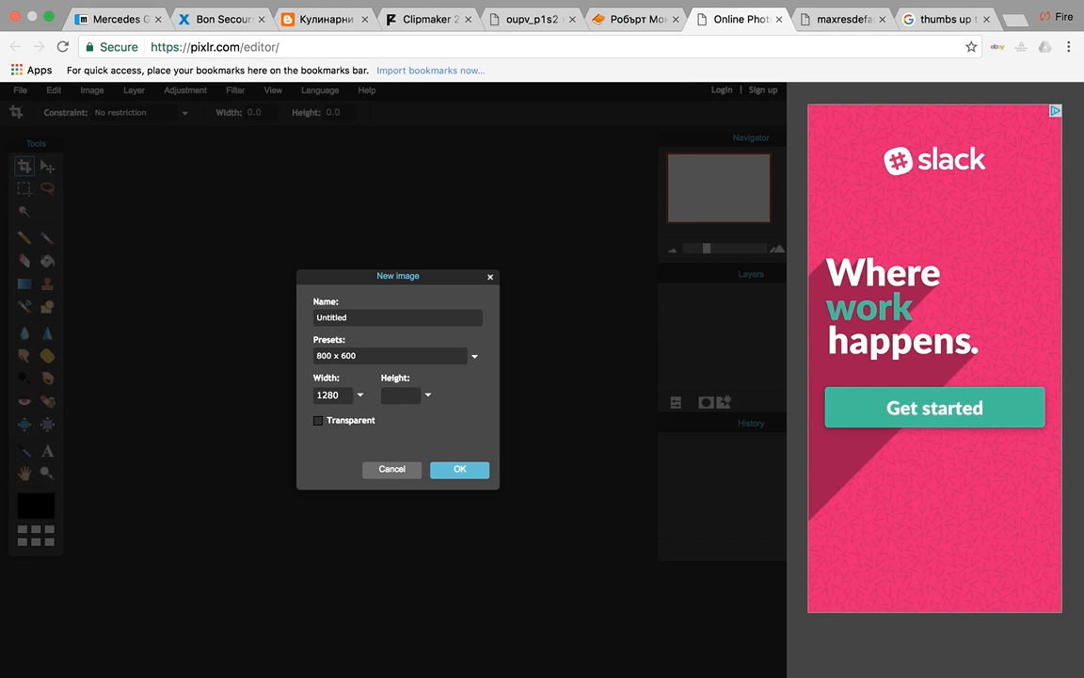
pyautogui.write('720')
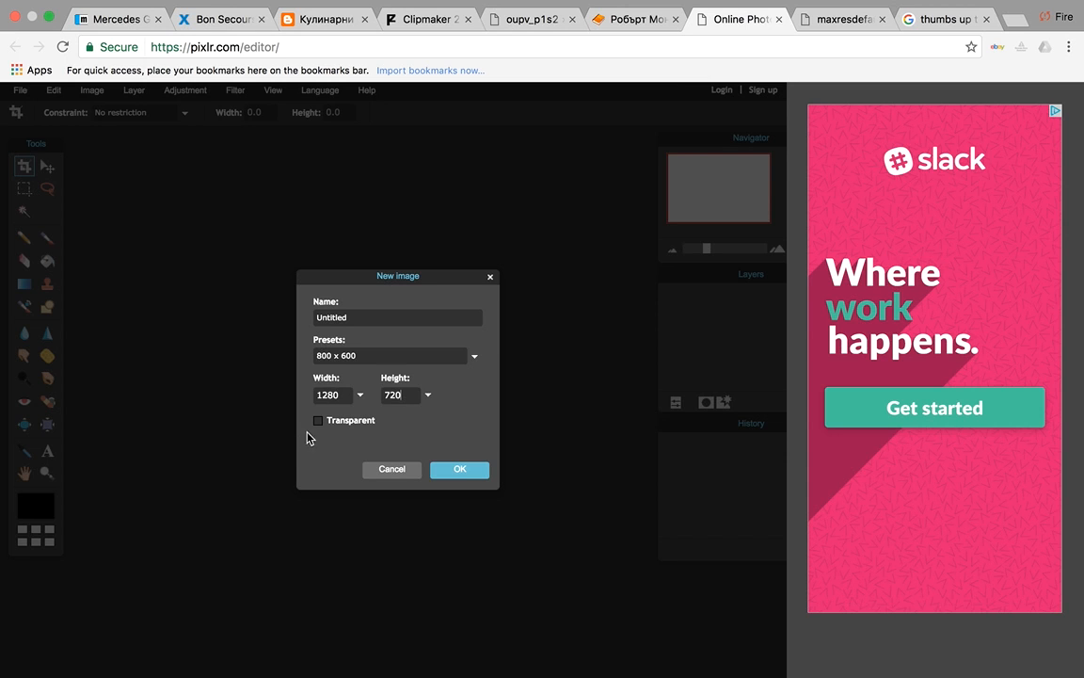
pyautogui.click(460, 469)
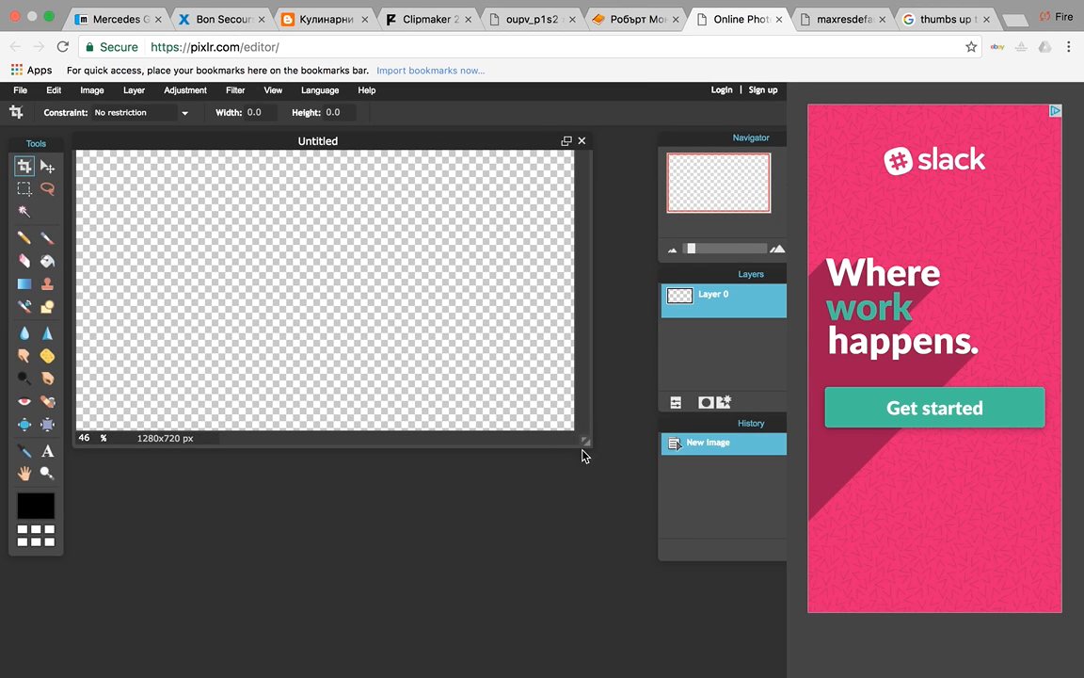
# Drag the document window's corner to enlarge the canvas window
pyautogui.moveTo(584, 441); pyautogui.dragTo(555, 437)
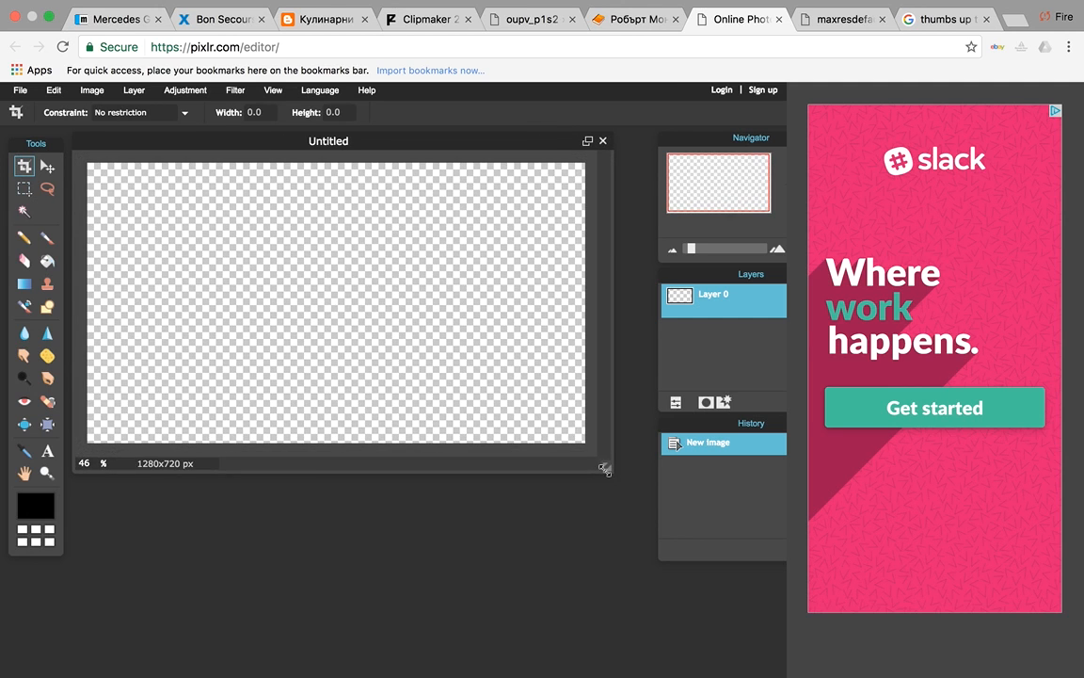
pyautogui.moveTo(150, 496)
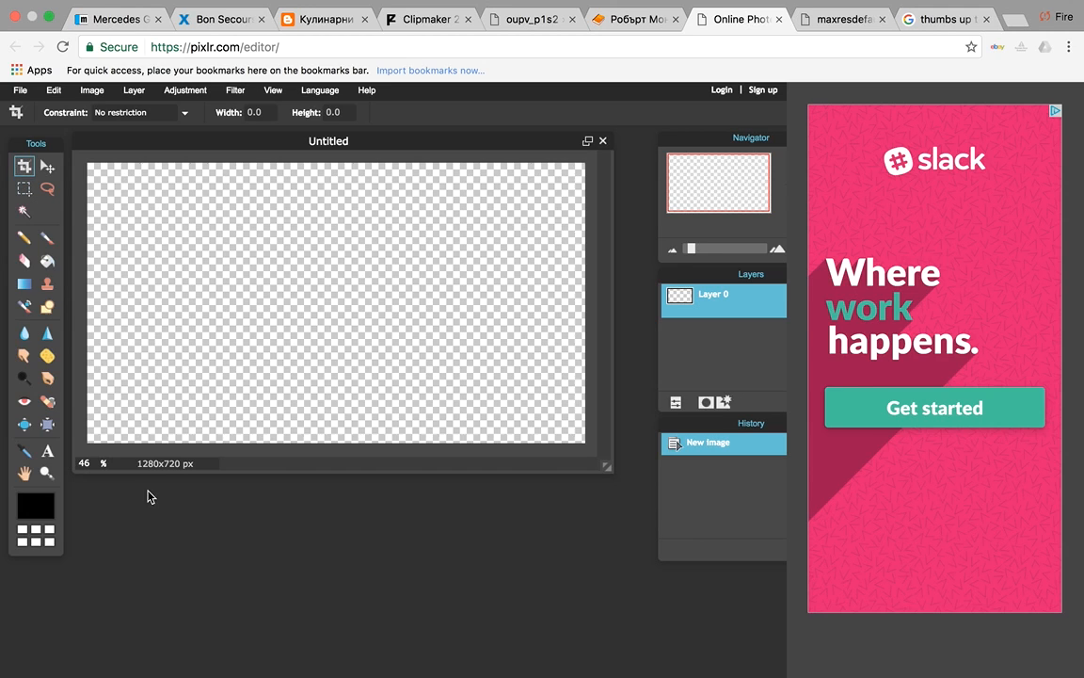
pyautogui.moveTo(173, 474)
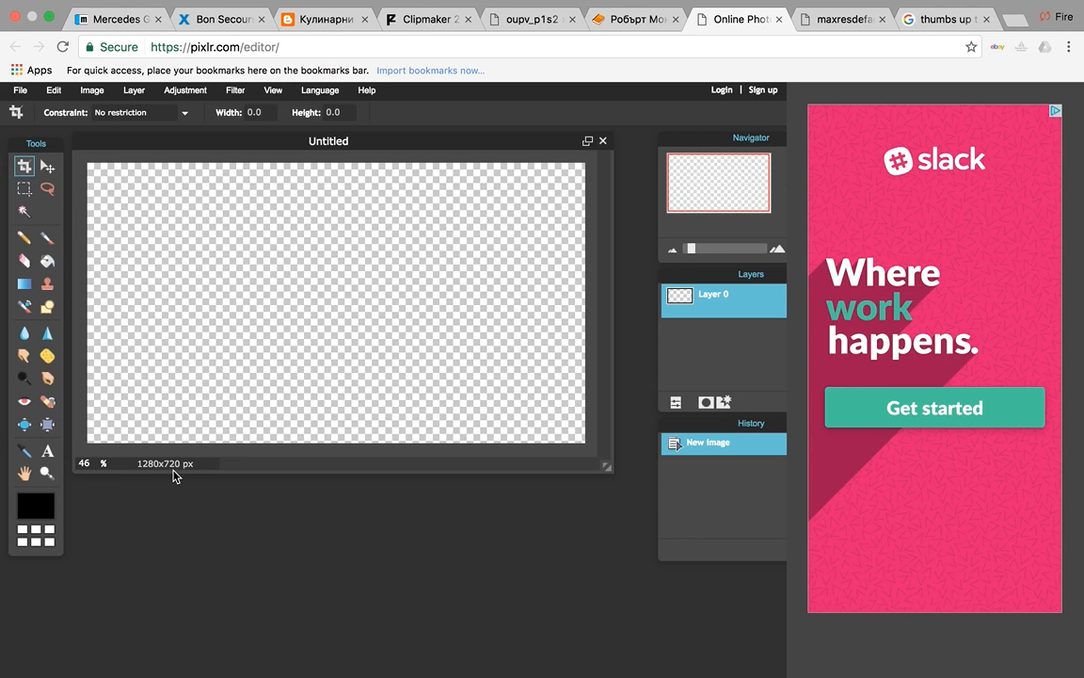
pyautogui.moveTo(274, 134)
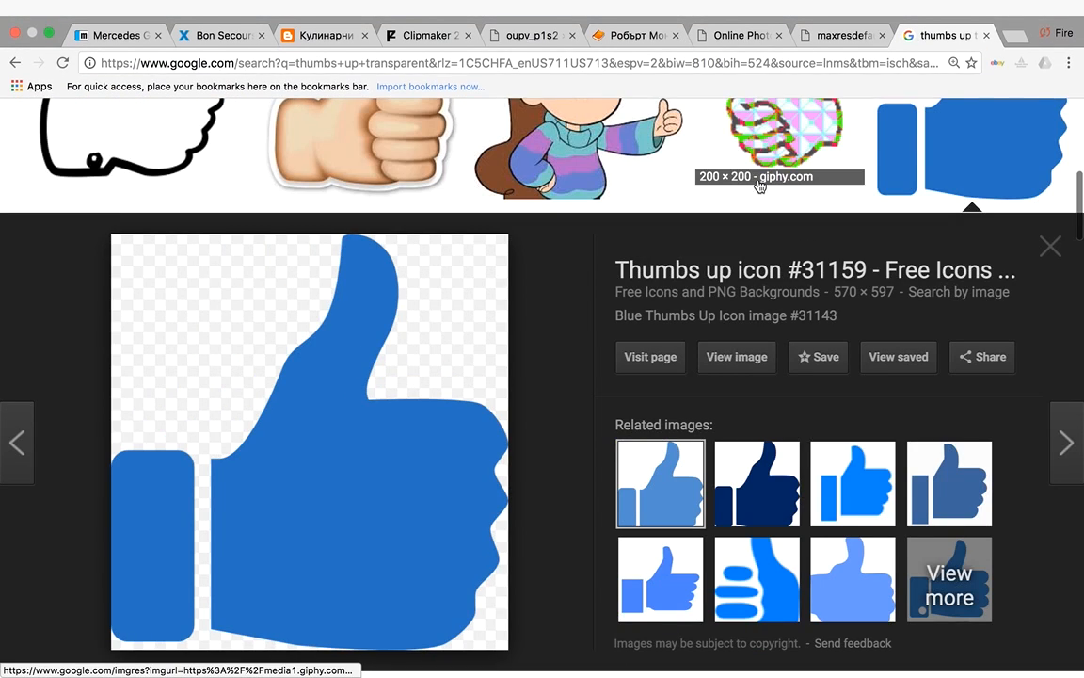
# Browse the transparent thumbs-up results, preview the blue icon, and return to the Pixlr canvas
pyautogui.click(1050, 247)
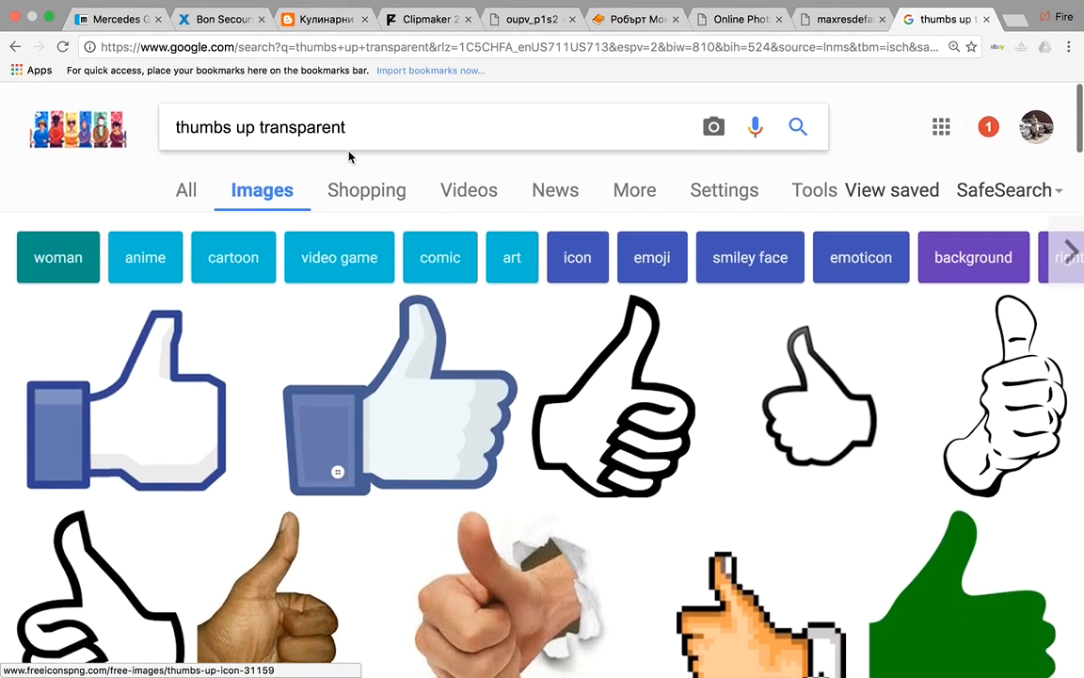
pyautogui.moveTo(395, 215)
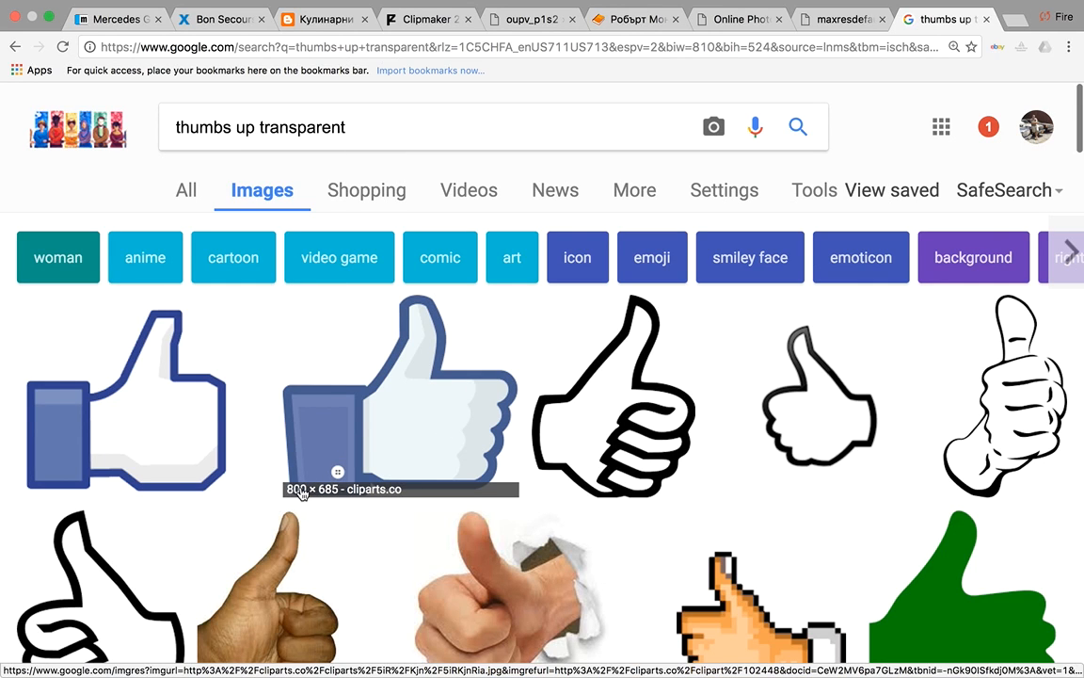
pyautogui.moveTo(311, 494)
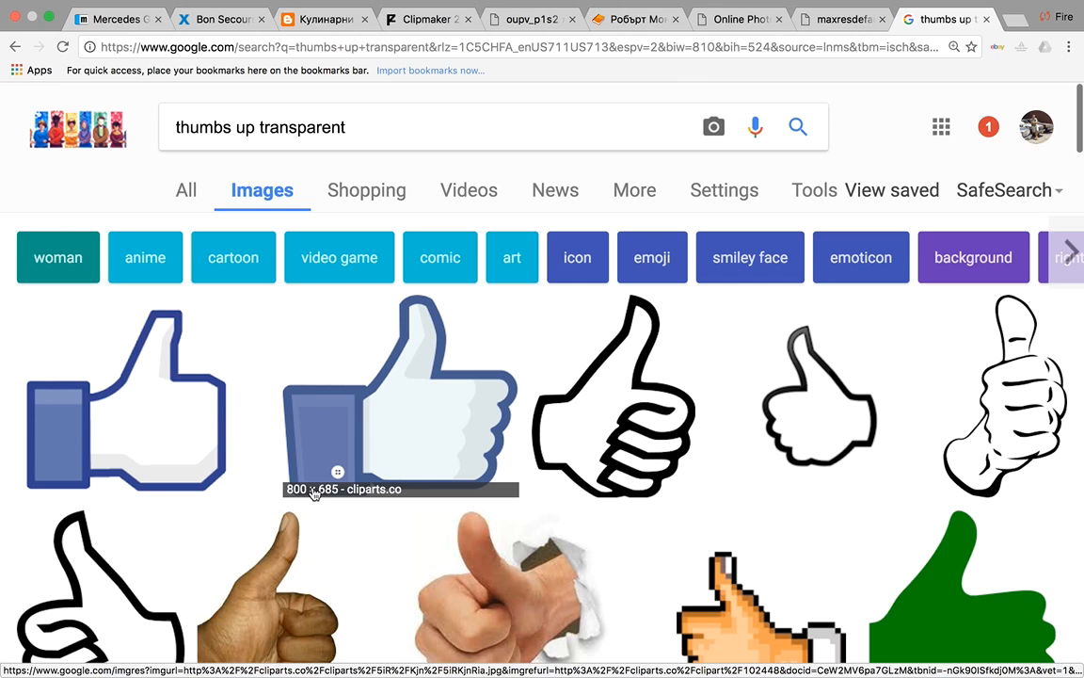
pyautogui.moveTo(342, 493)
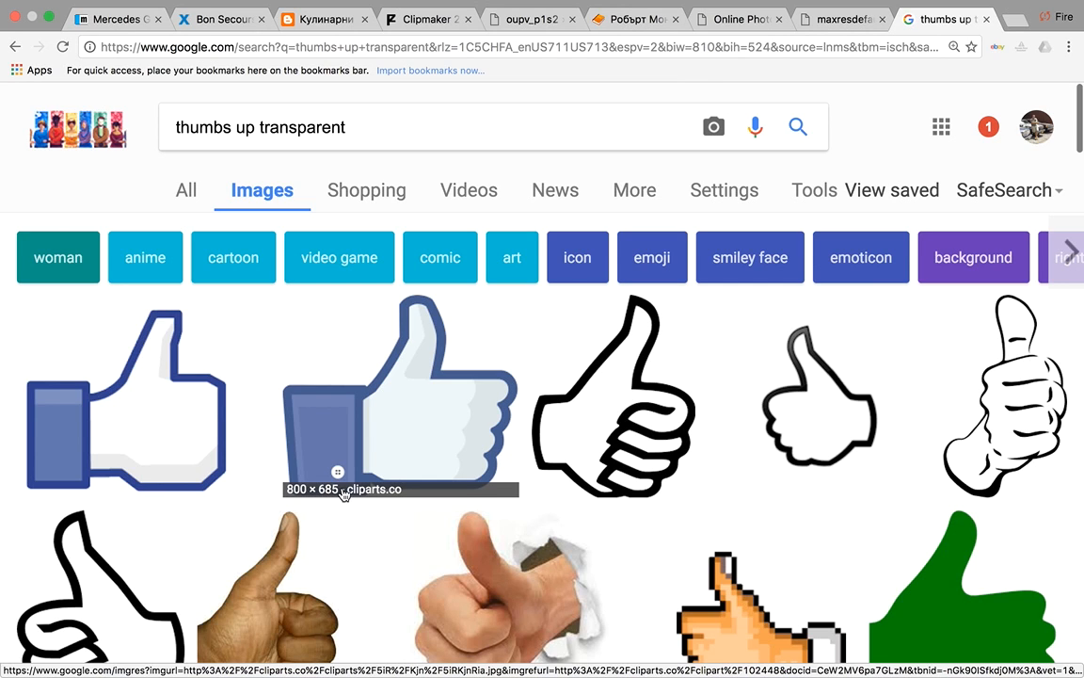
pyautogui.moveTo(537, 459)
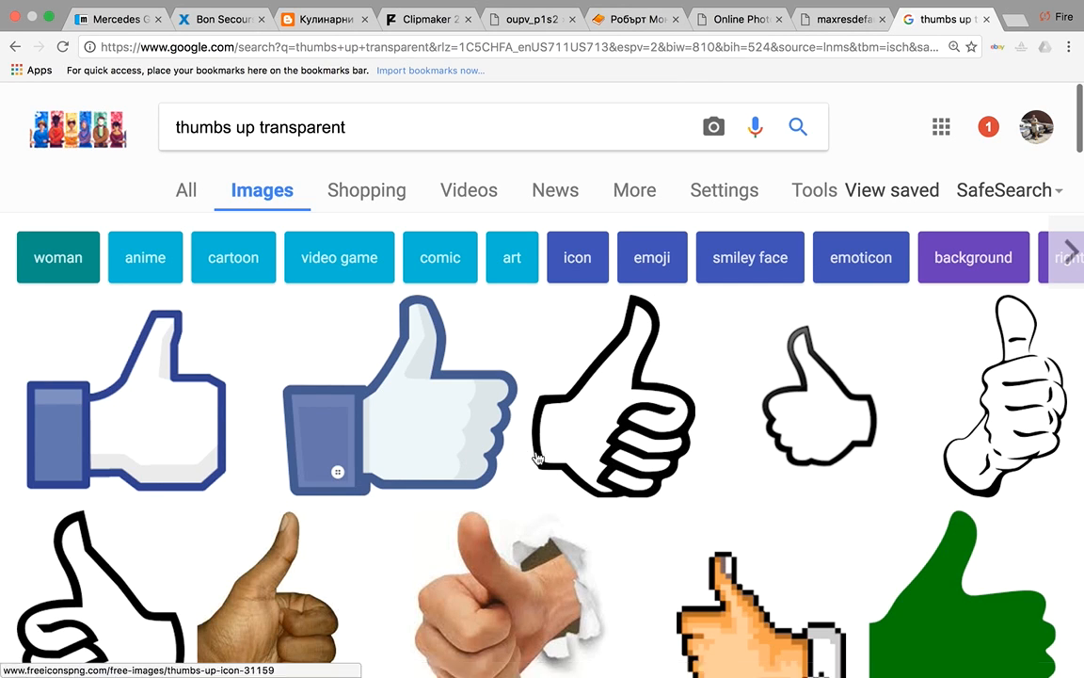
pyautogui.moveTo(540, 459)
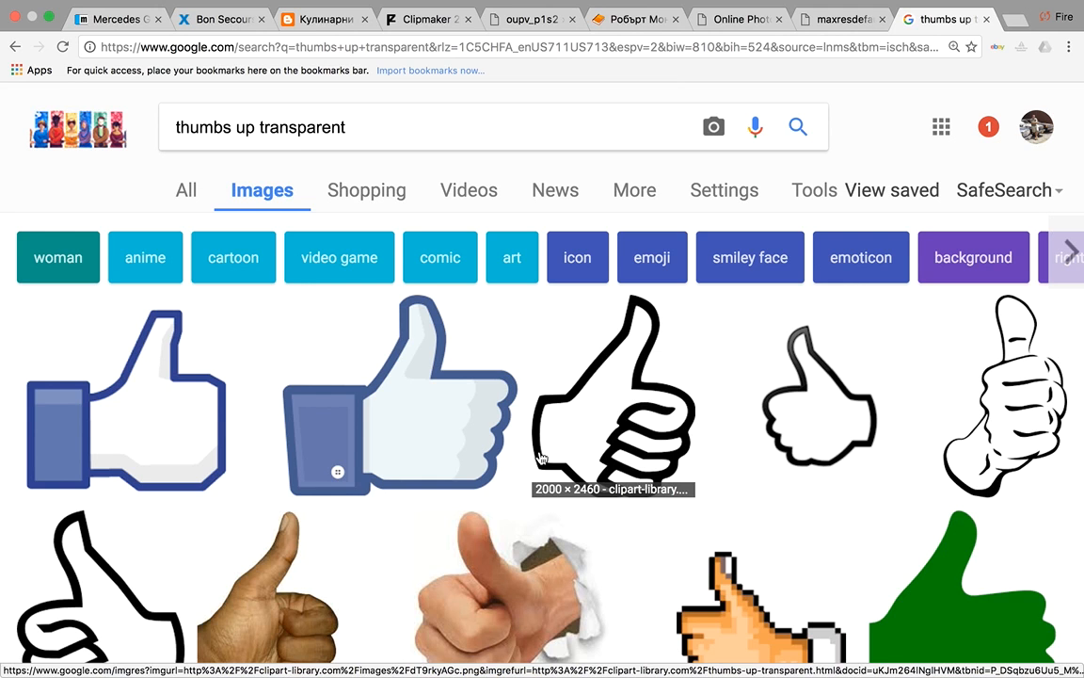
pyautogui.scroll(-3)
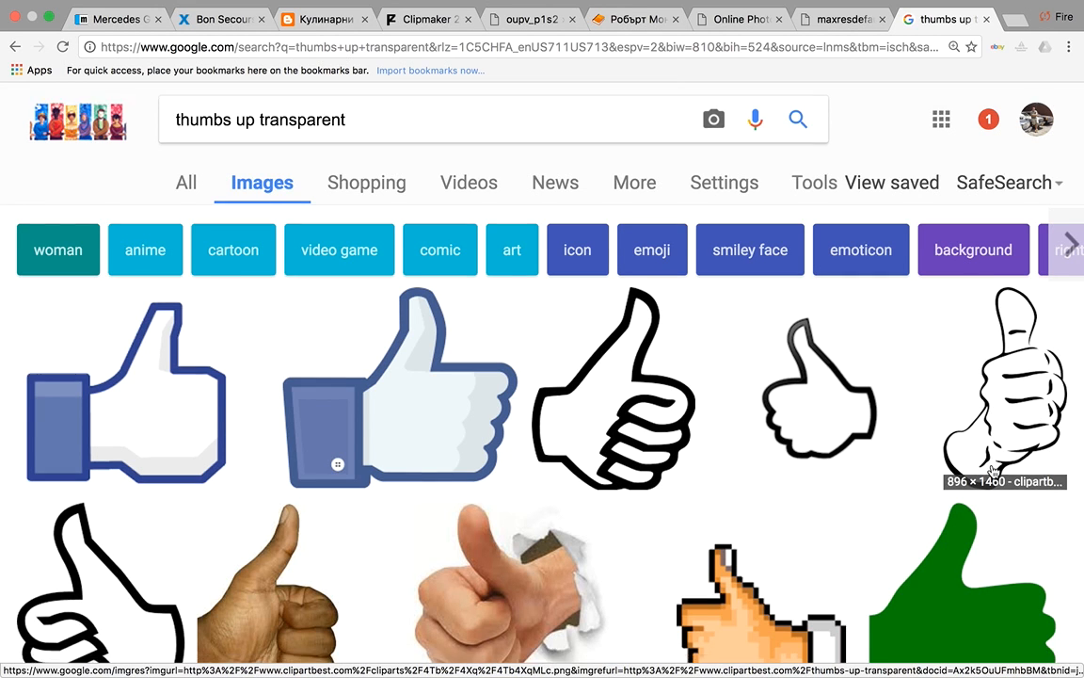
pyautogui.scroll(-3)
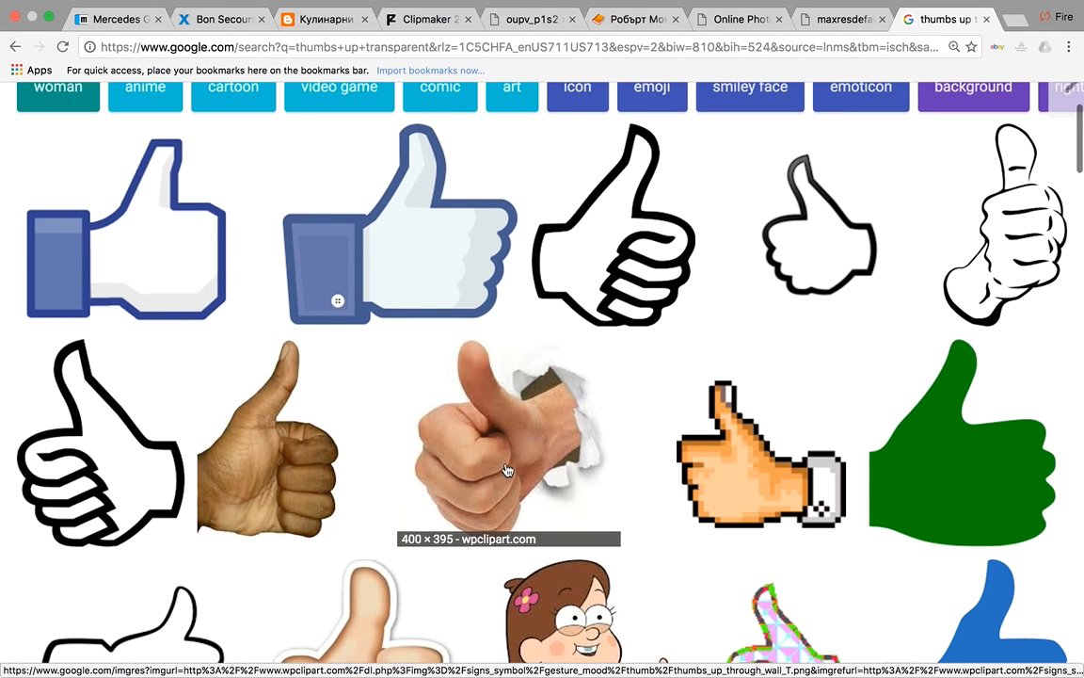
pyautogui.moveTo(241, 508)
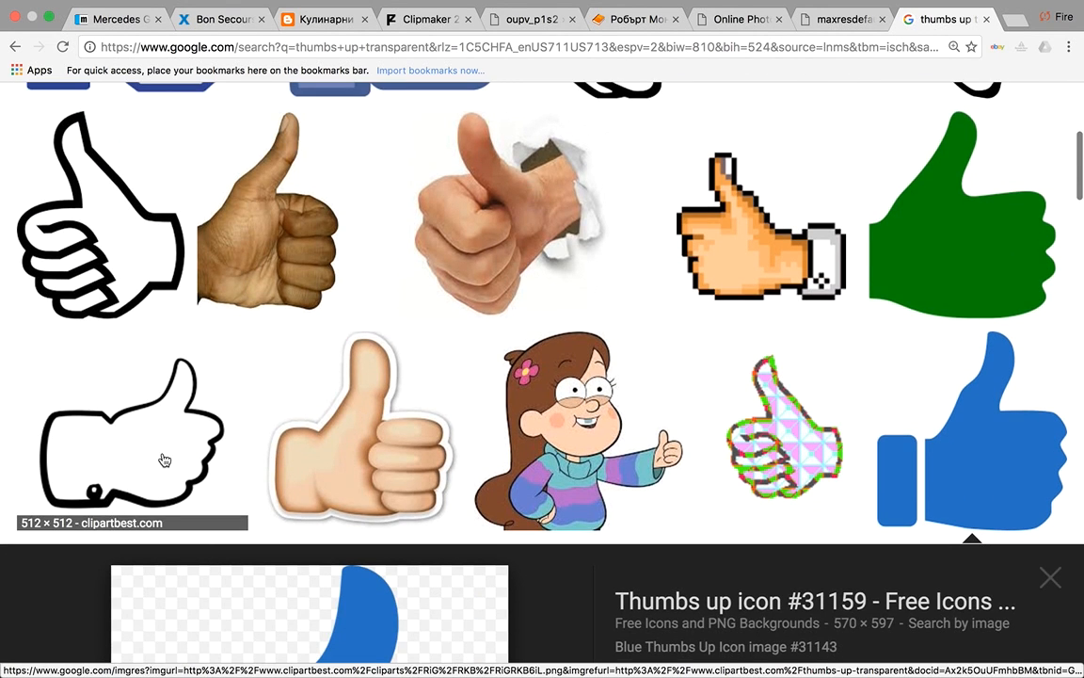
pyautogui.scroll(-3)
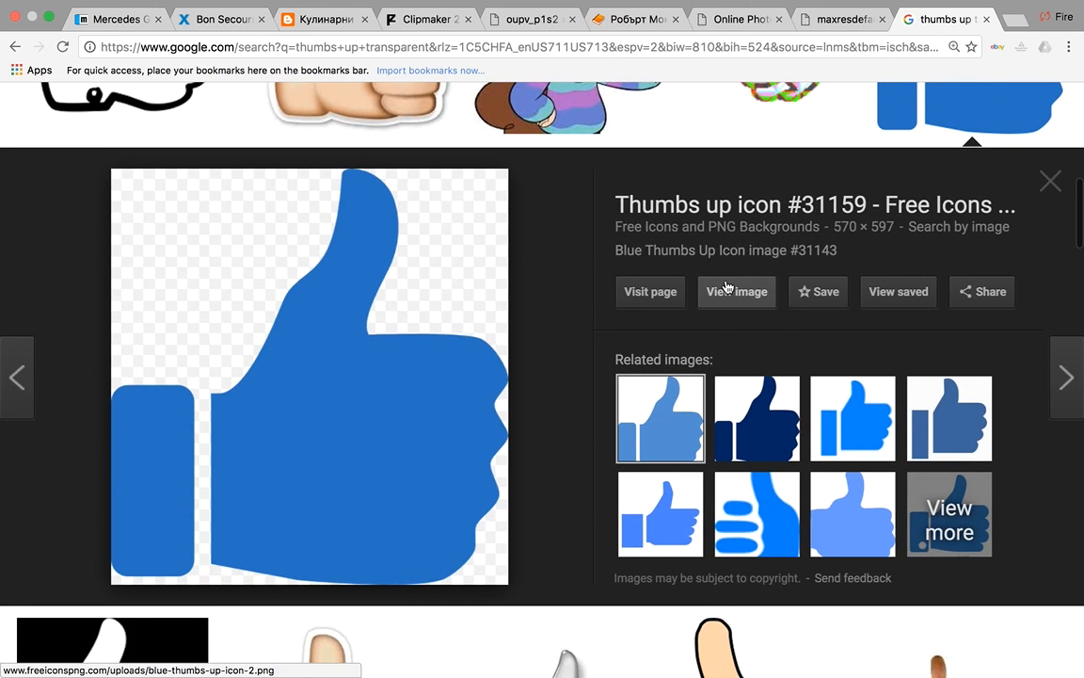
pyautogui.click(737, 290)
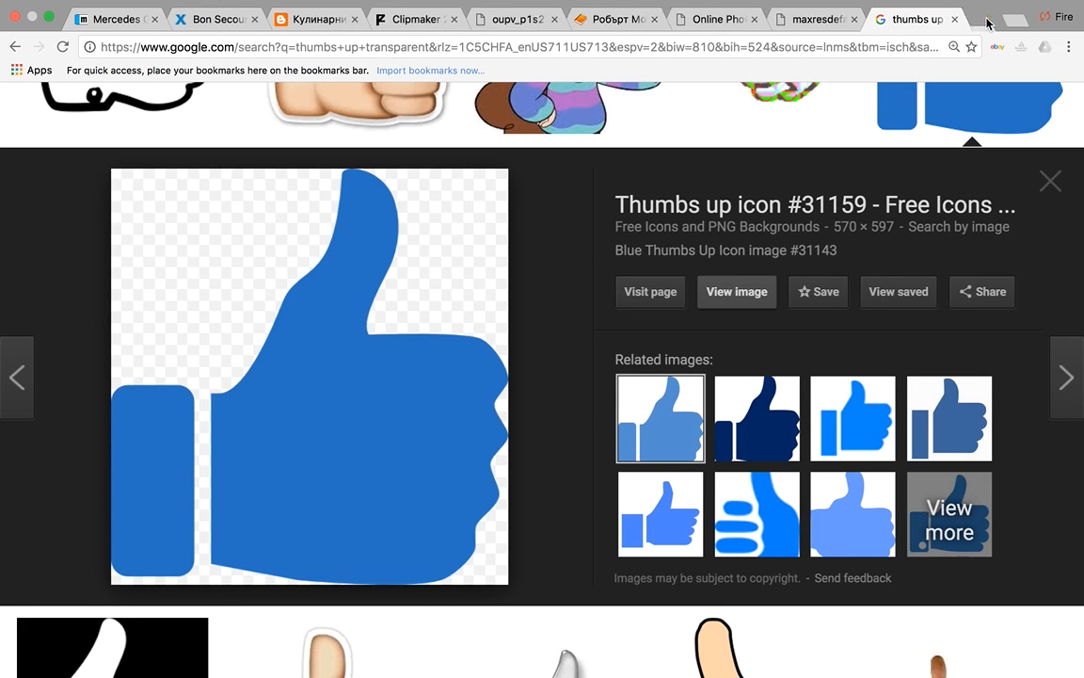
pyautogui.moveTo(987, 19)
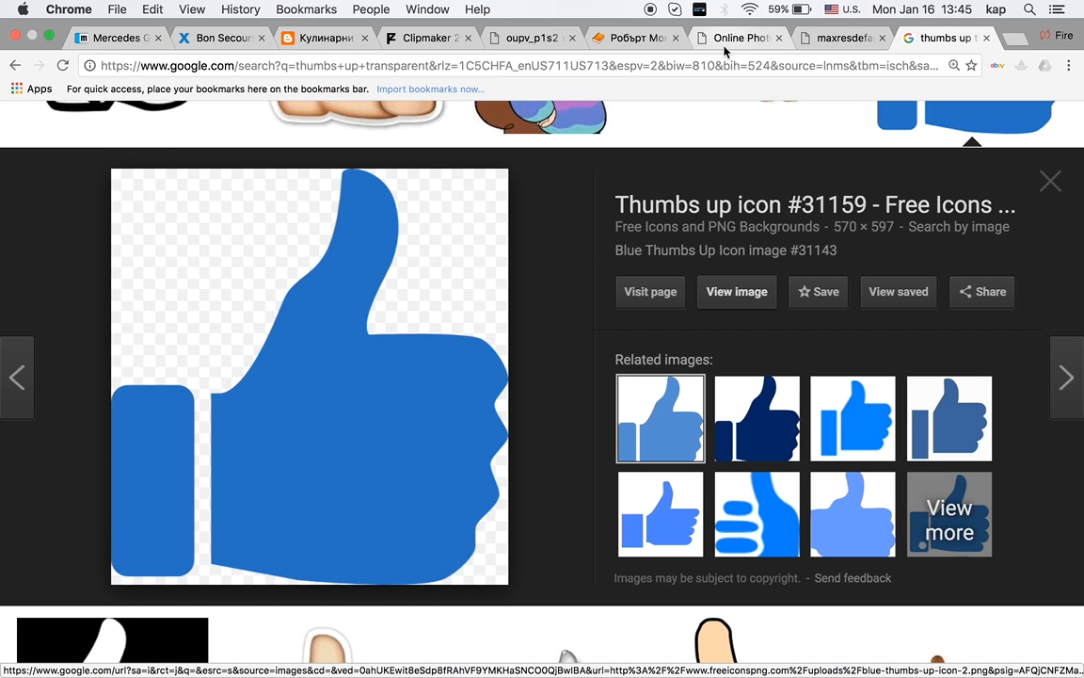
pyautogui.click(734, 38)
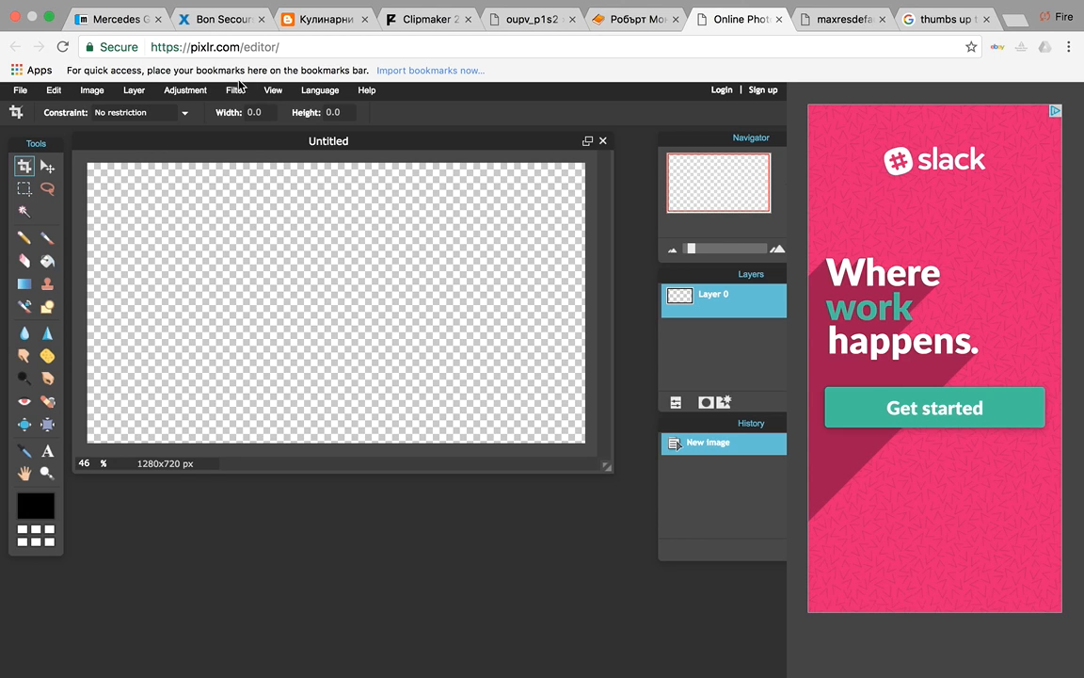
# Search the computer for '30 subs' and load 30 subs.jpg into the editor
pyautogui.click(19, 90)
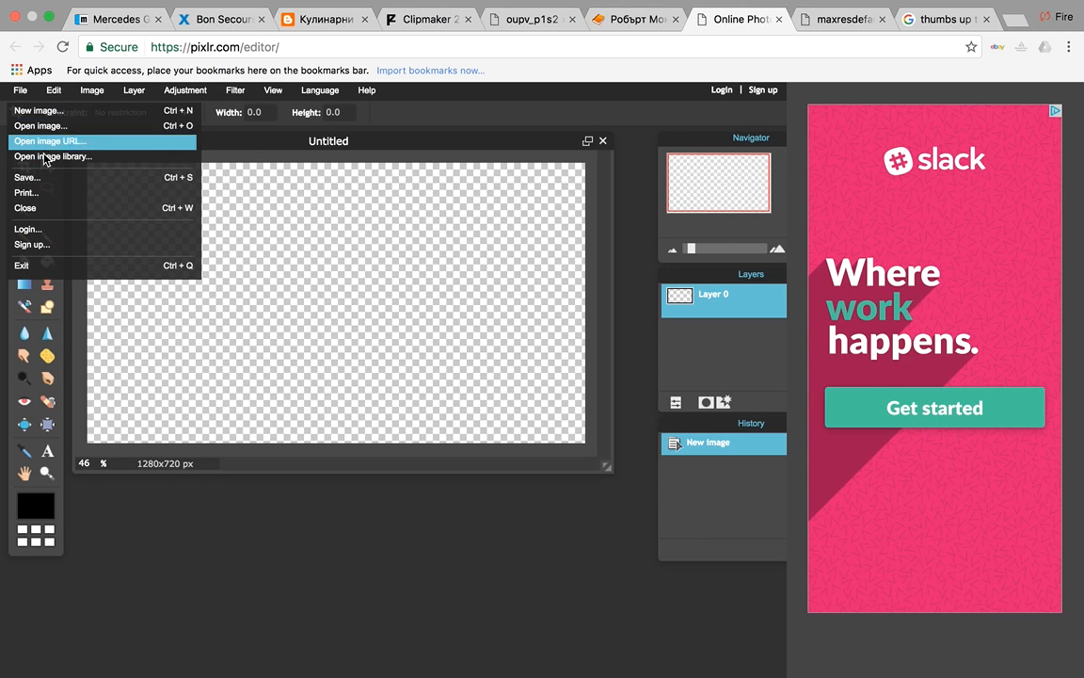
pyautogui.click(42, 126)
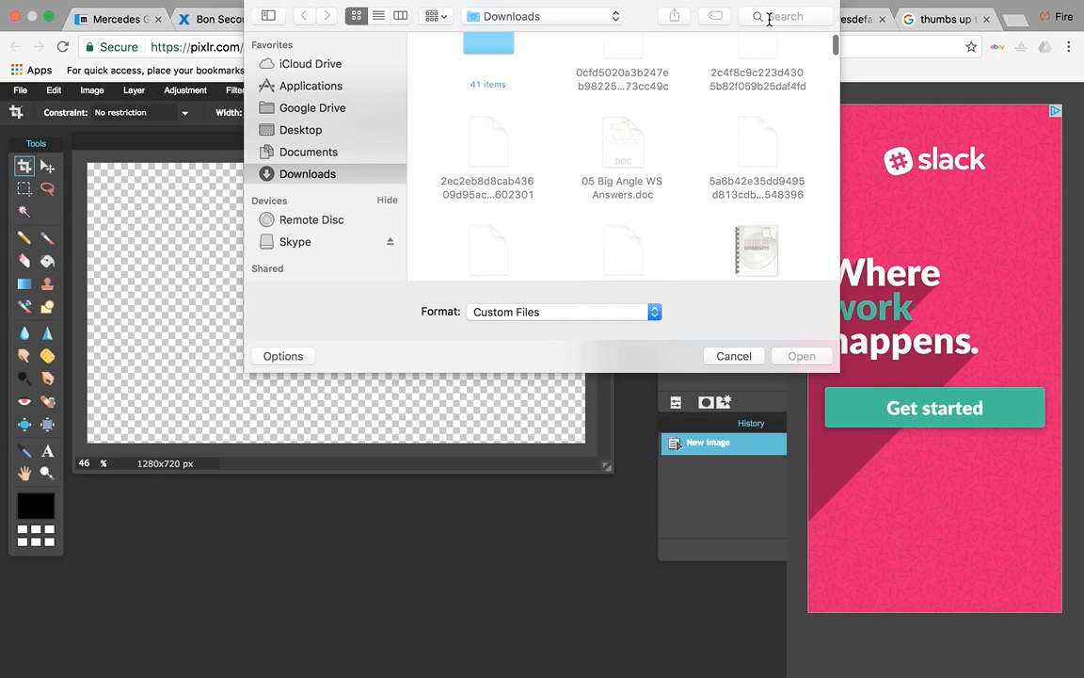
pyautogui.click(787, 15)
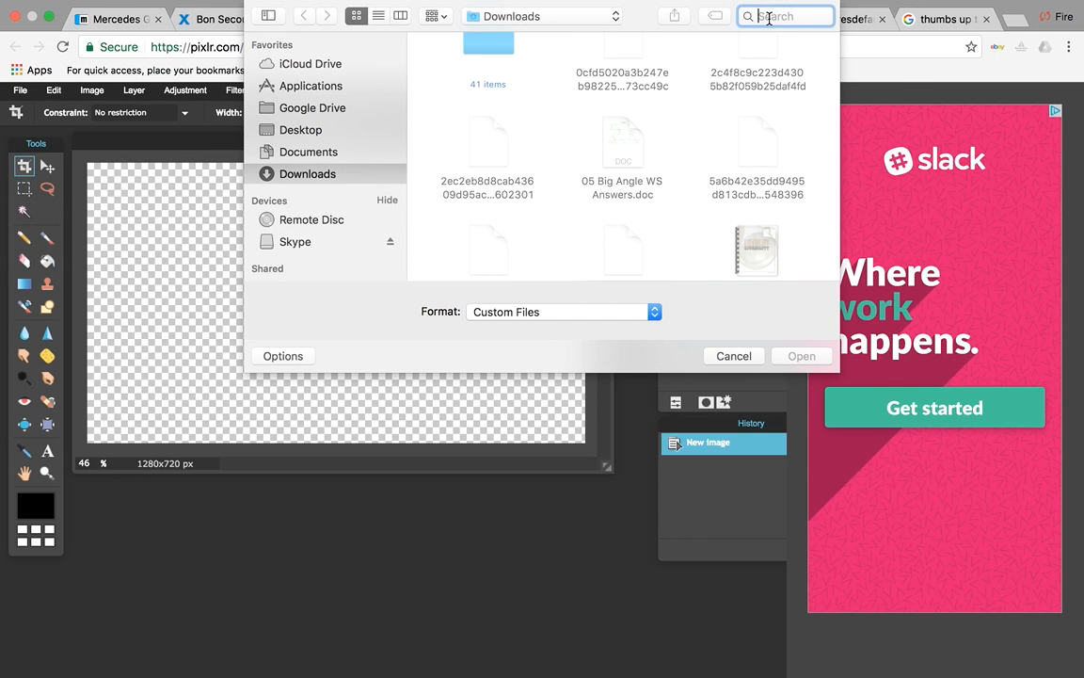
pyautogui.write('30')
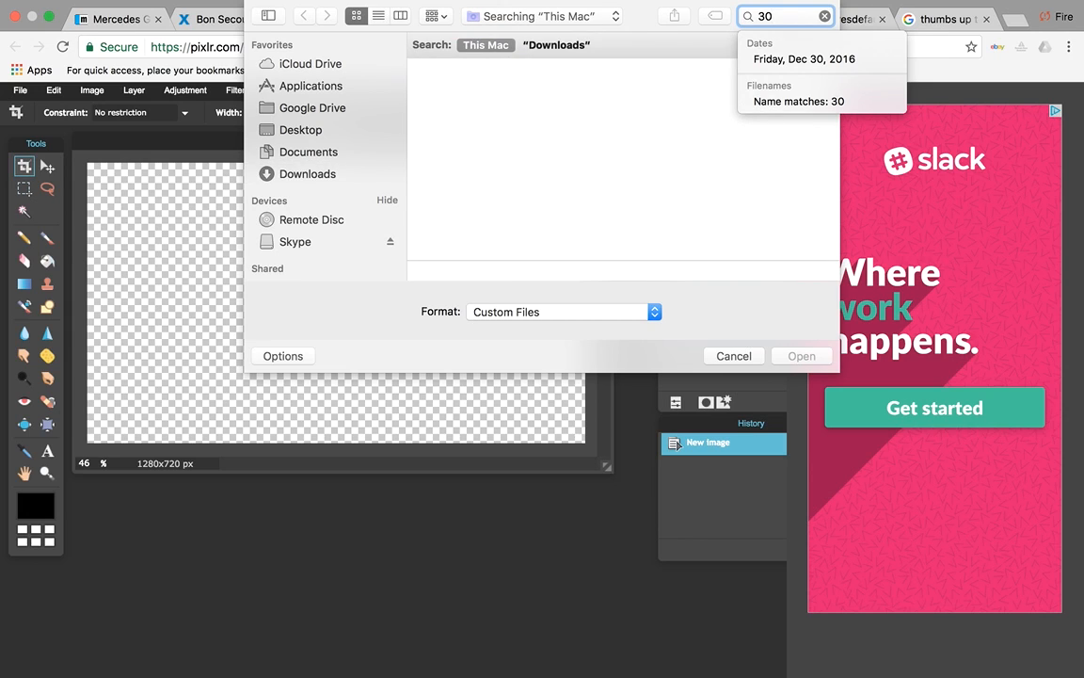
pyautogui.write('subs')
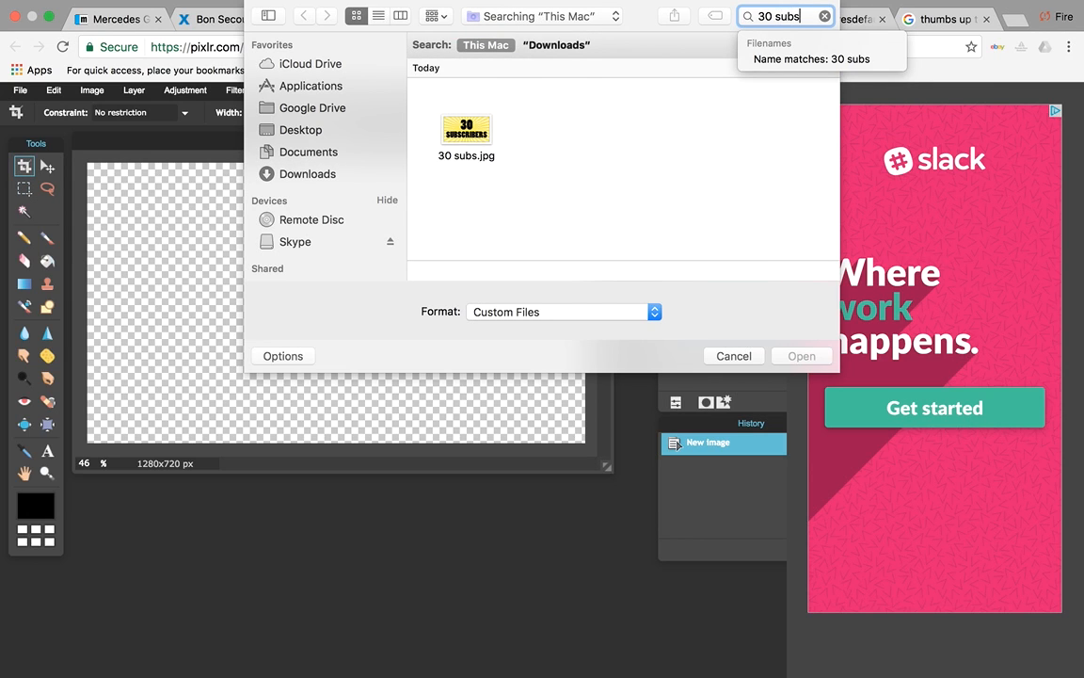
pyautogui.click(467, 132)
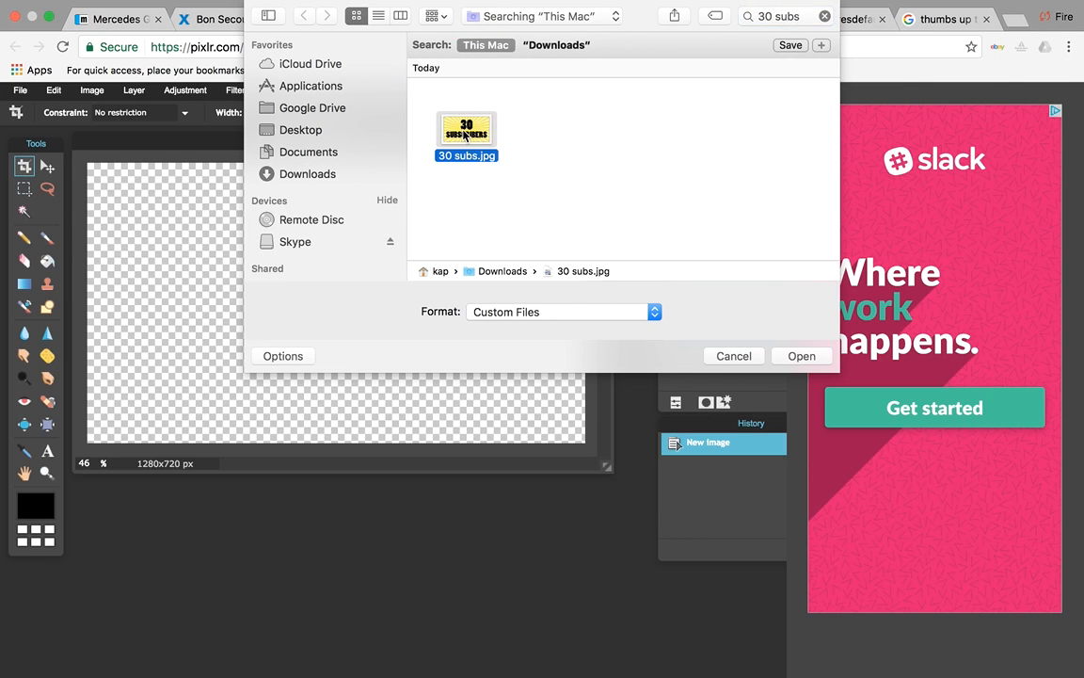
pyautogui.moveTo(786, 352)
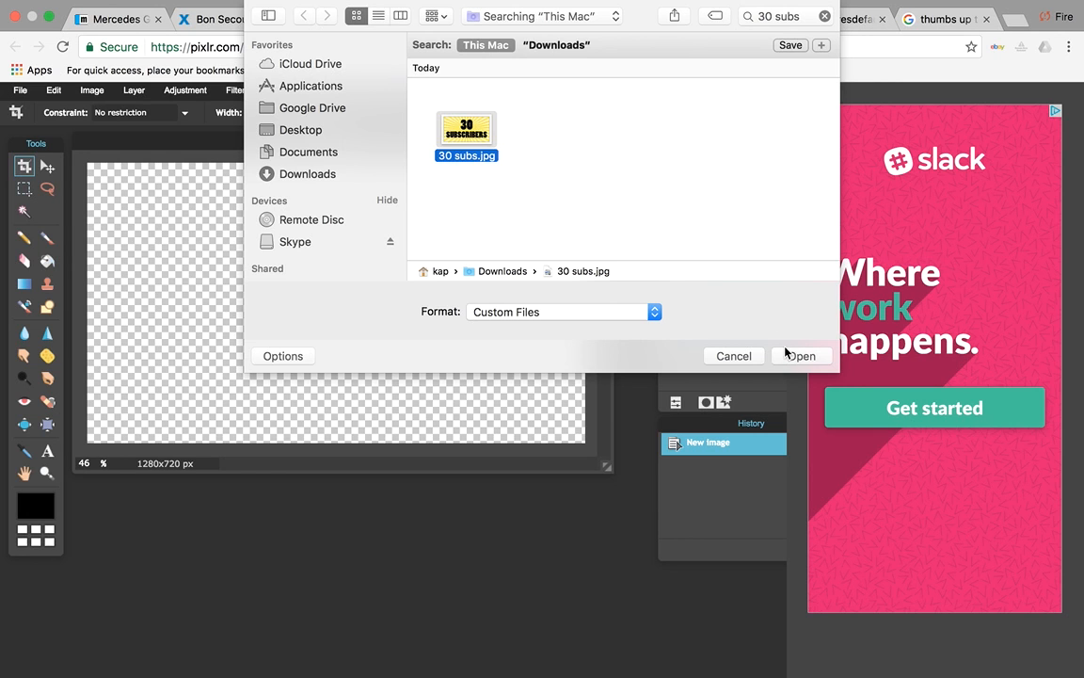
pyautogui.click(799, 354)
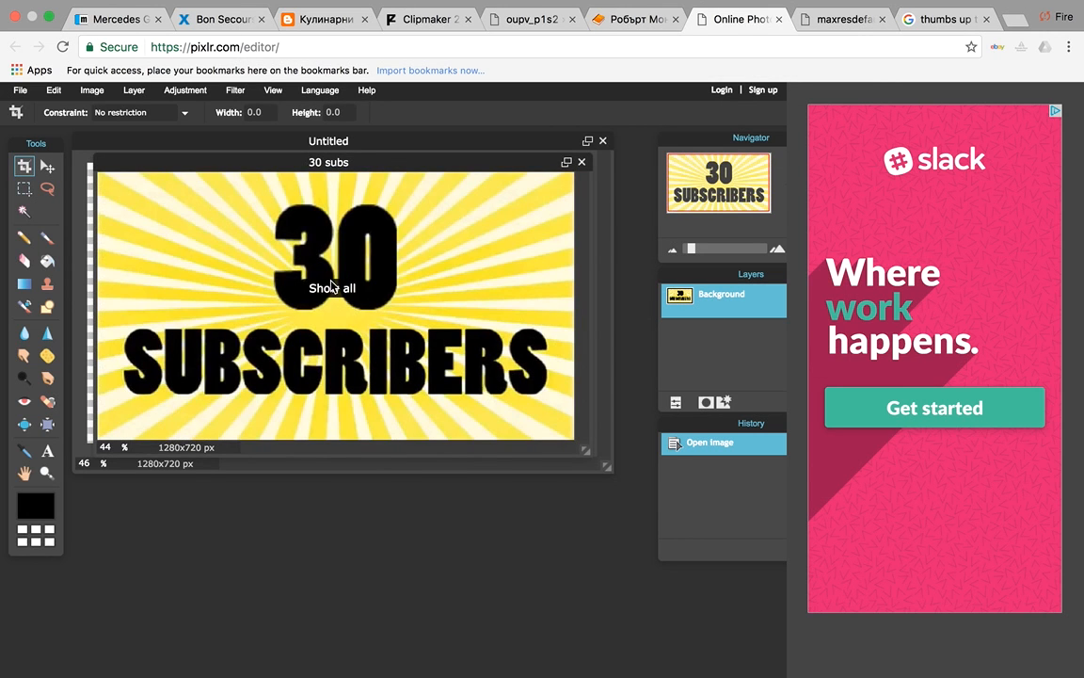
pyautogui.moveTo(159, 273)
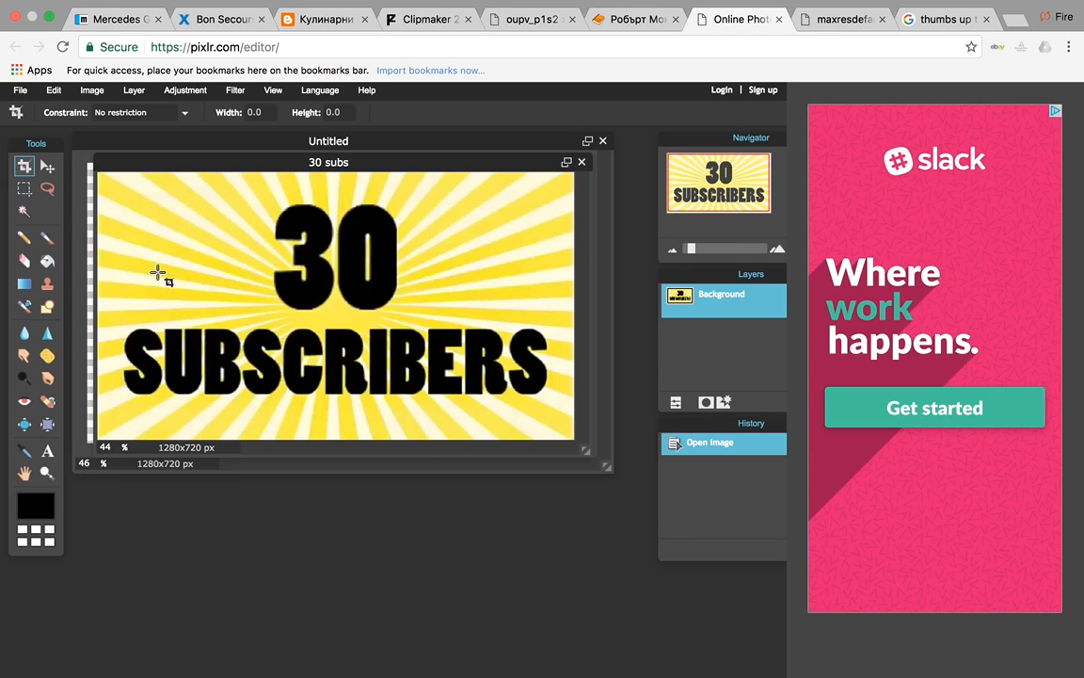
pyautogui.moveTo(175, 263)
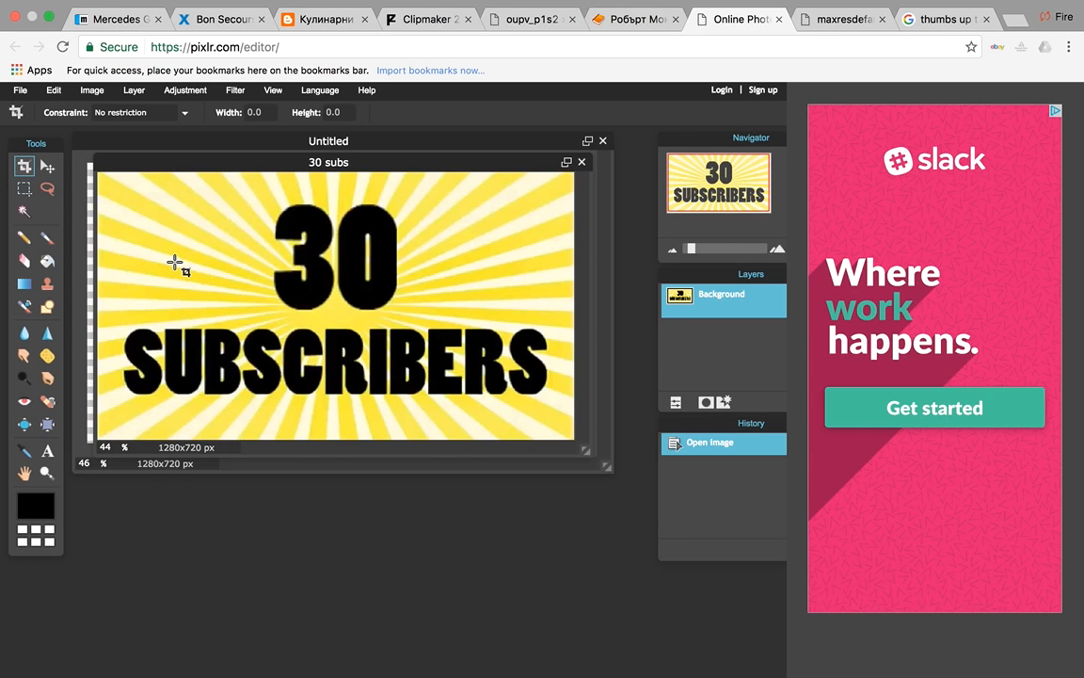
# Select and copy the 30 SUBSCRIBERS image for pasting onto the canvas
pyautogui.press('ctrl+a')
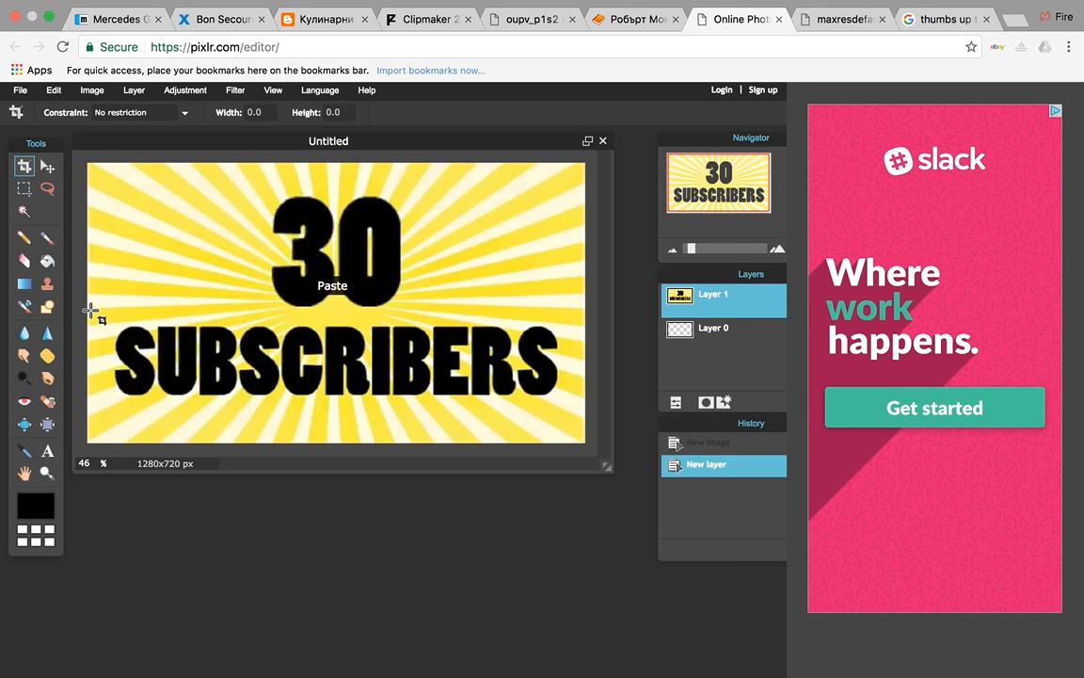
pyautogui.moveTo(508, 568)
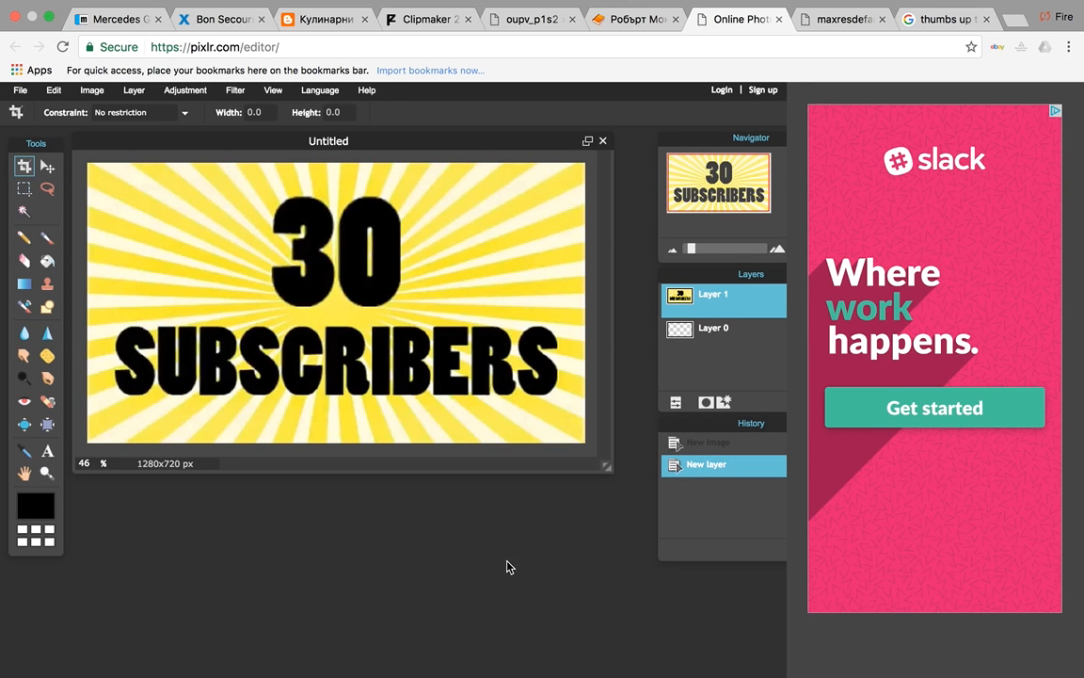
pyautogui.moveTo(200, 218)
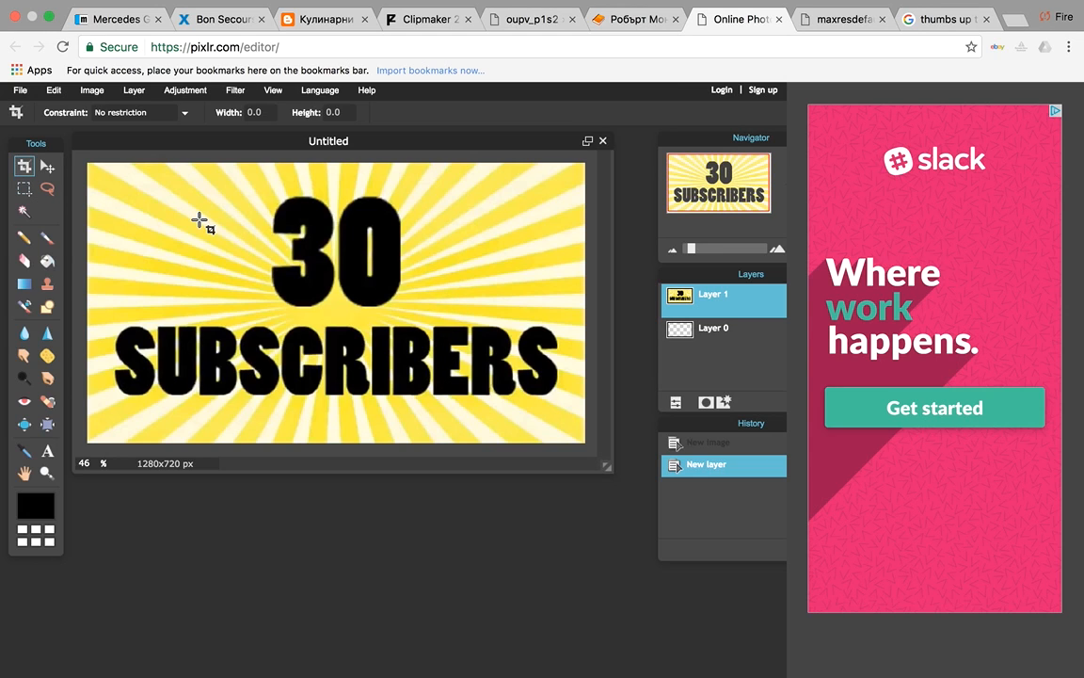
pyautogui.moveTo(271, 324)
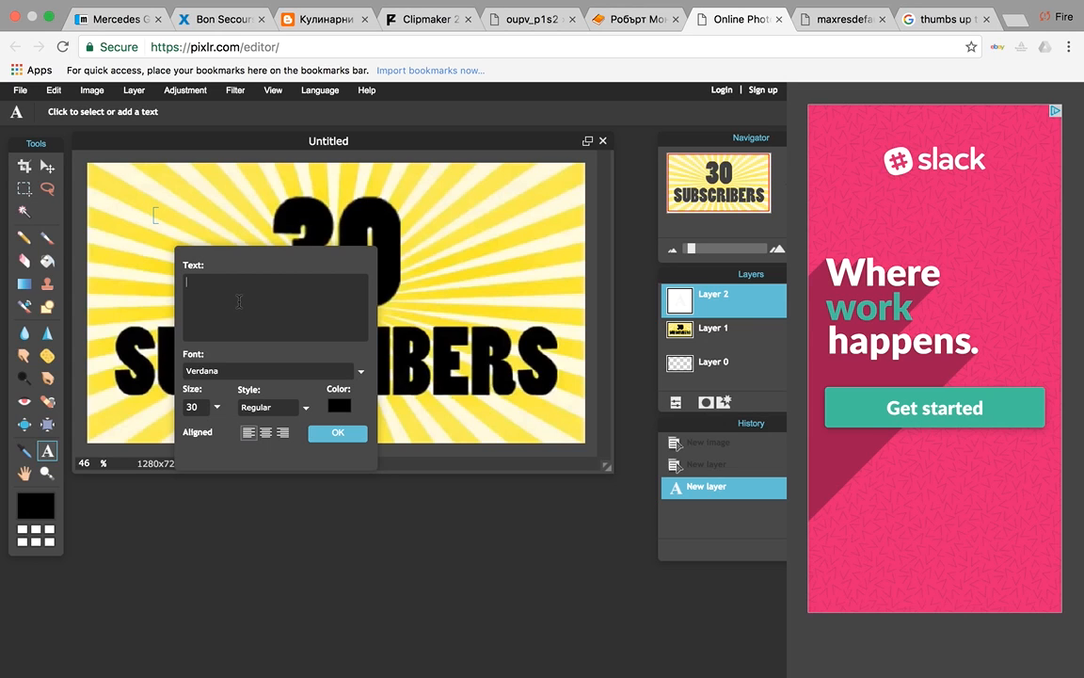
# Add a test text layer reading 'hi' at the top-left, briefly checking the thumbs-up search tab
pyautogui.write('hi')
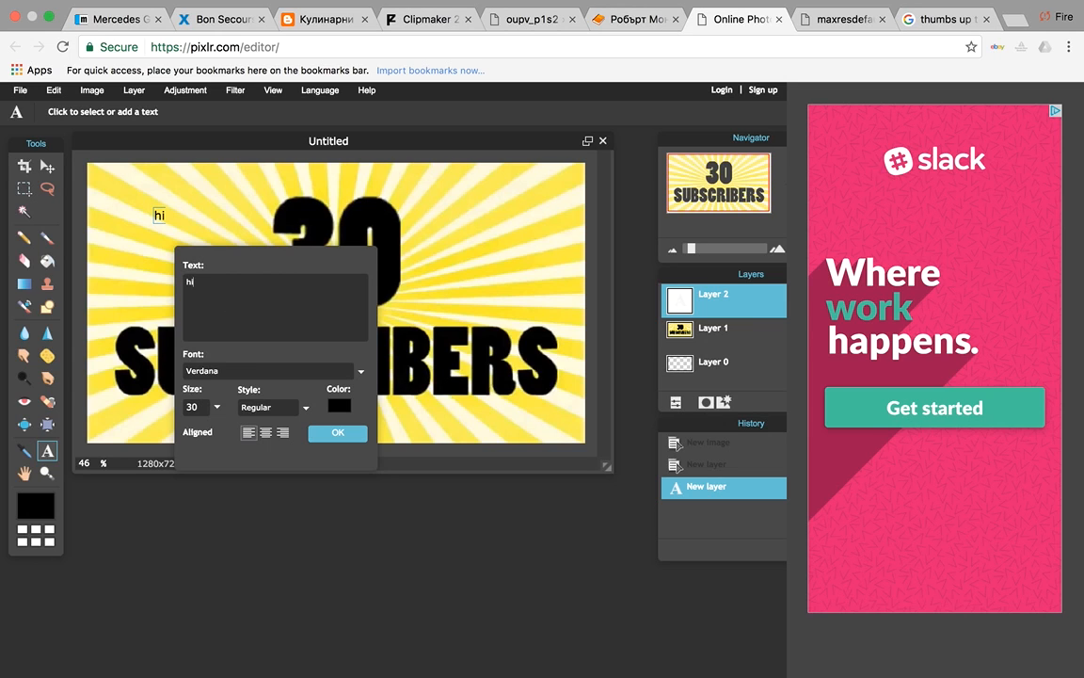
pyautogui.click(361, 369)
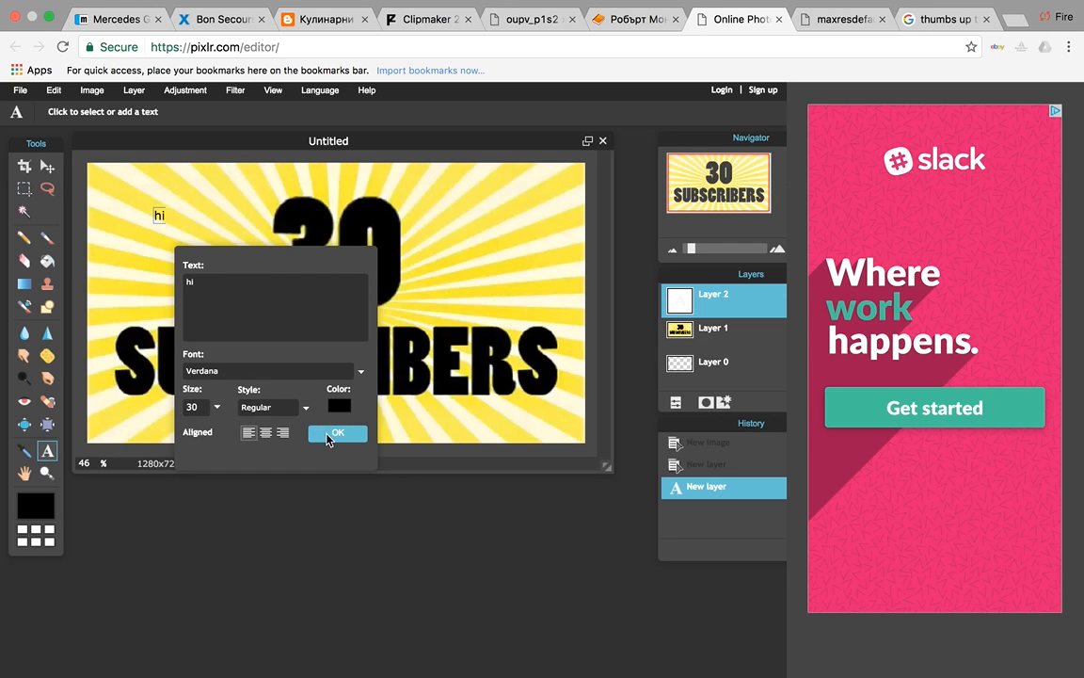
pyautogui.click(337, 431)
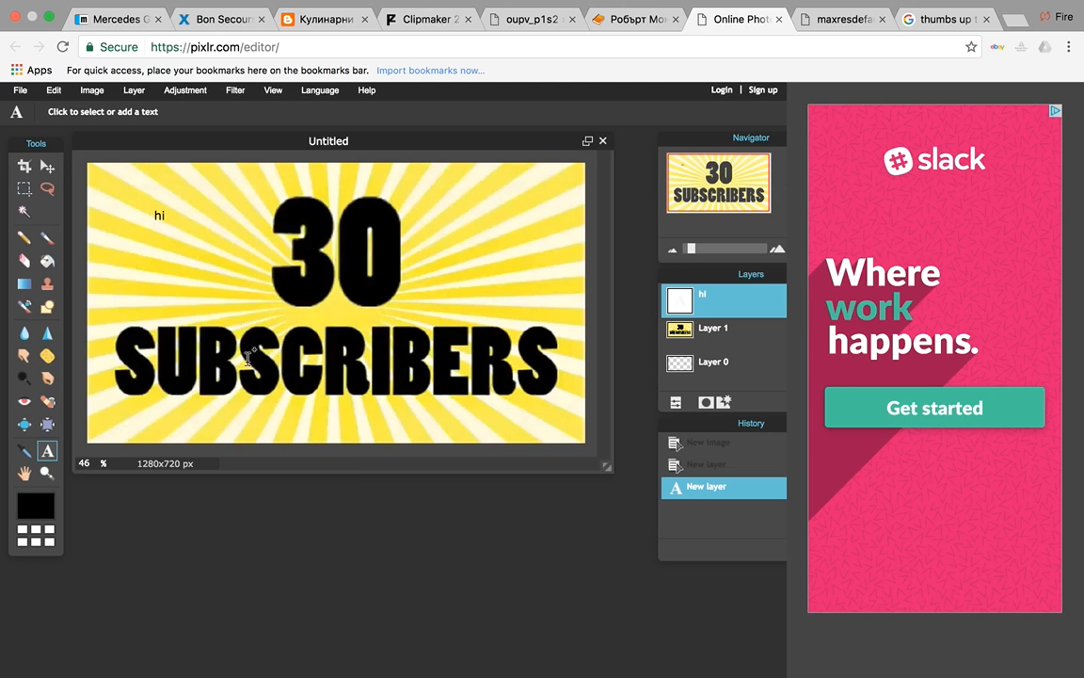
pyautogui.moveTo(753, 369)
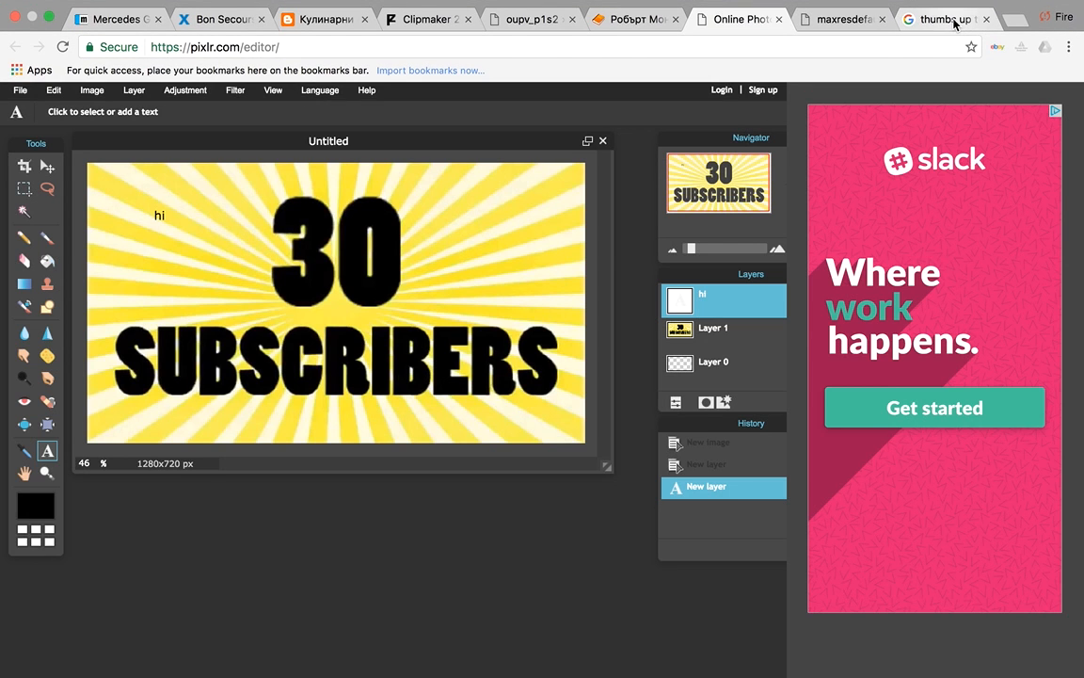
pyautogui.click(944, 19)
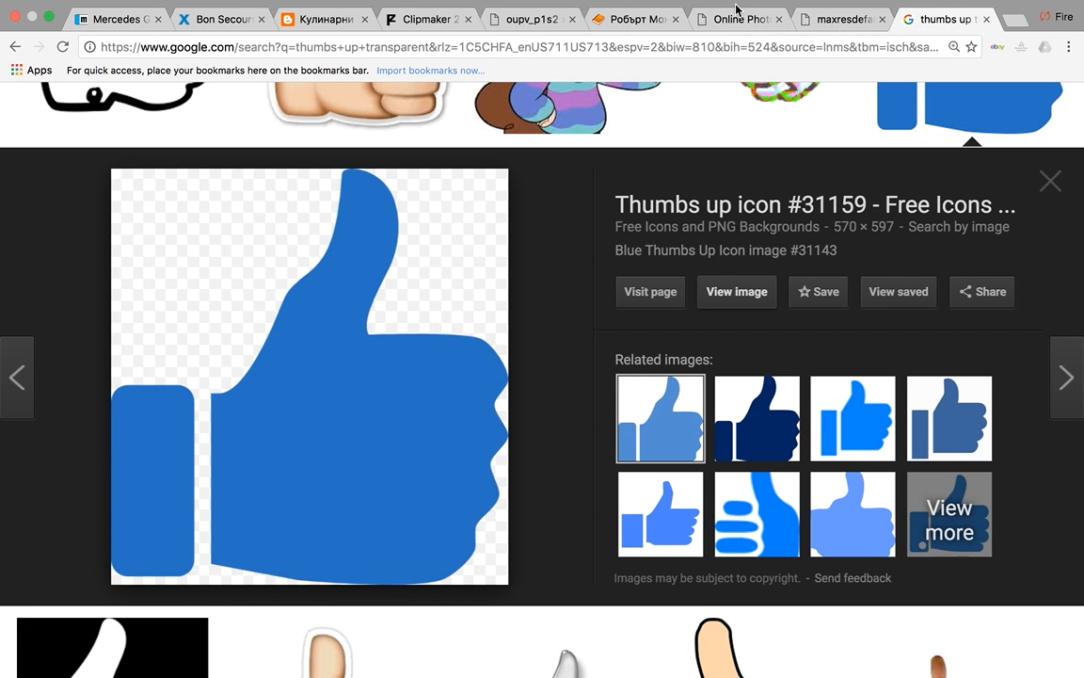
pyautogui.click(738, 19)
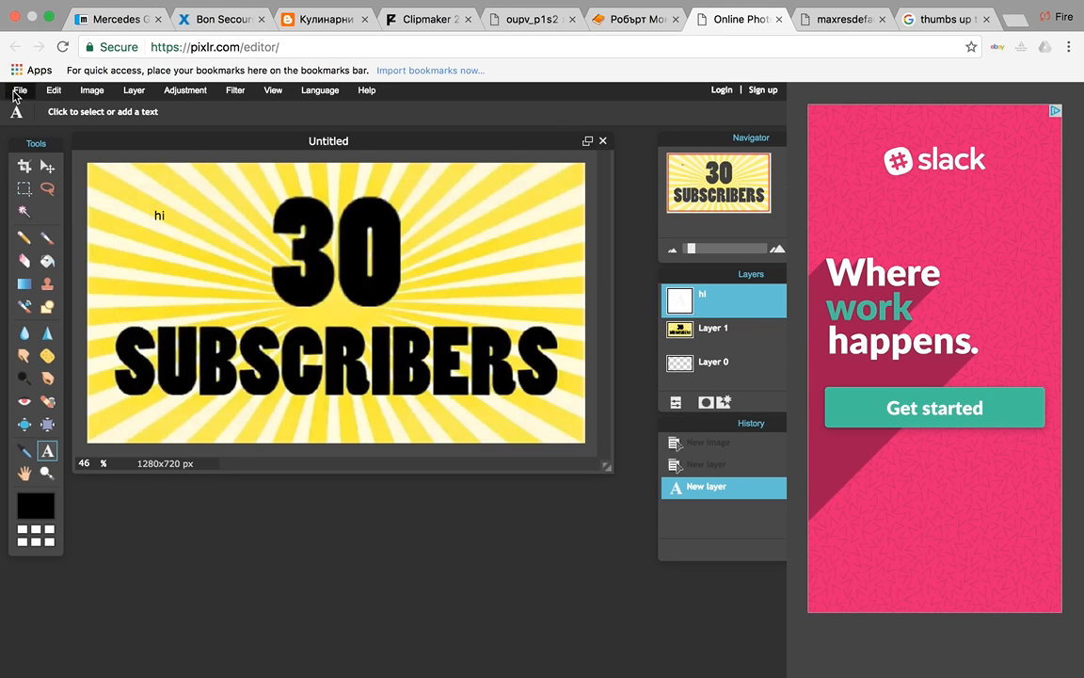
# Search Downloads for 'clik' and load the pixel hand clik.png as a new document
pyautogui.click(19, 90)
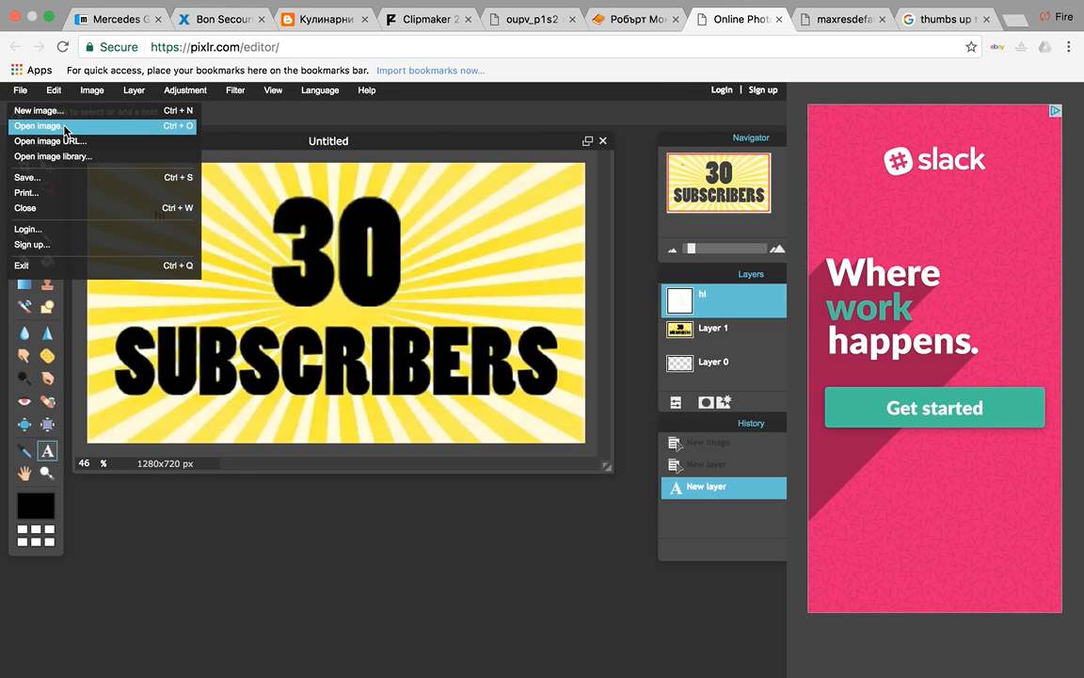
pyautogui.click(41, 124)
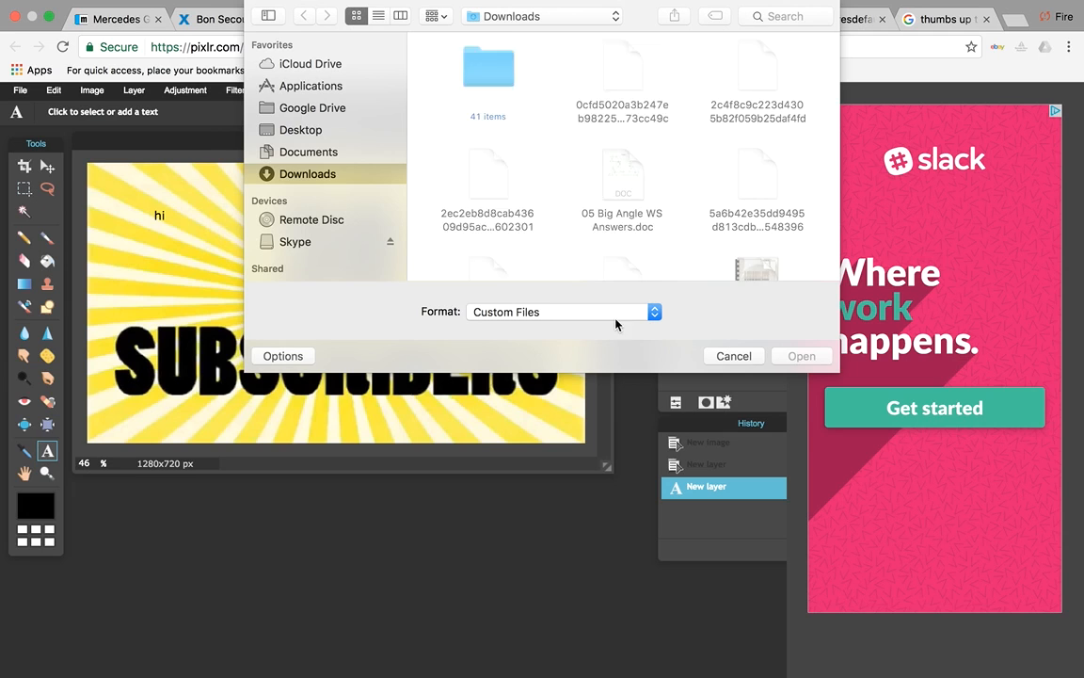
pyautogui.click(787, 15)
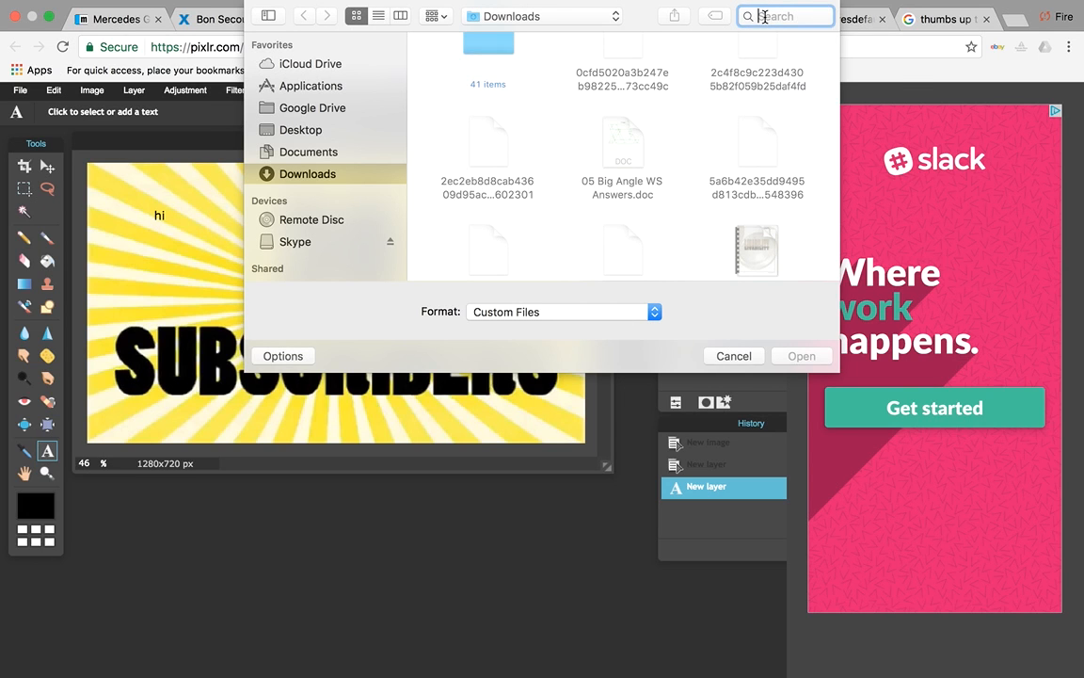
pyautogui.write('clik')
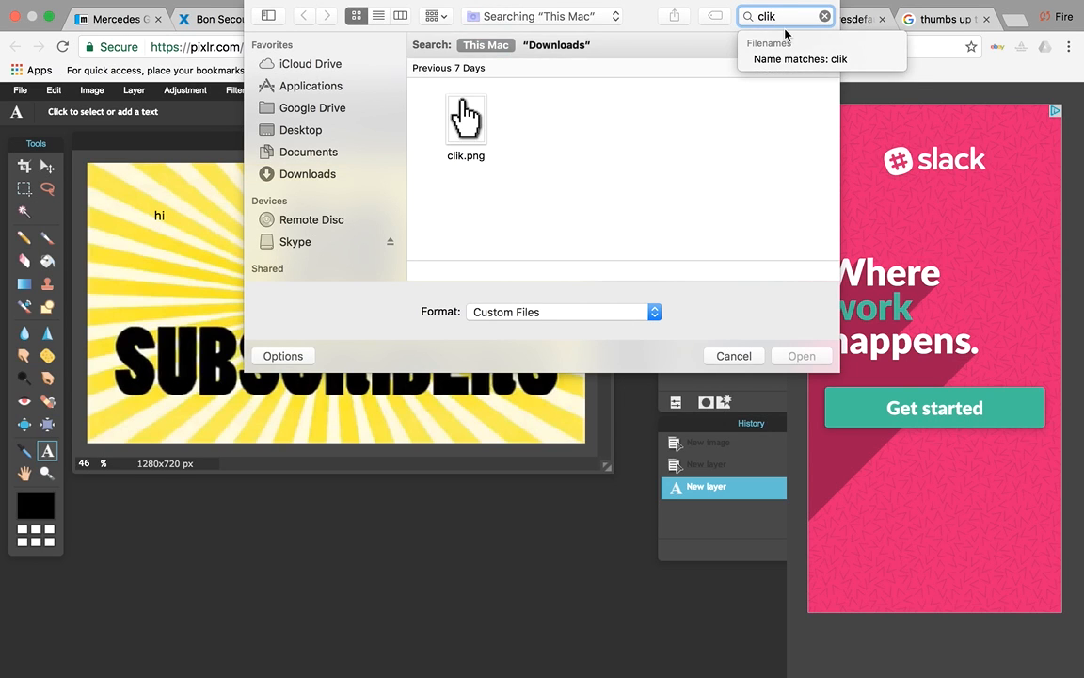
pyautogui.click(465, 120)
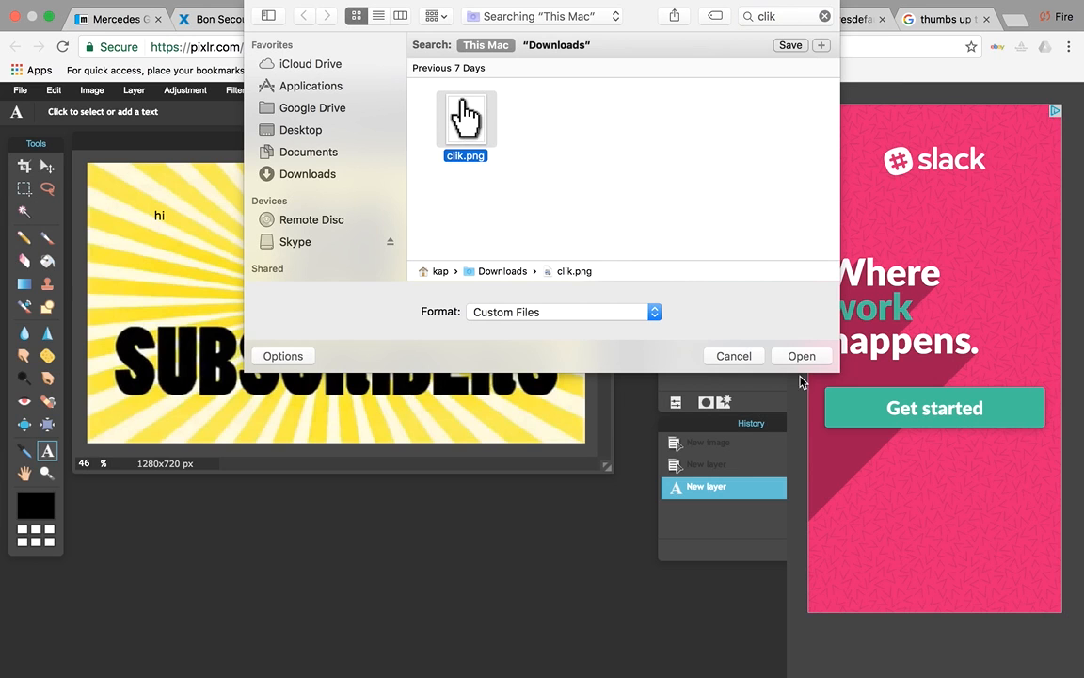
pyautogui.click(802, 356)
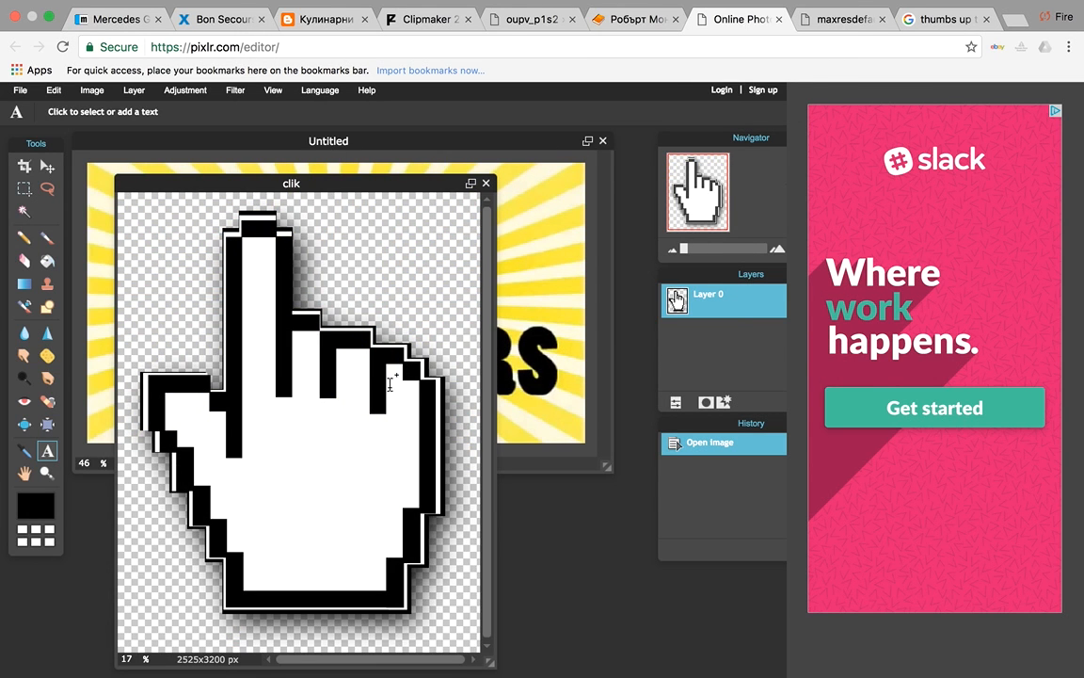
pyautogui.click(392, 386)
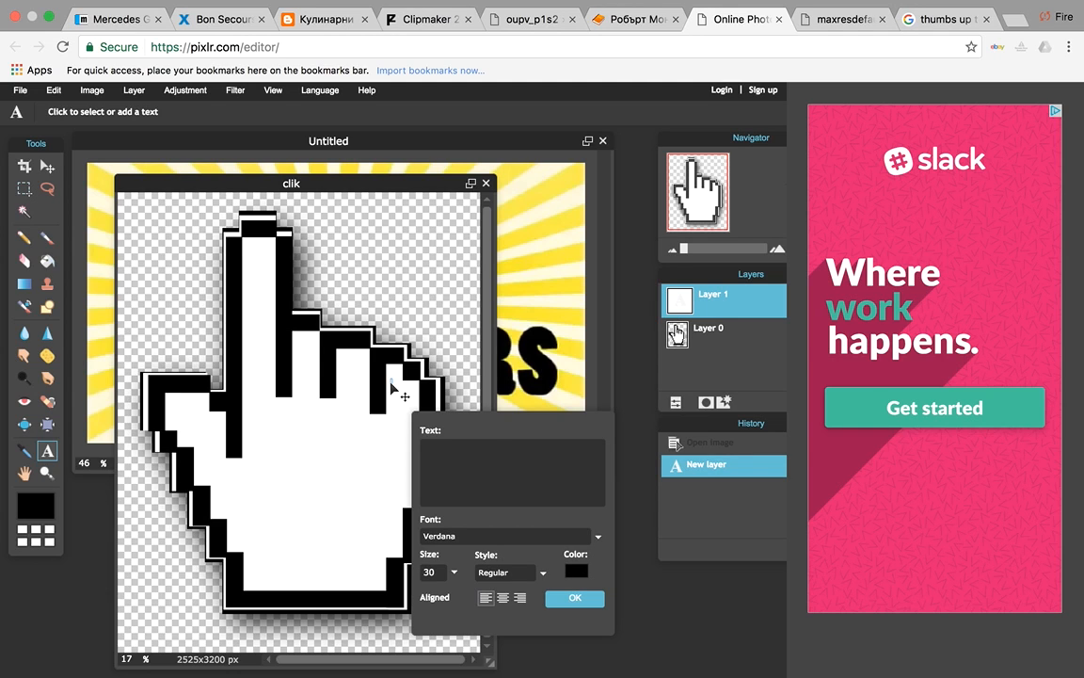
pyautogui.moveTo(544, 559)
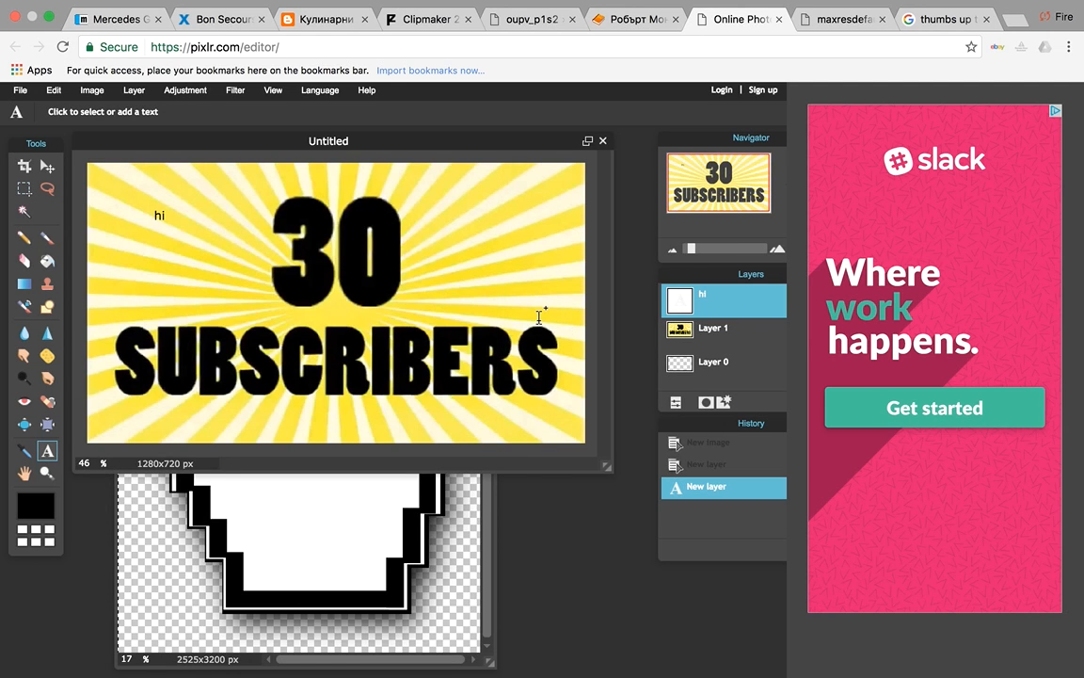
# Paste the copied pixel hand onto the thumbnail and dismiss the stray empty text entries
pyautogui.press('ctrl+v')
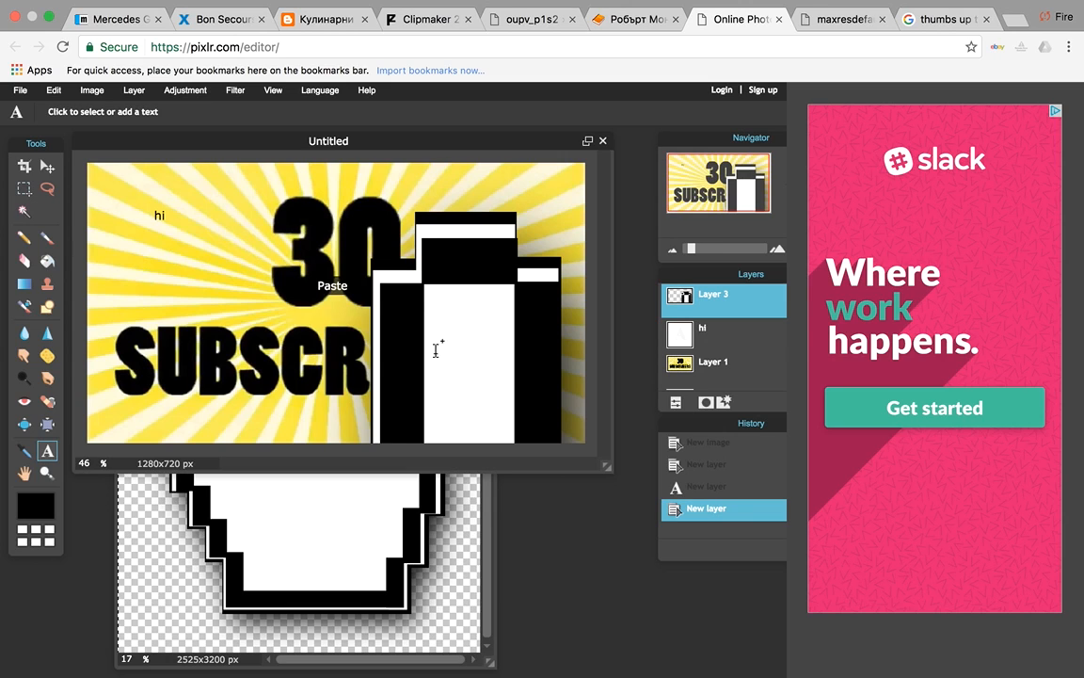
pyautogui.click(467, 367)
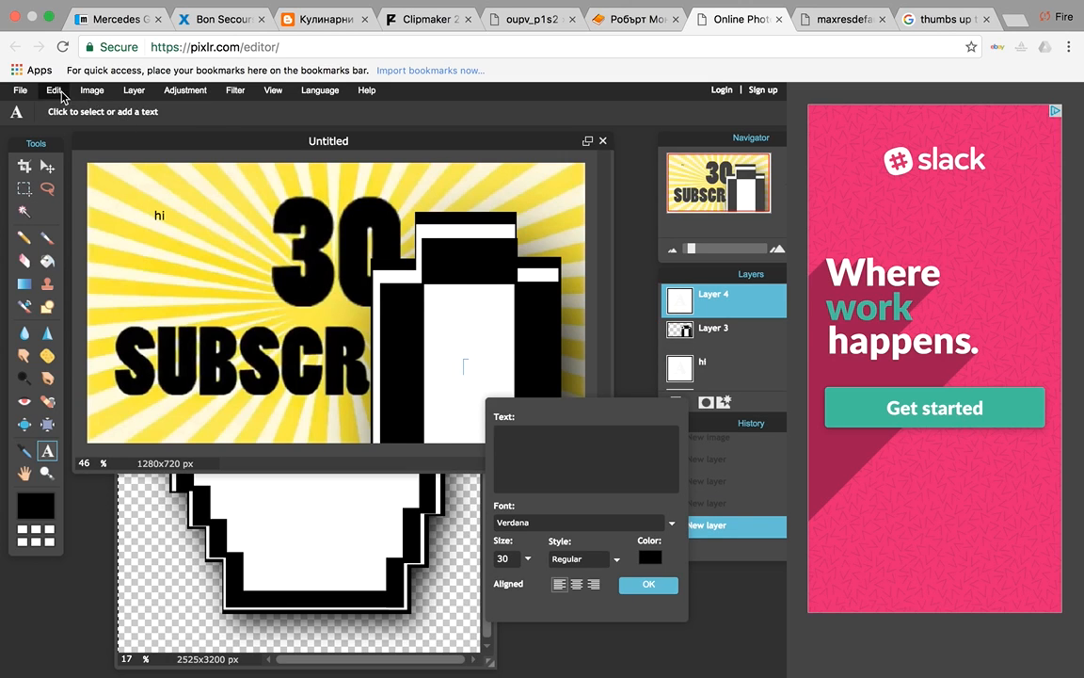
pyautogui.moveTo(66, 219)
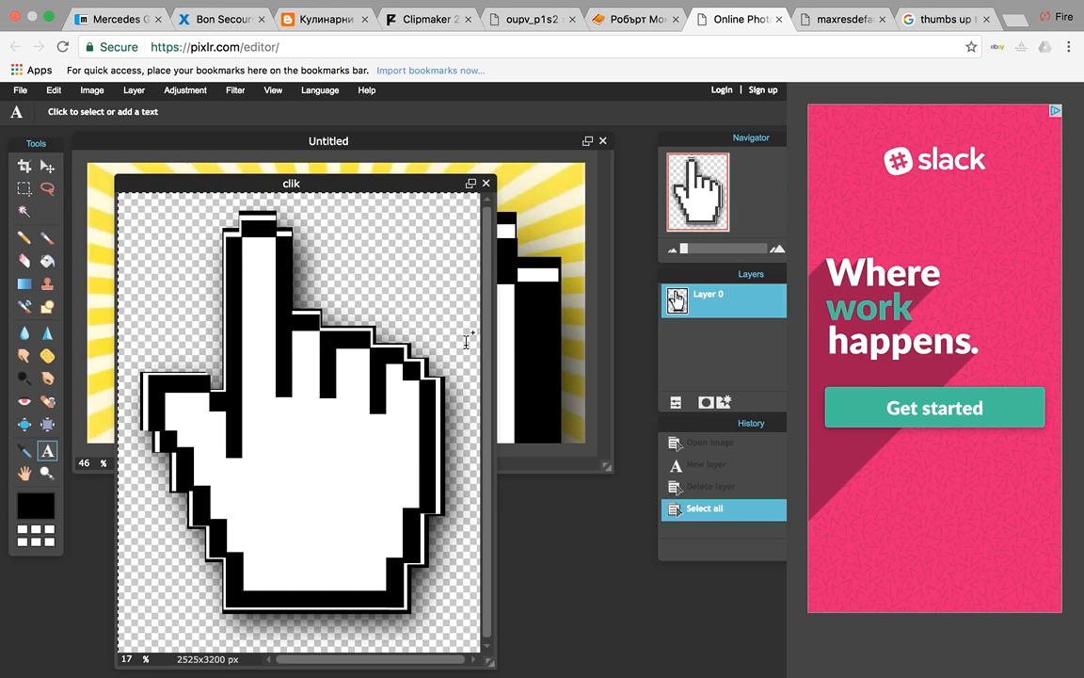
pyautogui.moveTo(489, 185)
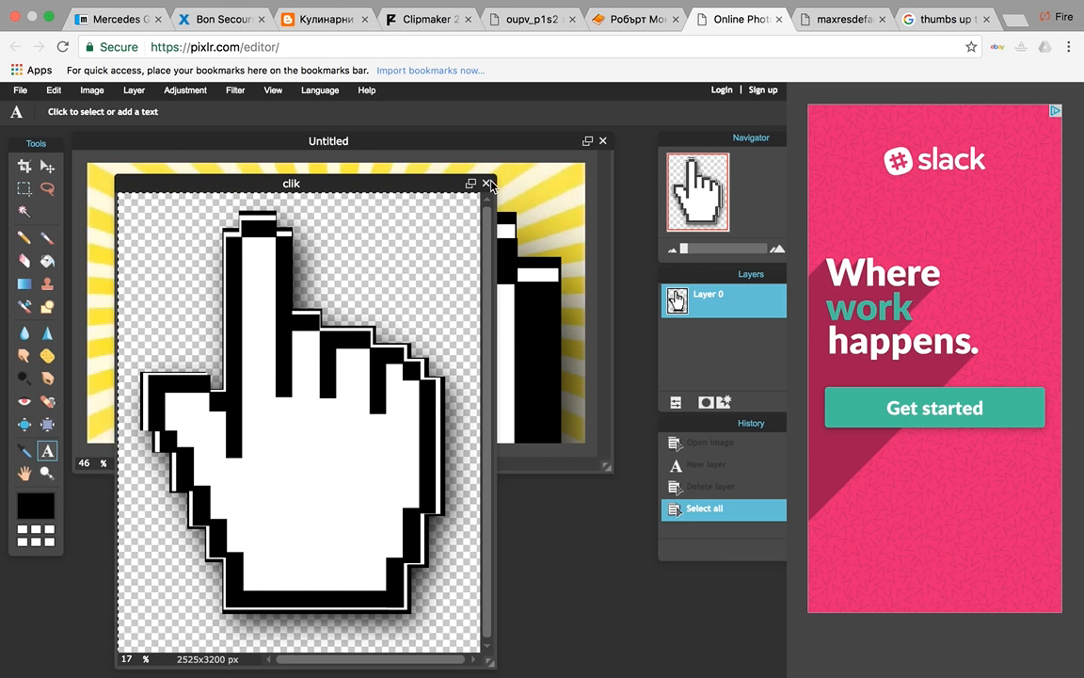
pyautogui.click(487, 183)
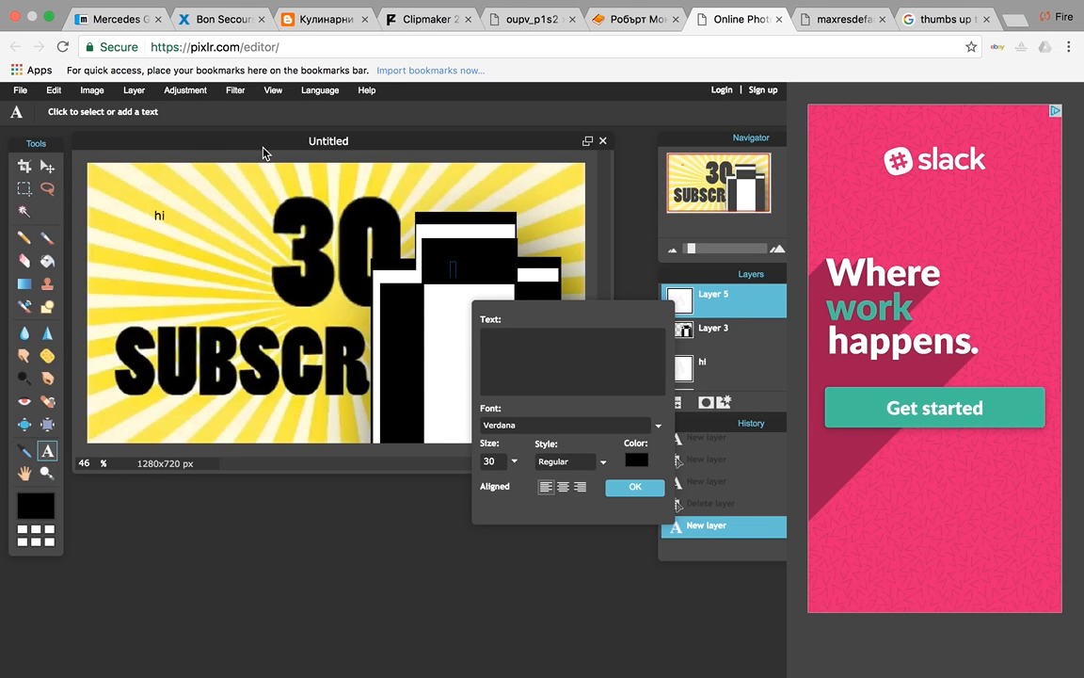
pyautogui.click(53, 90)
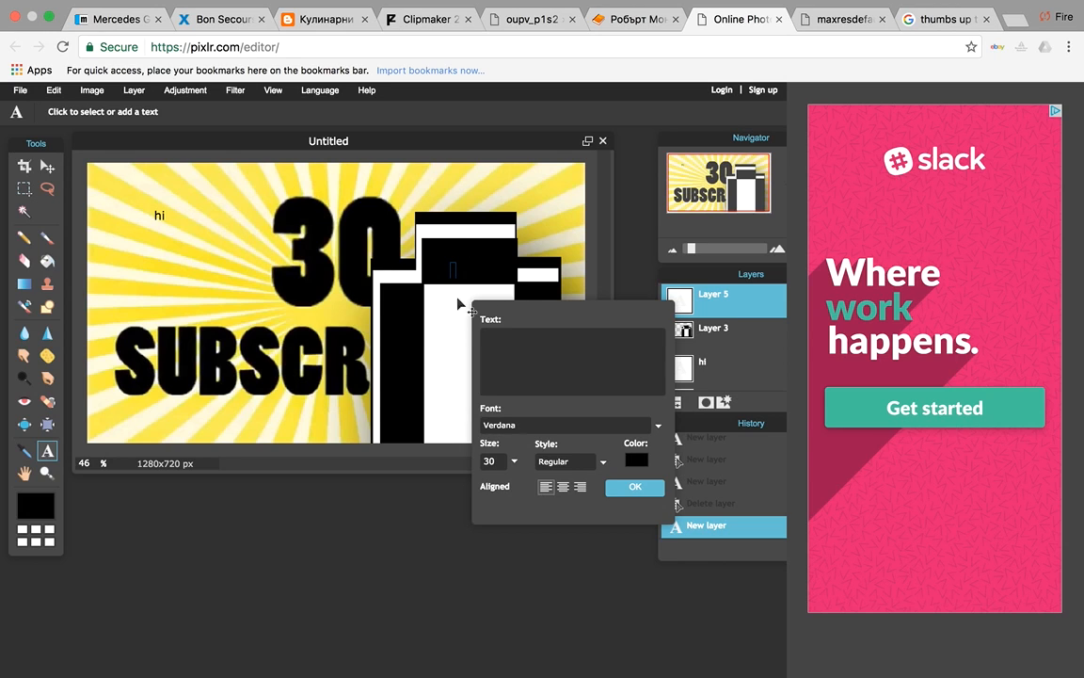
pyautogui.moveTo(712, 326)
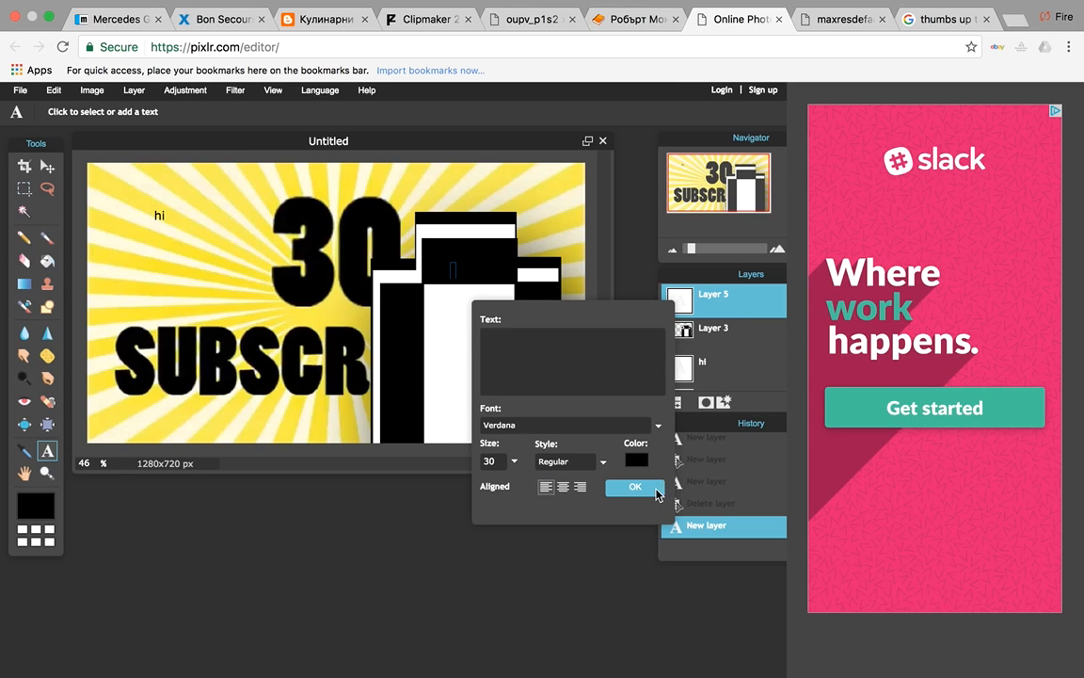
pyautogui.click(634, 485)
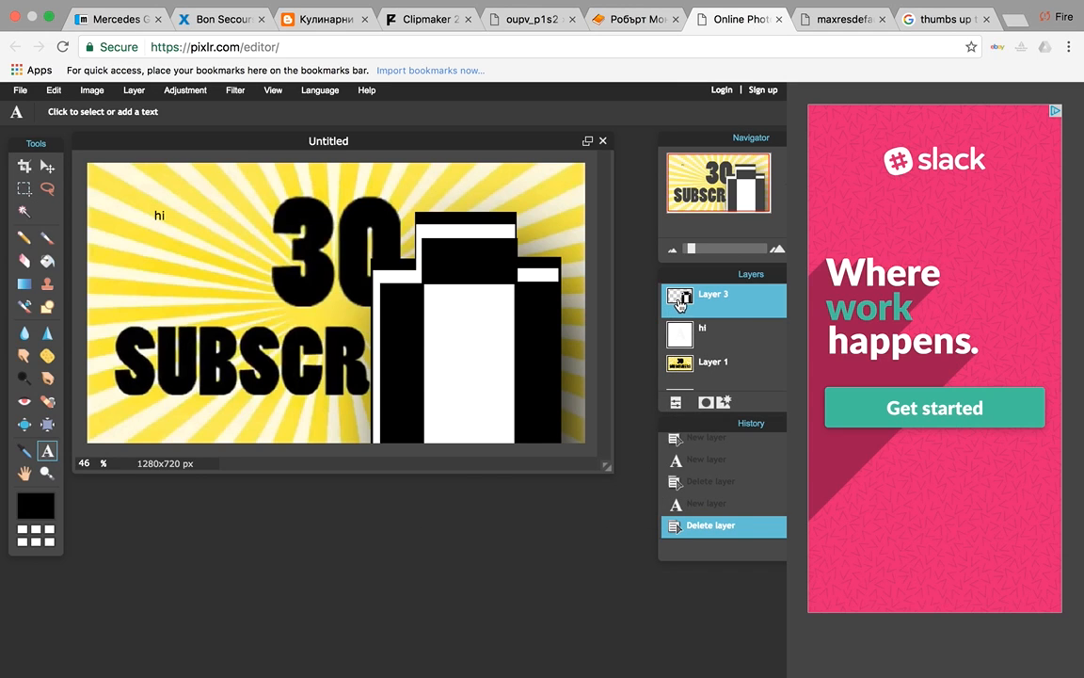
pyautogui.click(460, 299)
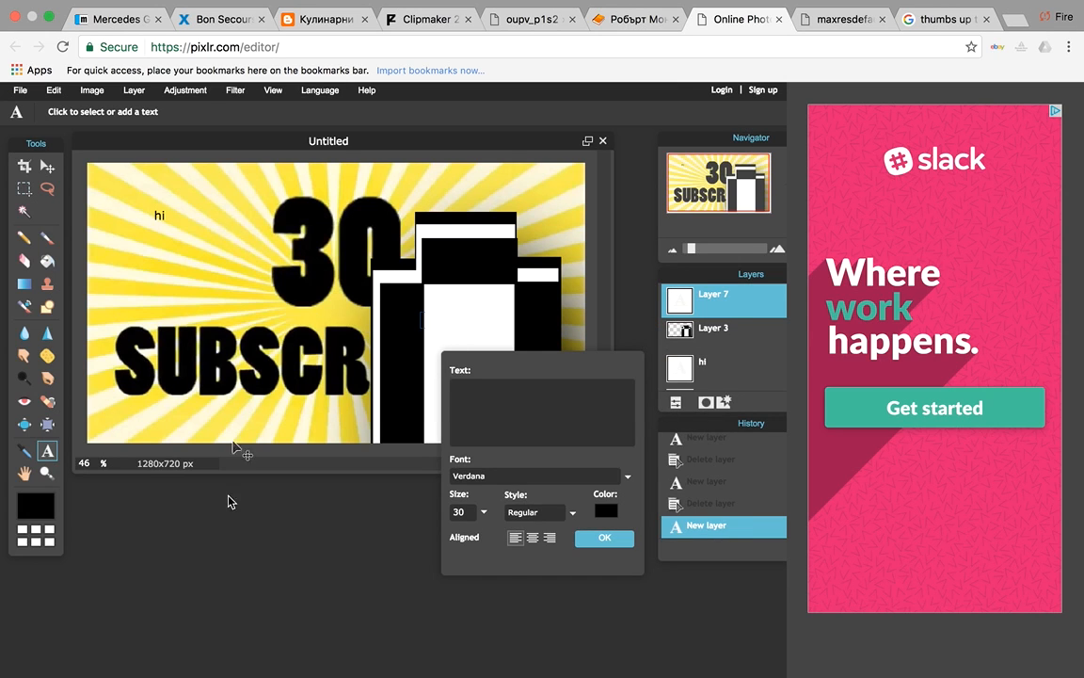
pyautogui.moveTo(91, 117)
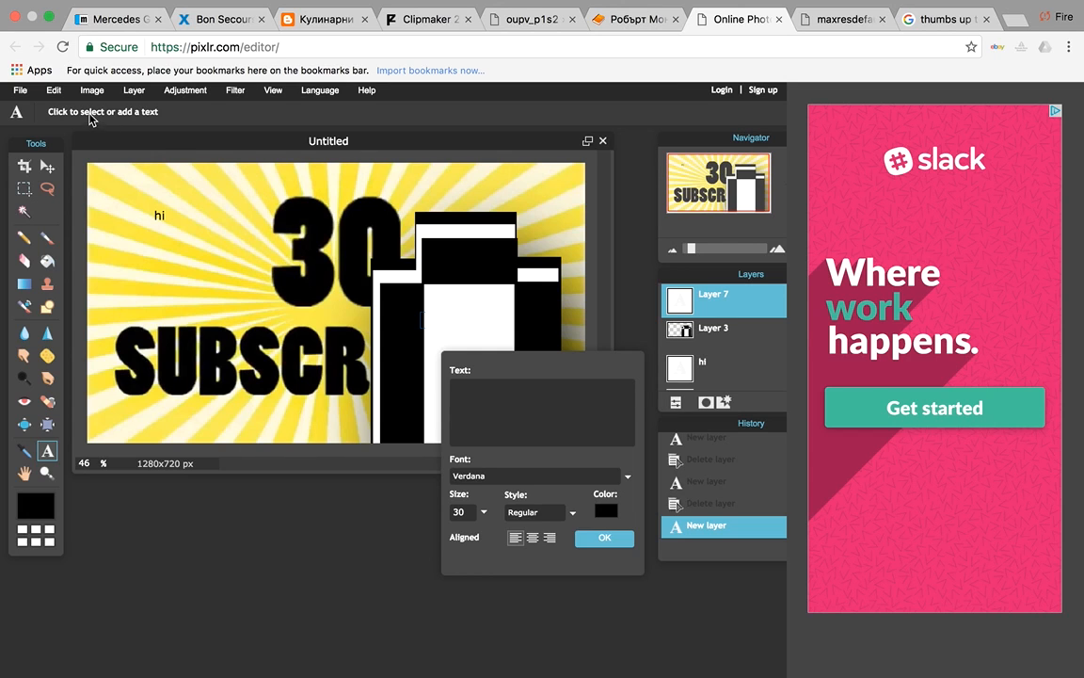
# Look through the image size and canvas options without changing anything
pyautogui.click(90, 90)
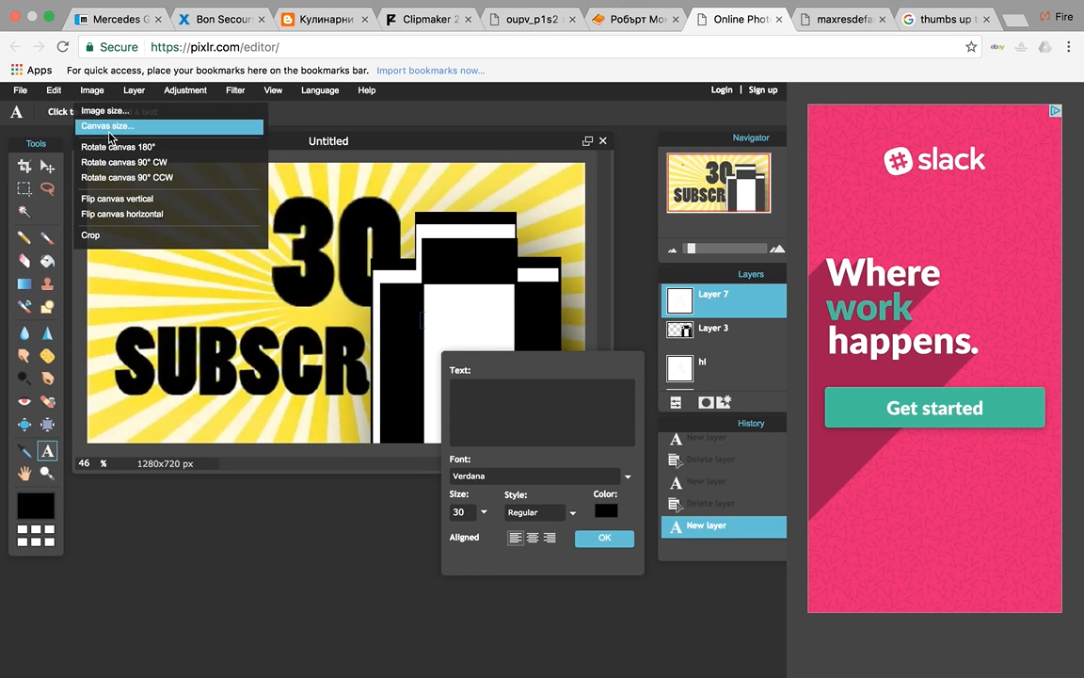
pyautogui.click(90, 90)
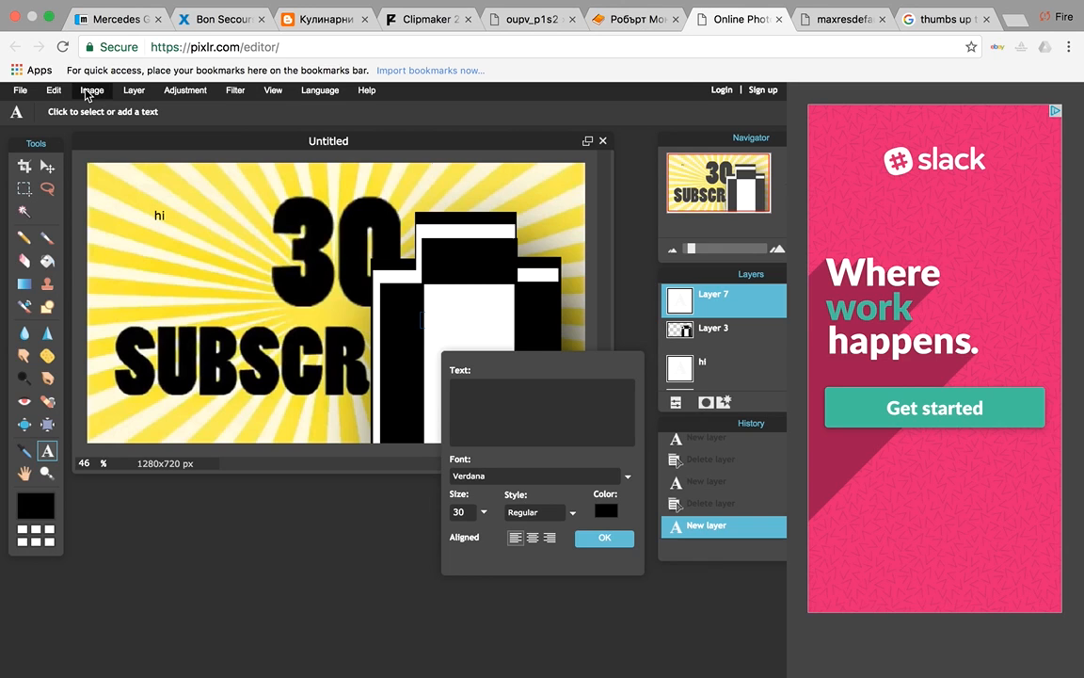
pyautogui.click(90, 90)
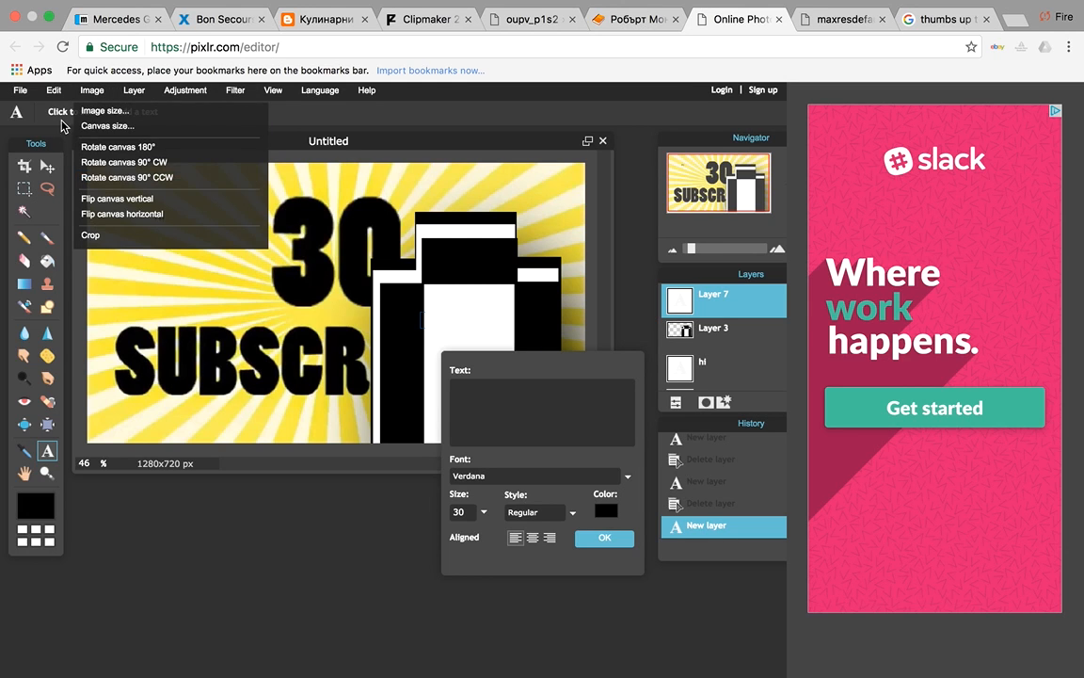
pyautogui.click(53, 91)
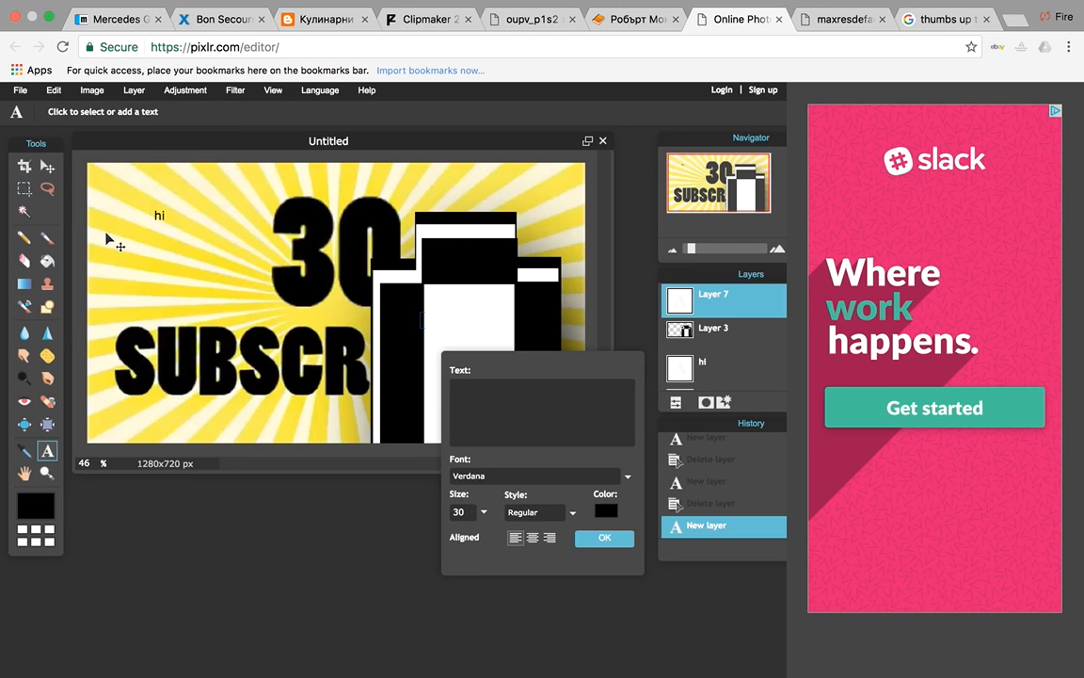
pyautogui.moveTo(452, 318)
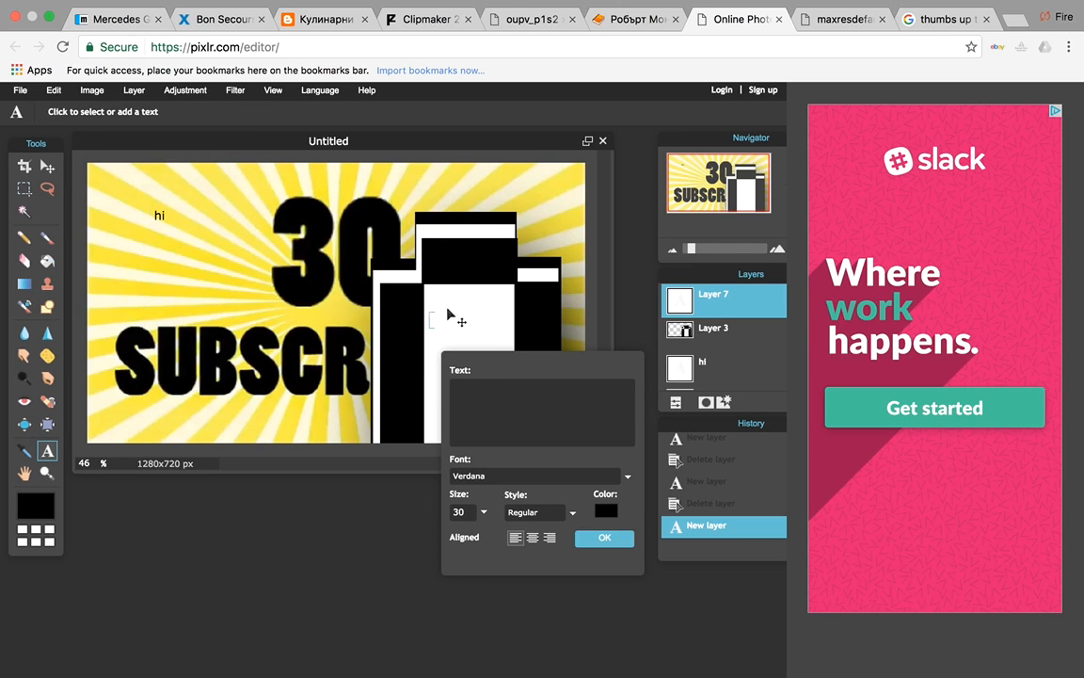
pyautogui.moveTo(531, 376)
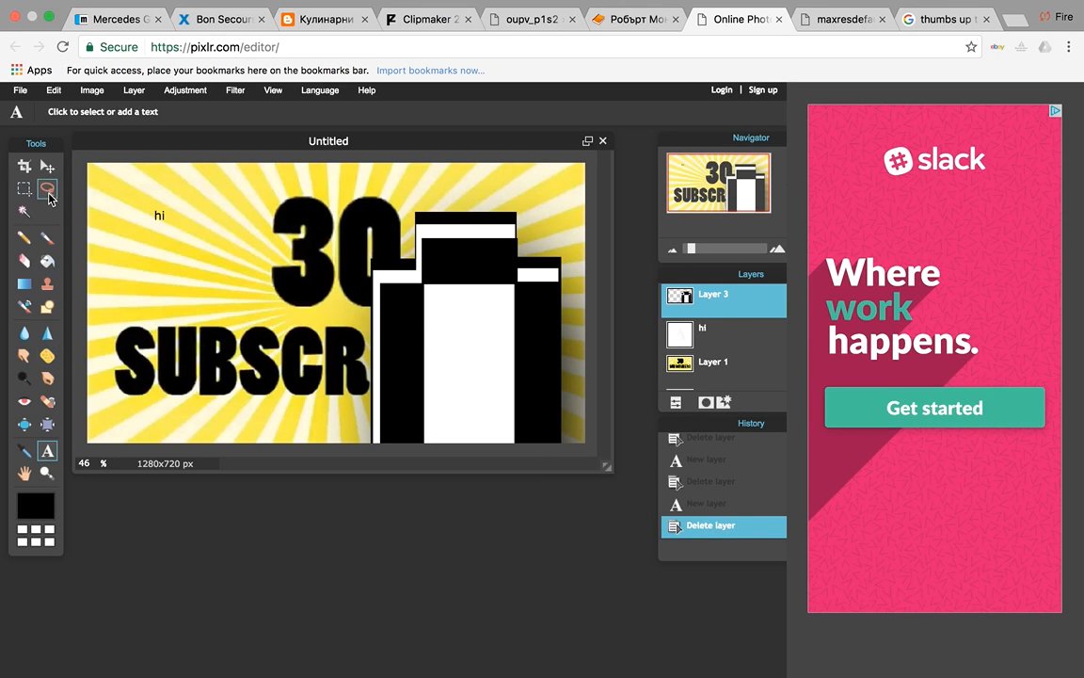
# Move the shrunken pixel hand around the burst and settle it beside the 30
pyautogui.click(23, 166)
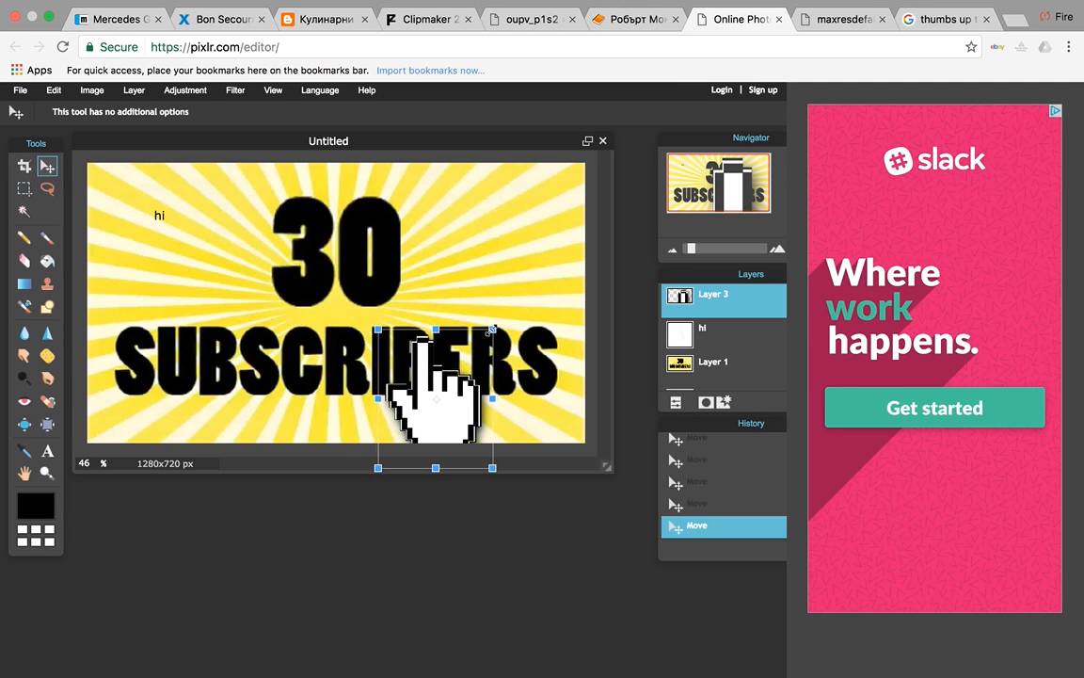
pyautogui.moveTo(437, 399); pyautogui.dragTo(448, 268)
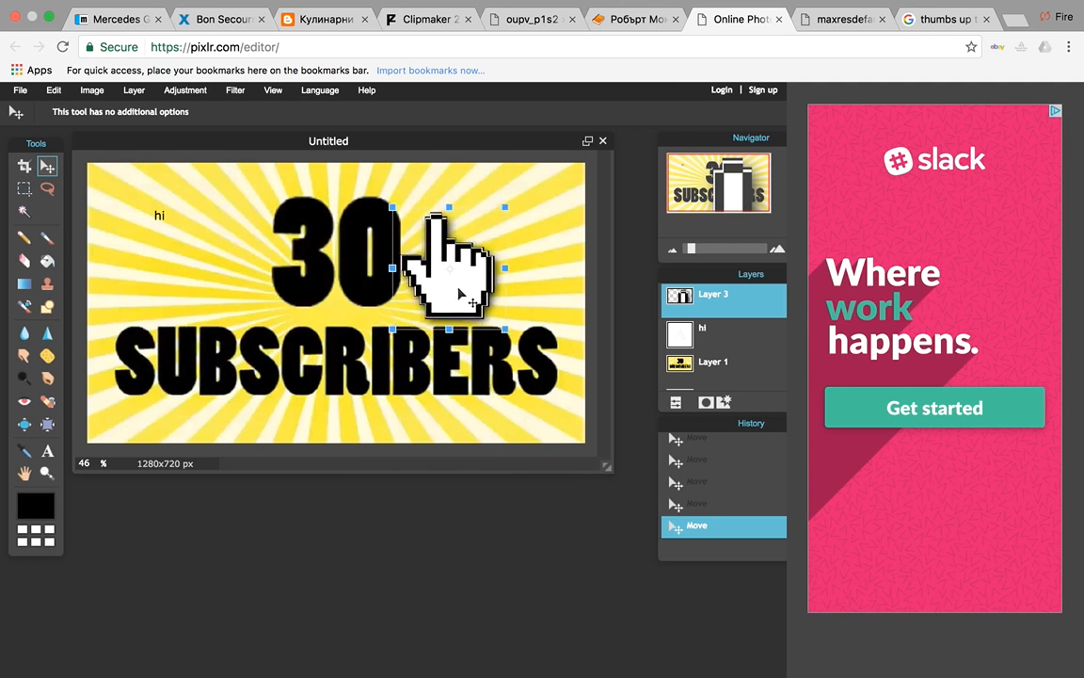
pyautogui.moveTo(448, 267); pyautogui.dragTo(380, 386)
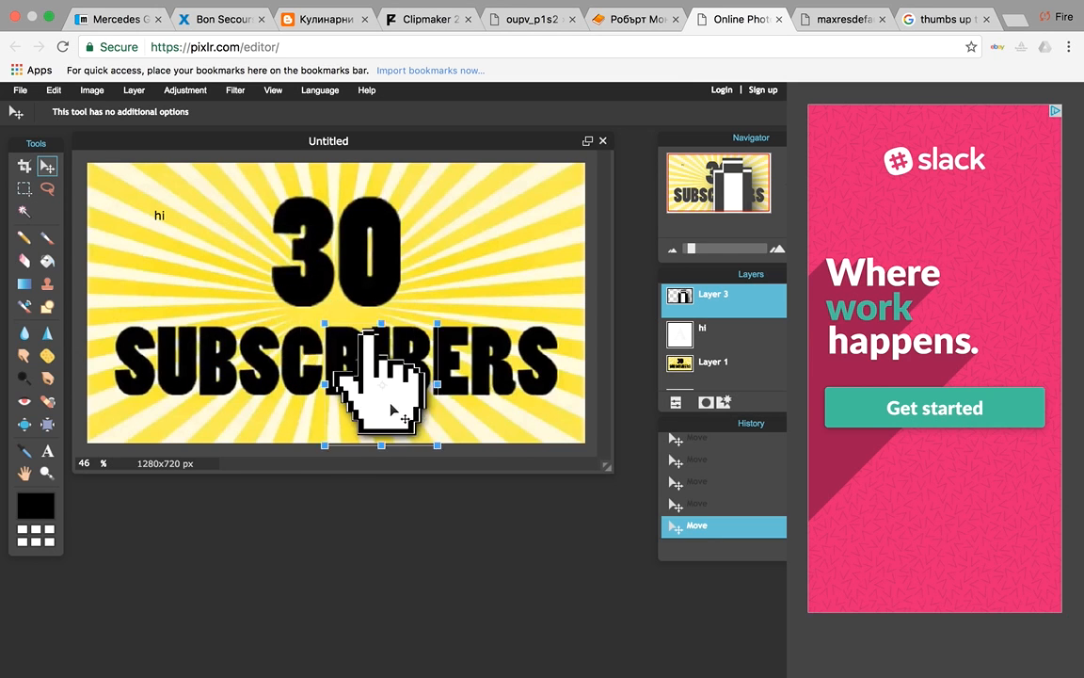
pyautogui.moveTo(380, 386); pyautogui.dragTo(185, 294)
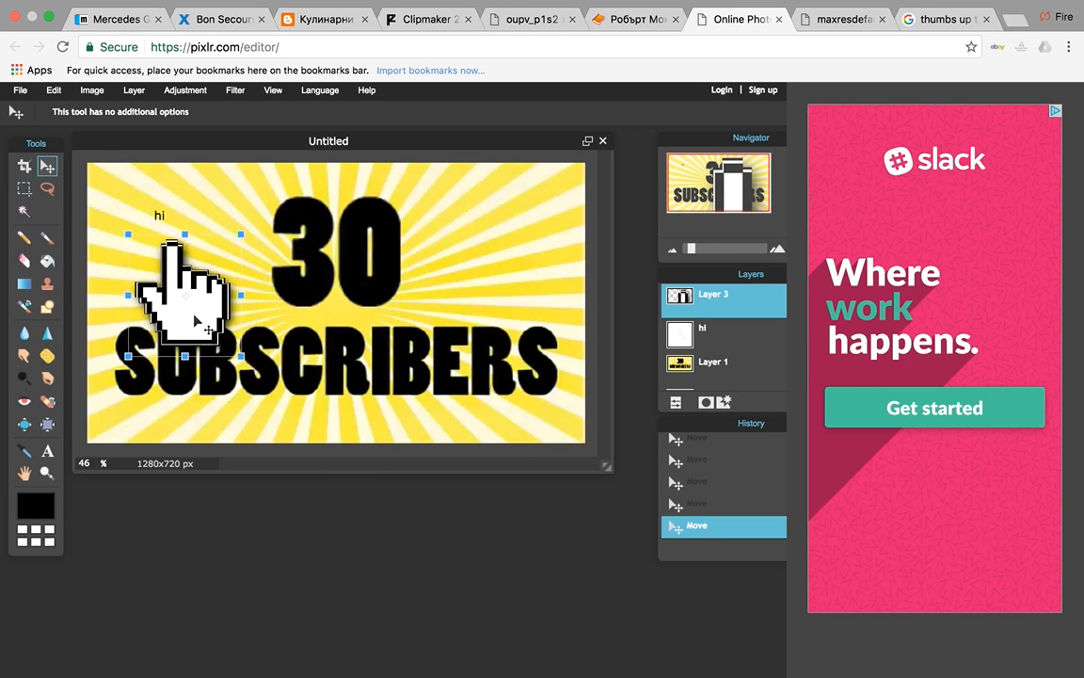
pyautogui.moveTo(184, 292); pyautogui.dragTo(493, 292)
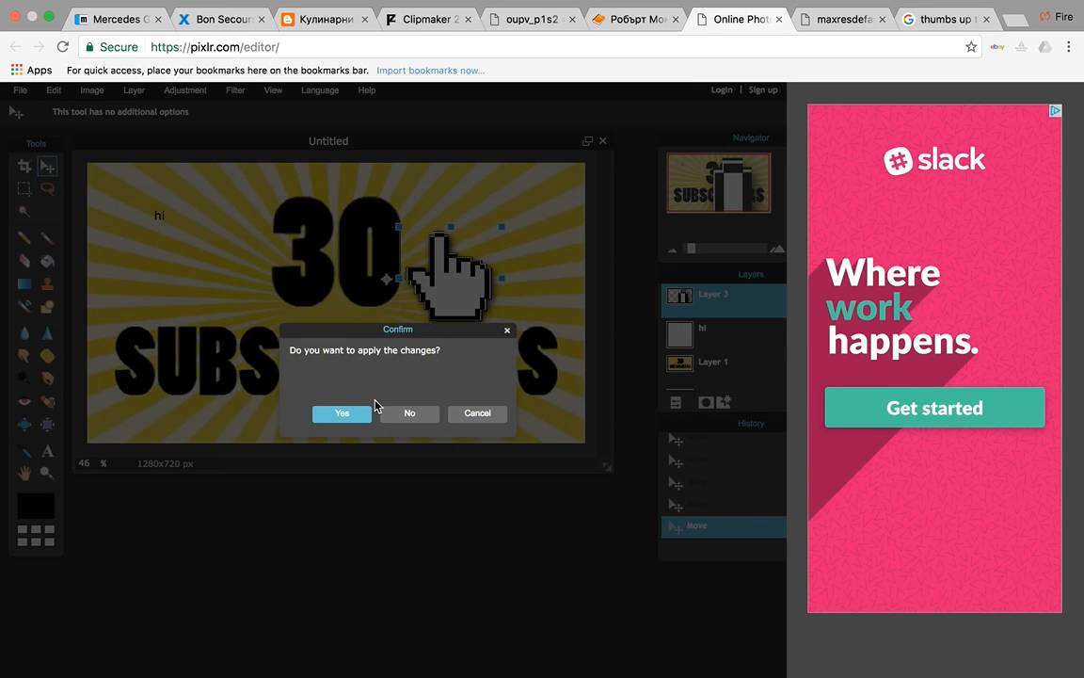
# Confirm Yes to apply the pixel hand's new size beside the 30
pyautogui.click(341, 412)
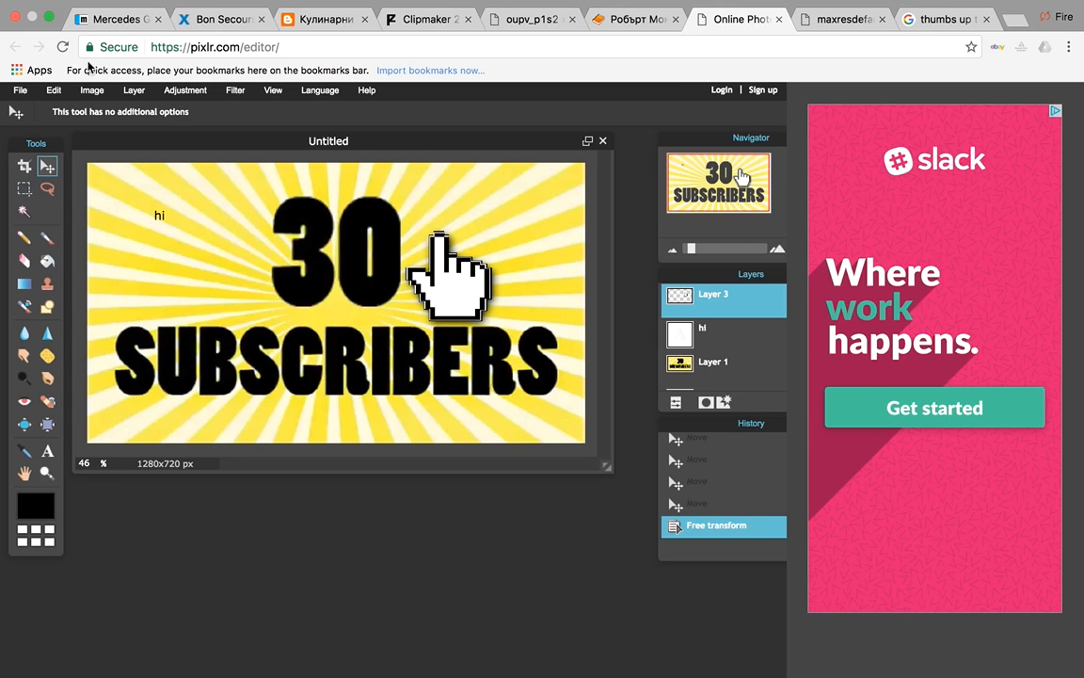
pyautogui.click(18, 90)
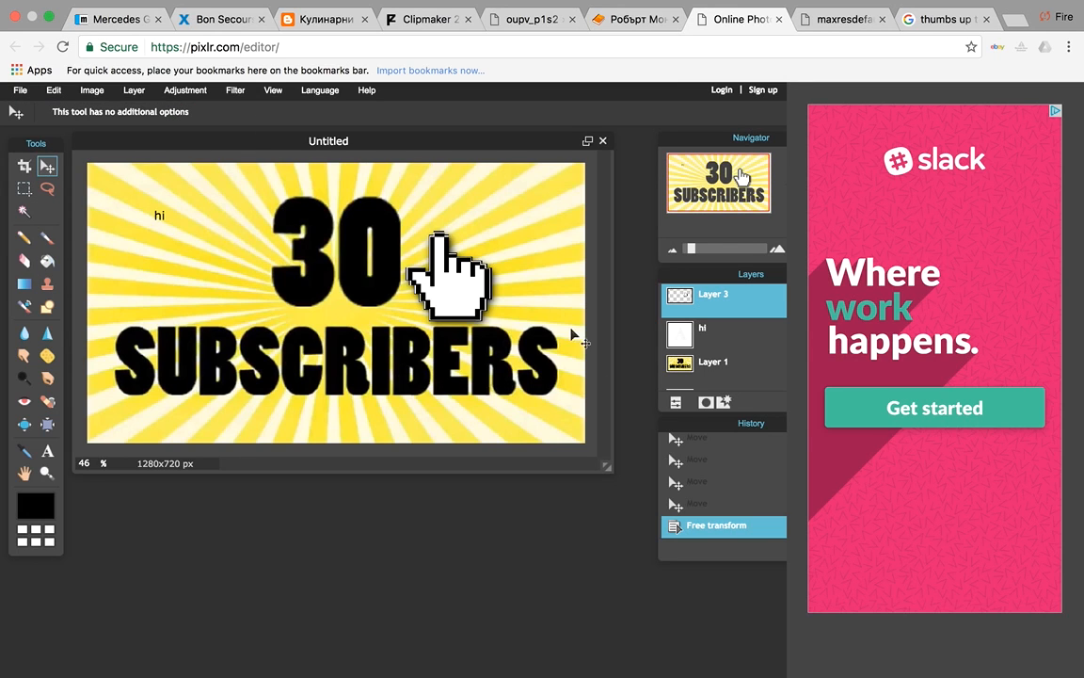
pyautogui.moveTo(572, 329)
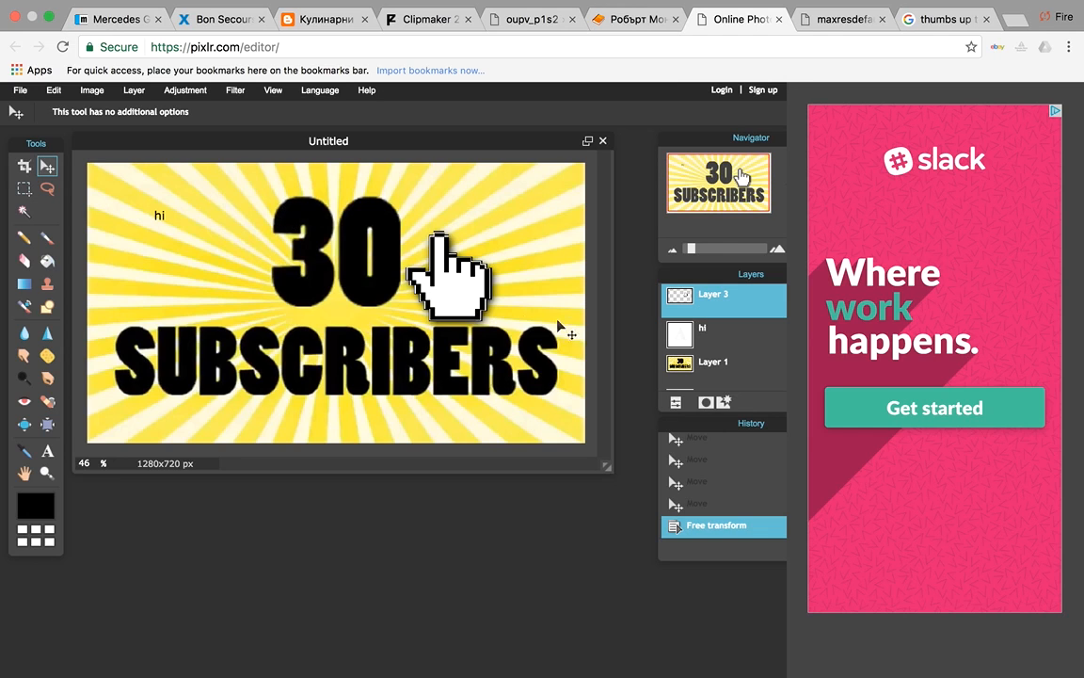
pyautogui.moveTo(643, 348)
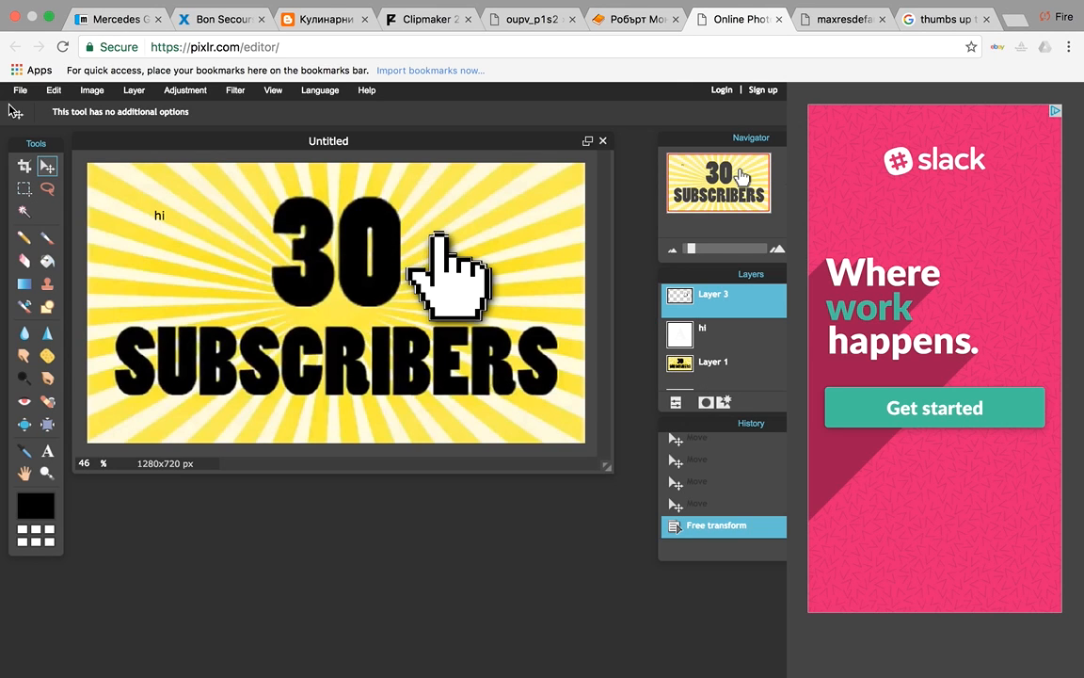
# Search Downloads for 'youtub' to find the YouTube play button image
pyautogui.click(19, 90)
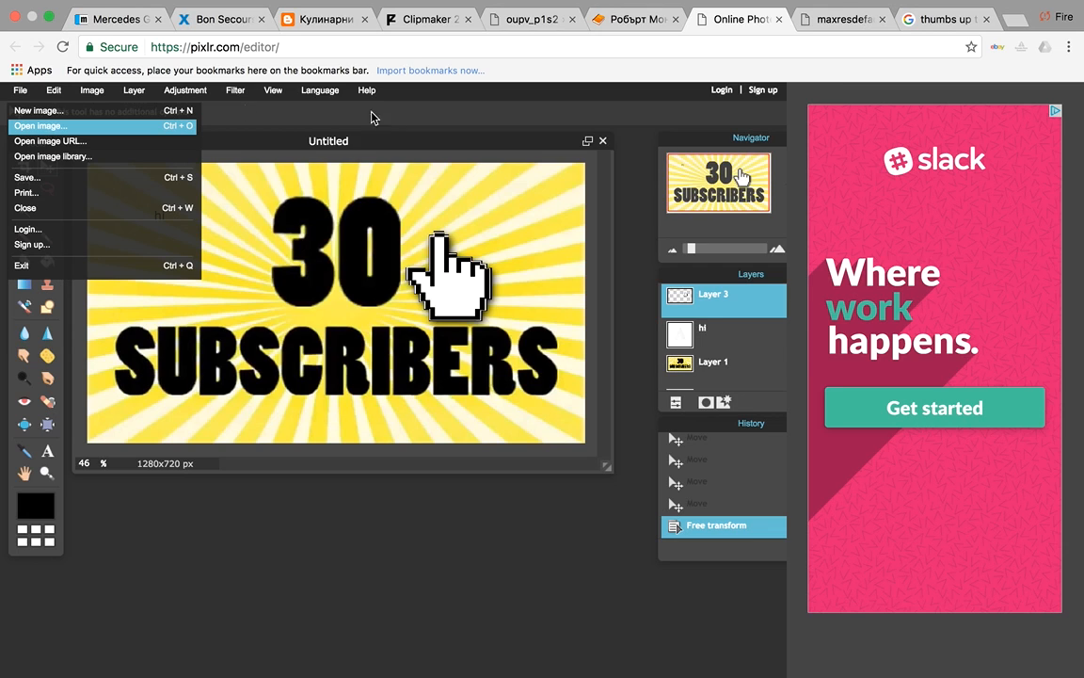
pyautogui.click(41, 125)
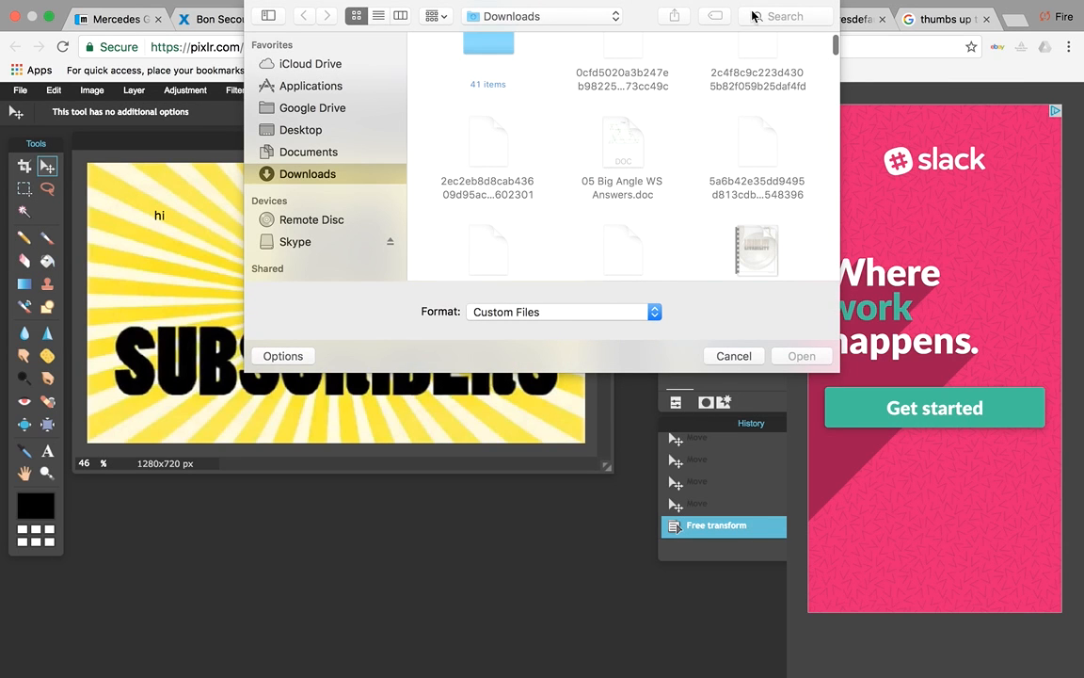
pyautogui.click(785, 15)
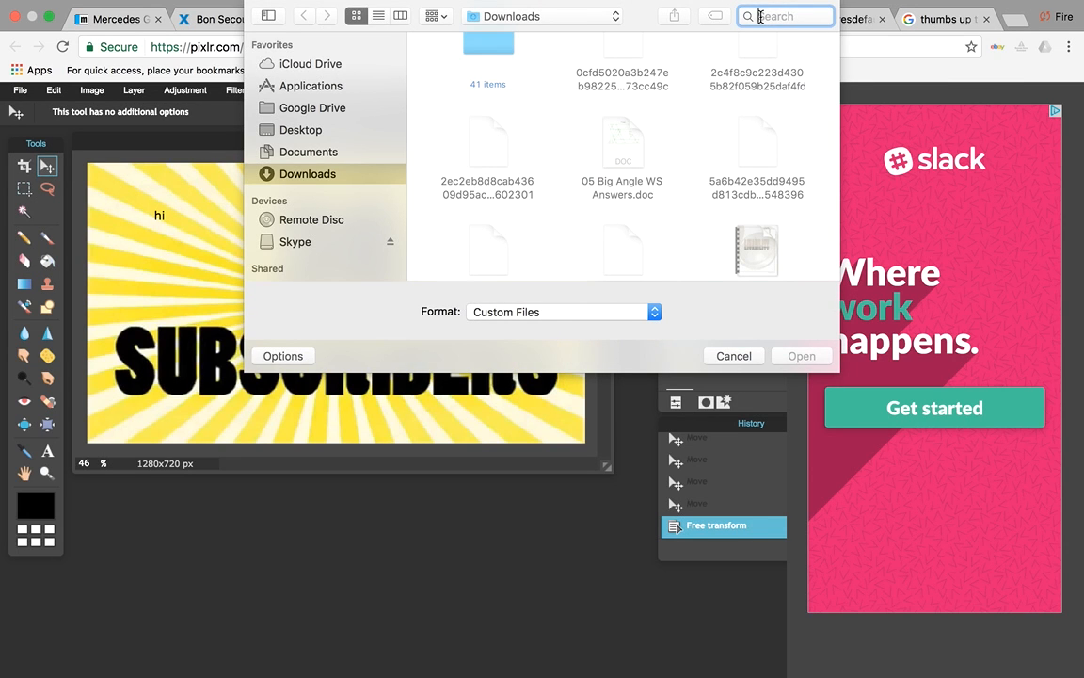
pyautogui.write('youtub')
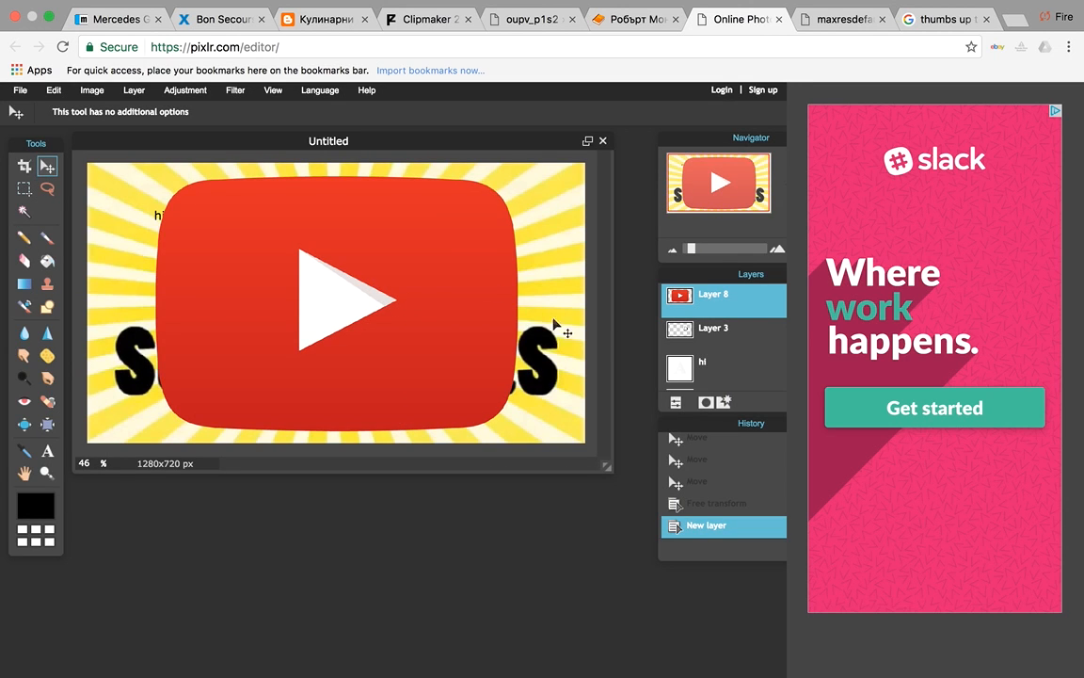
# Free-transform the play button smaller and set it just right of the top of the 30
pyautogui.click(53, 90)
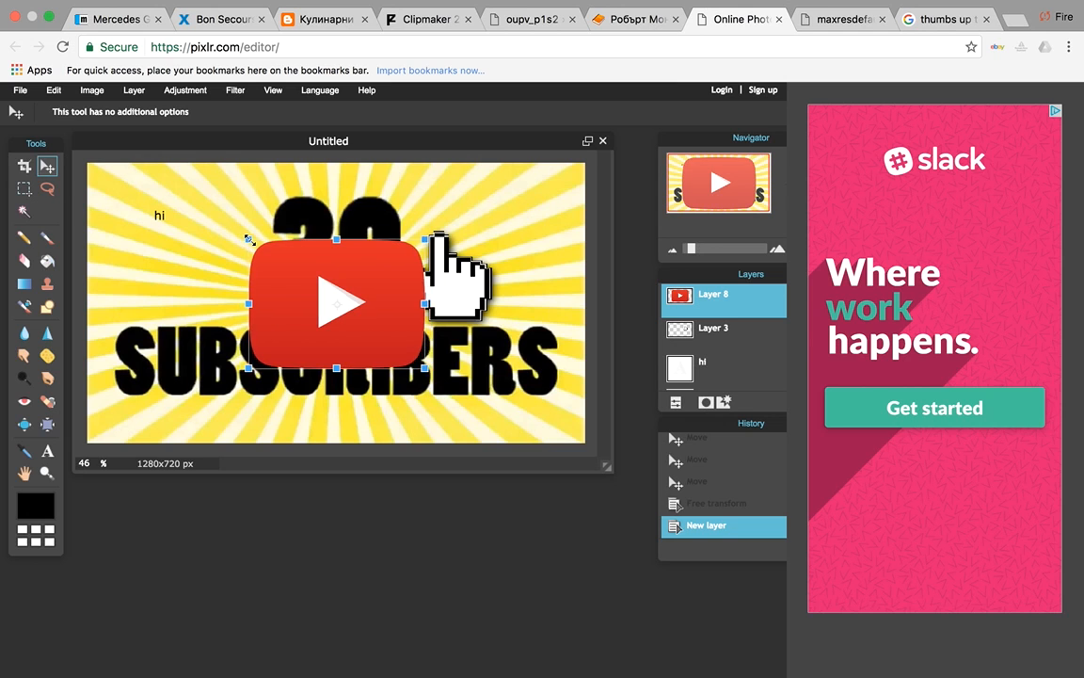
pyautogui.moveTo(335, 303); pyautogui.dragTo(471, 233)
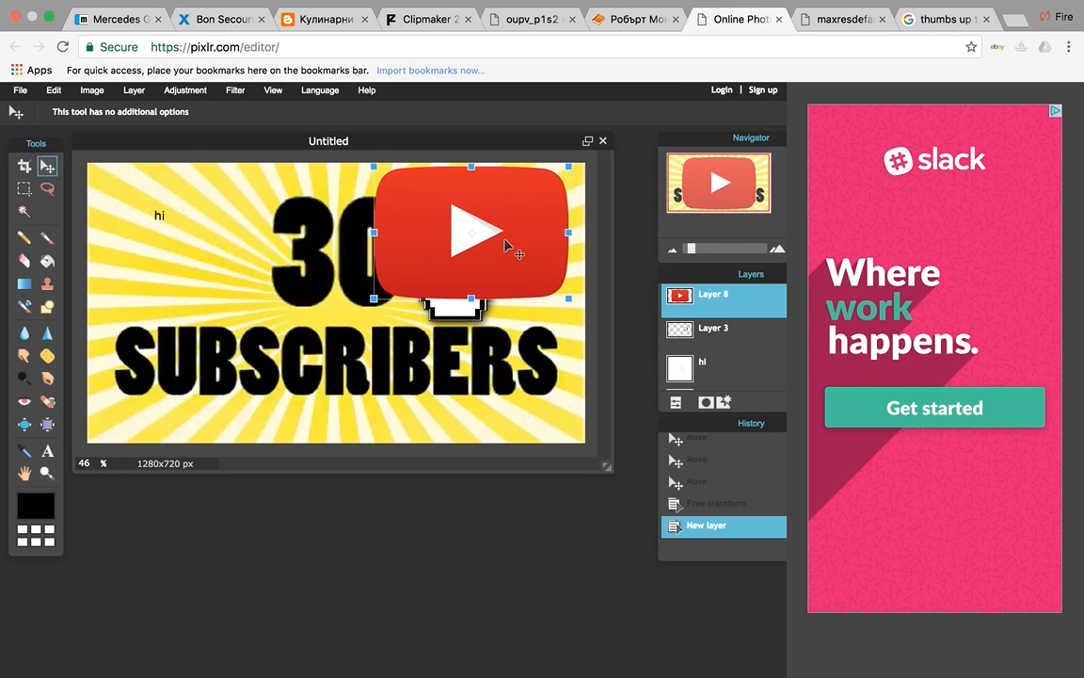
pyautogui.moveTo(471, 234); pyautogui.dragTo(489, 238)
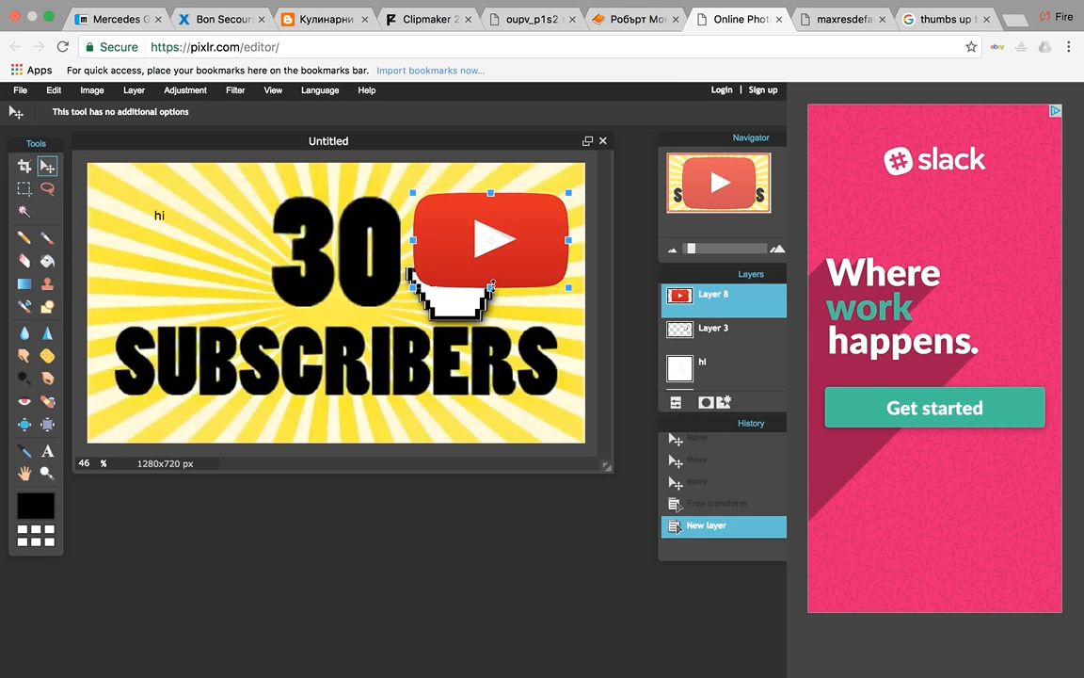
pyautogui.moveTo(497, 433)
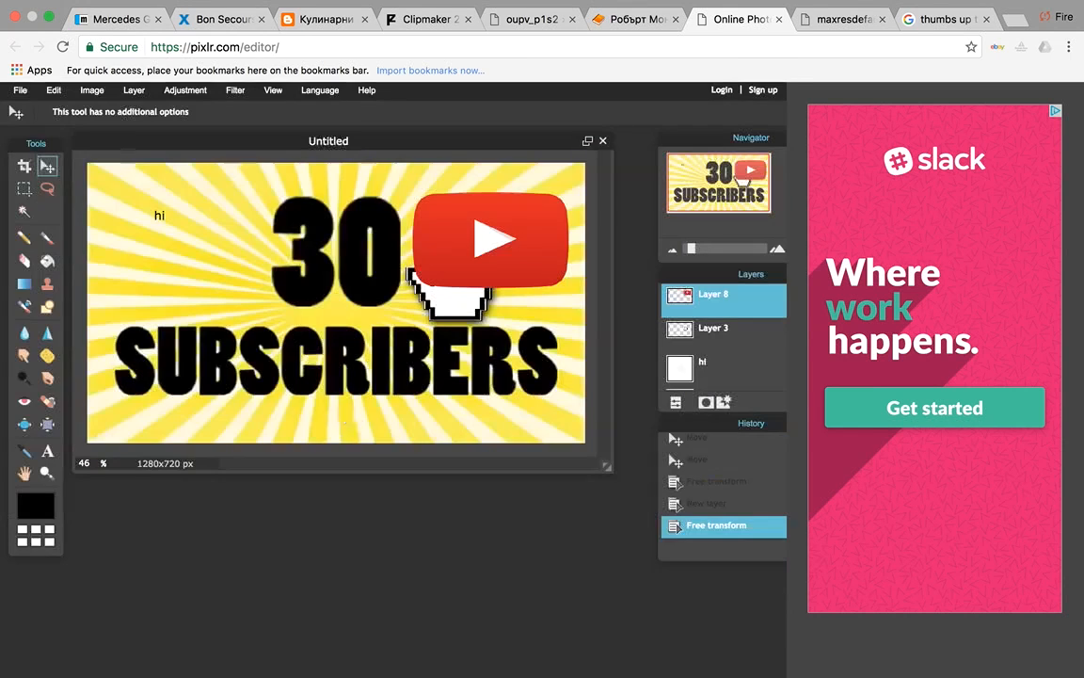
# Bring the pixel hand layer above the play button and apply a free-transform resize over it
pyautogui.click(714, 327)
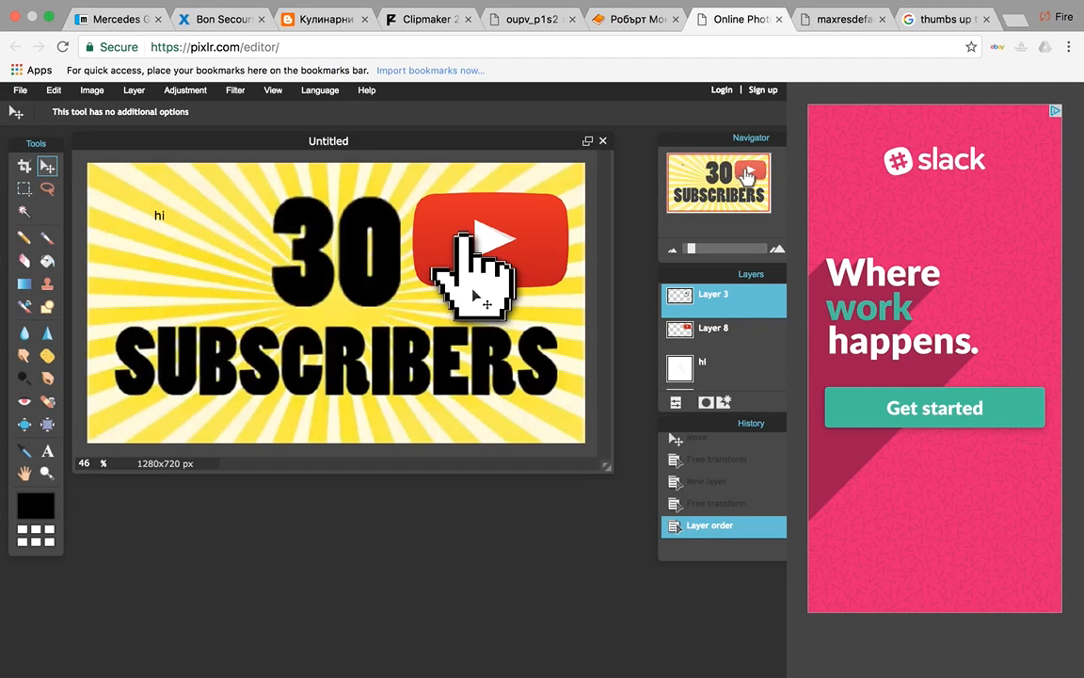
pyautogui.moveTo(527, 418)
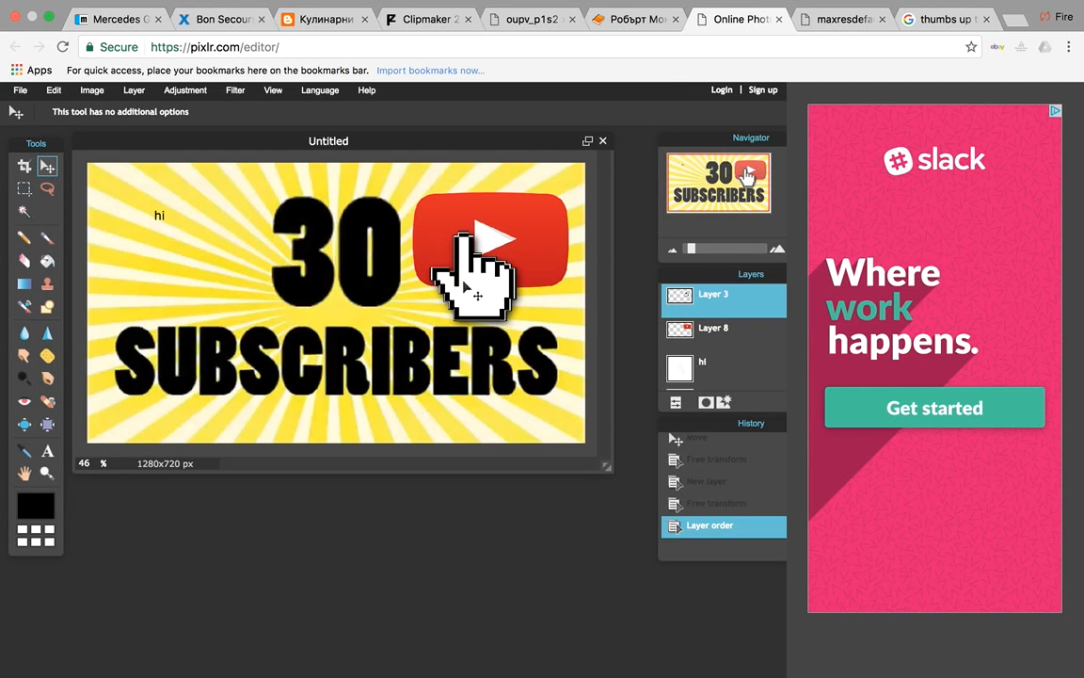
pyautogui.moveTo(278, 311)
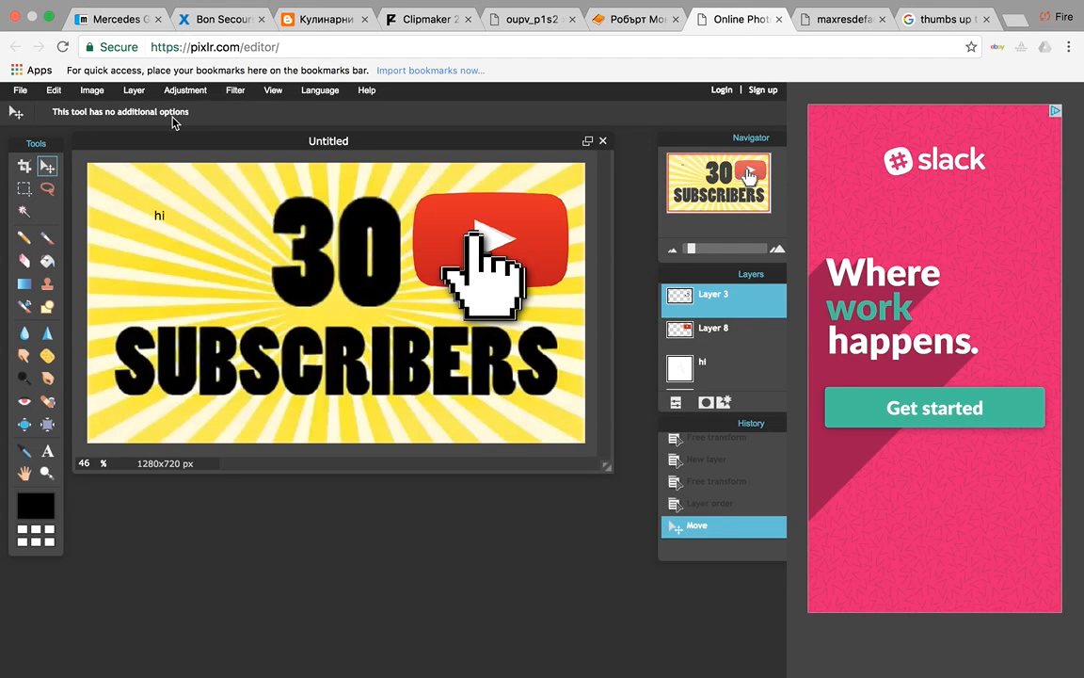
pyautogui.click(53, 90)
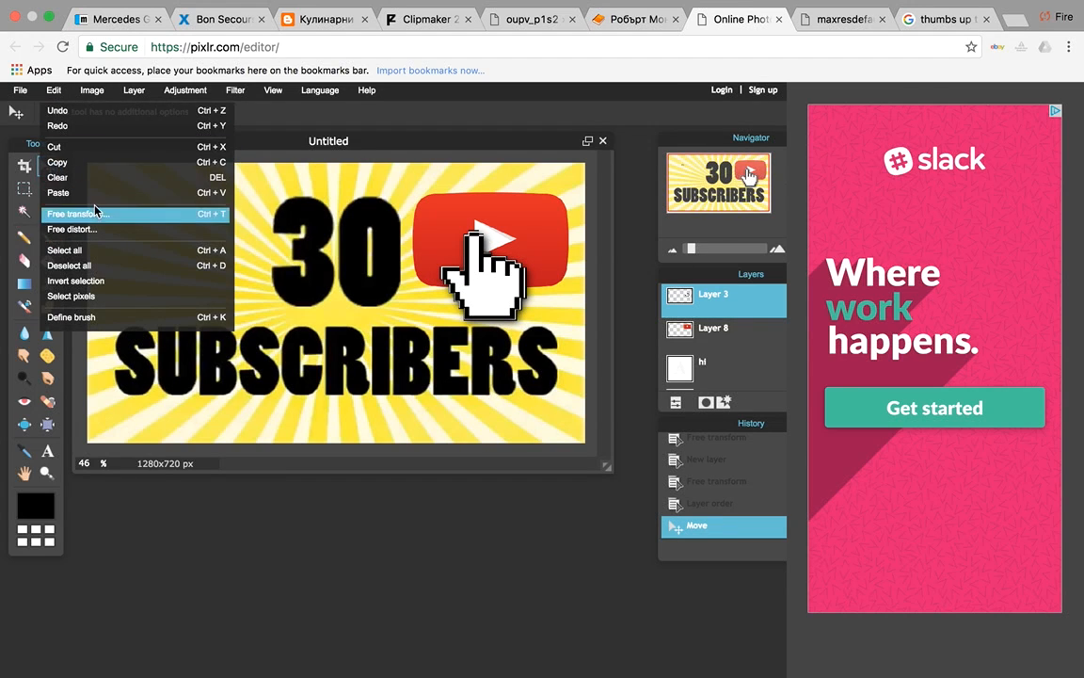
pyautogui.click(72, 214)
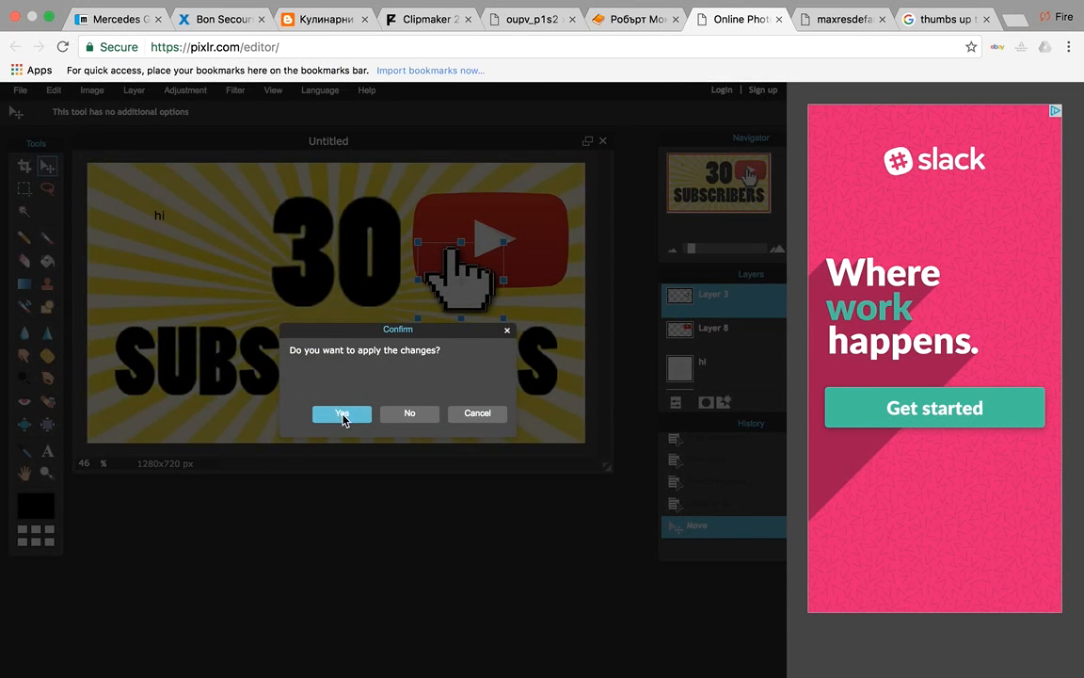
pyautogui.click(342, 413)
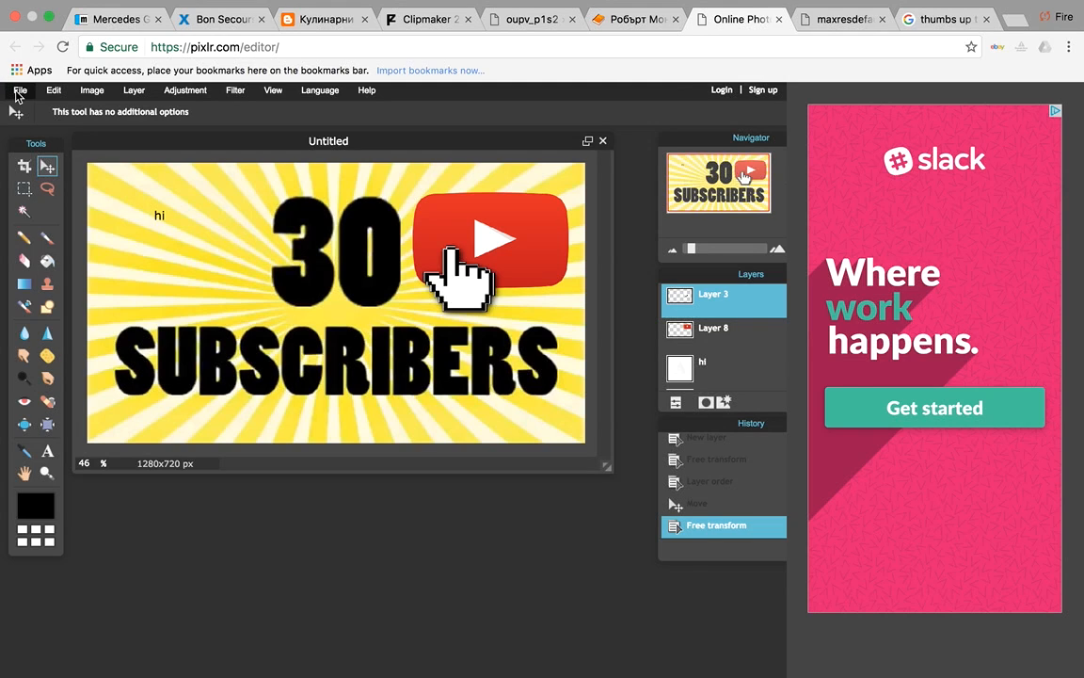
# Save the finished thumbnail as a JPEG at quality 80
pyautogui.click(19, 90)
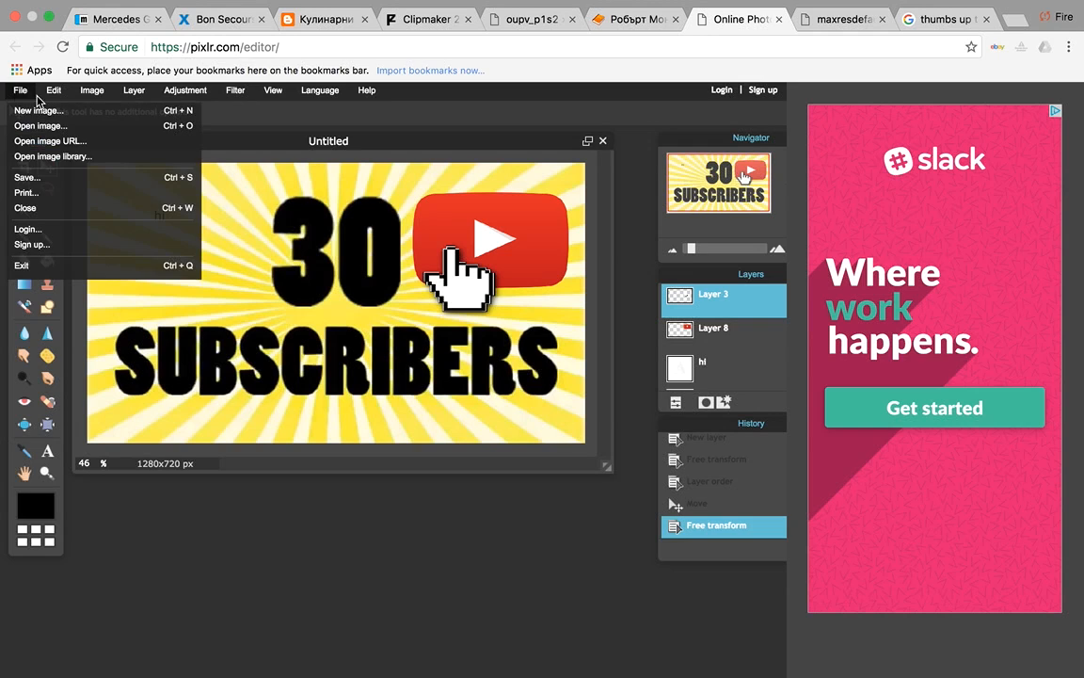
pyautogui.moveTo(53, 156)
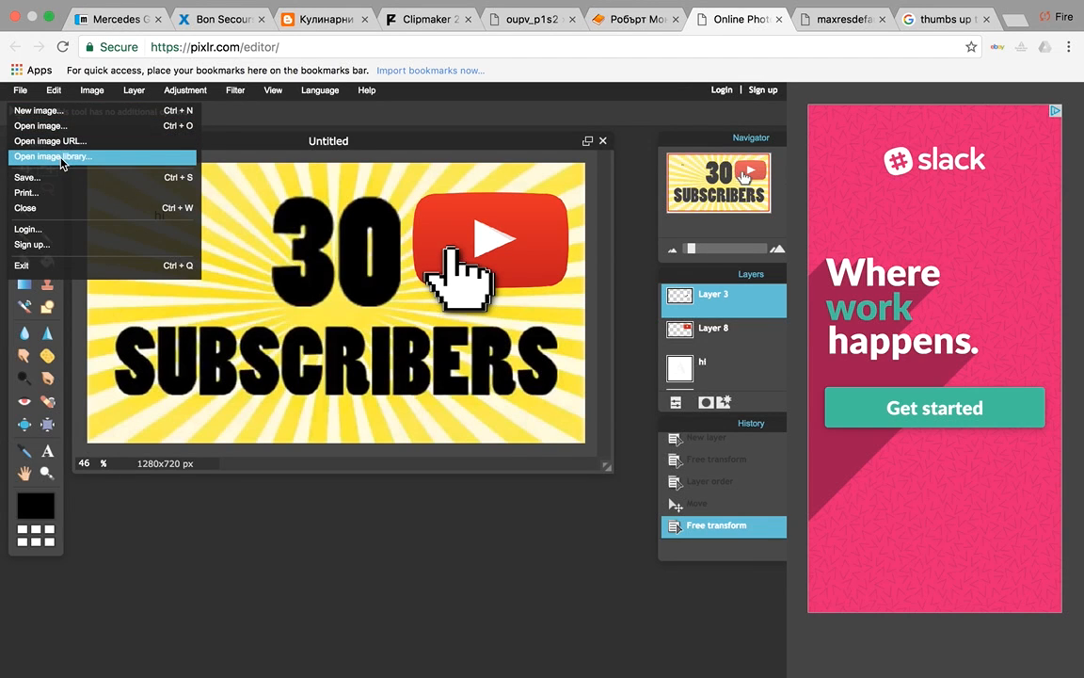
pyautogui.click(26, 177)
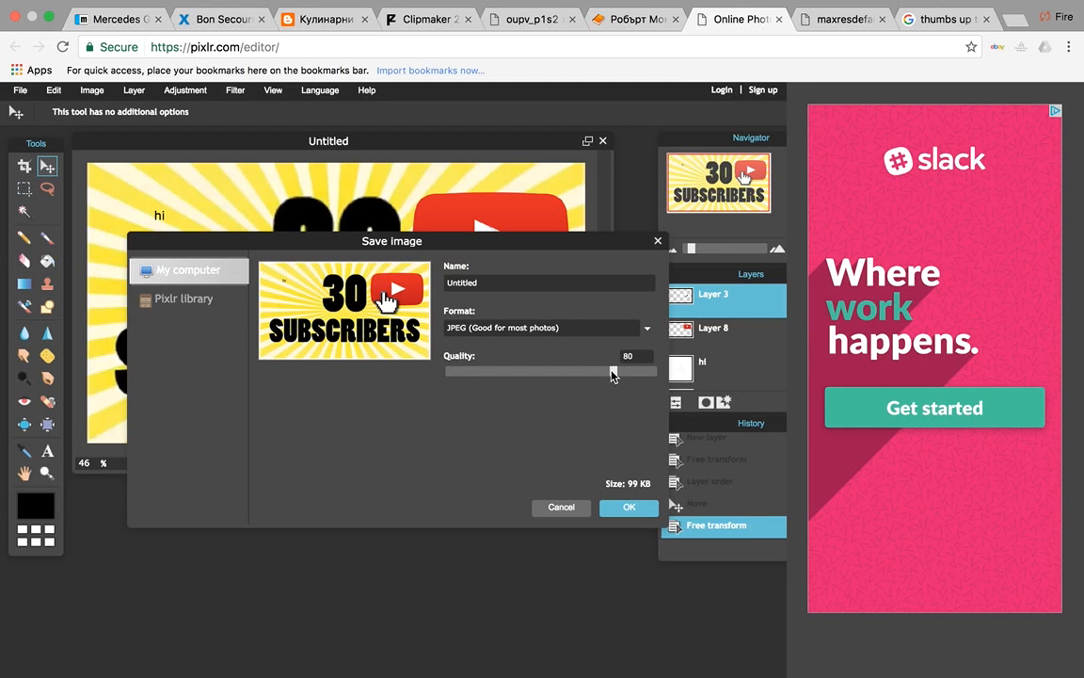
pyautogui.moveTo(613, 371); pyautogui.dragTo(655, 370)
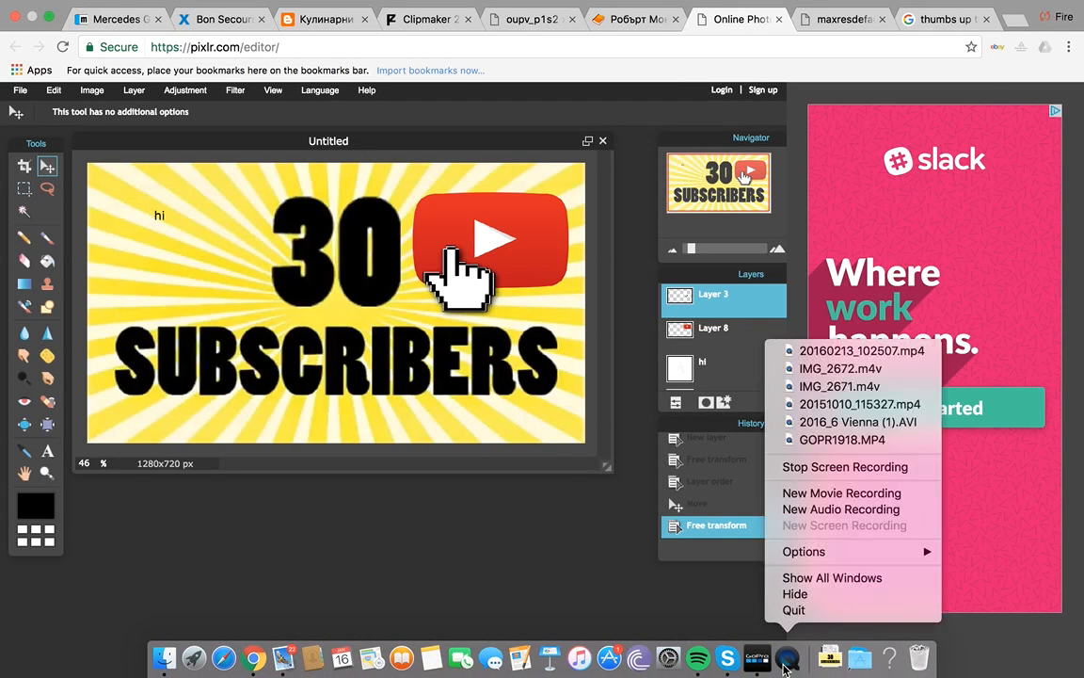
pyautogui.moveTo(843, 467)
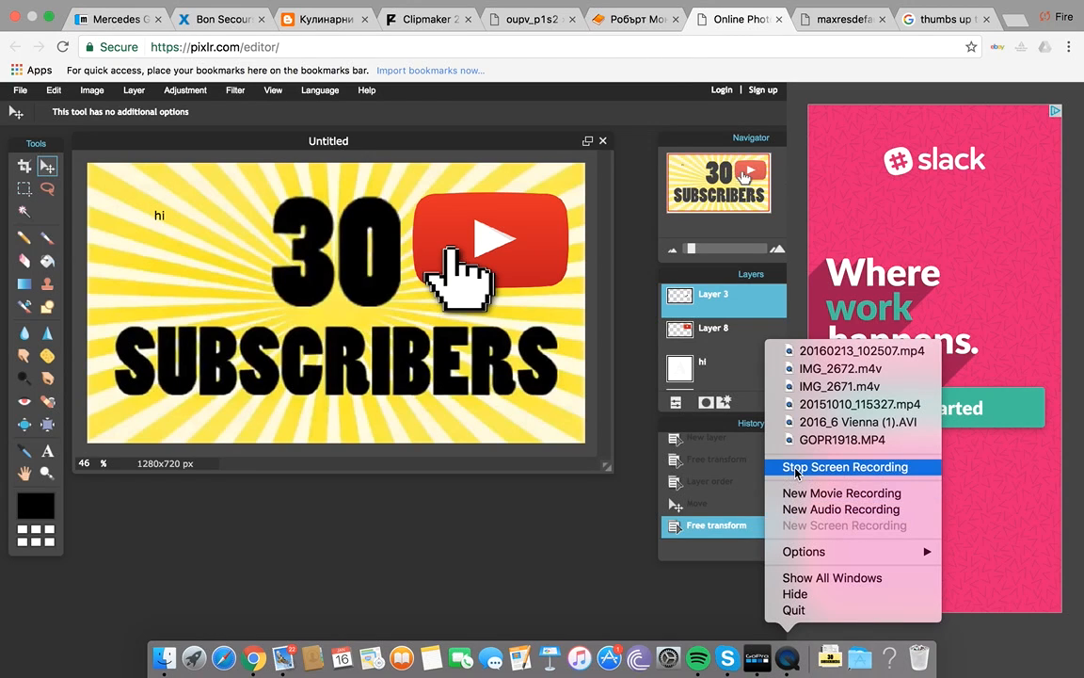